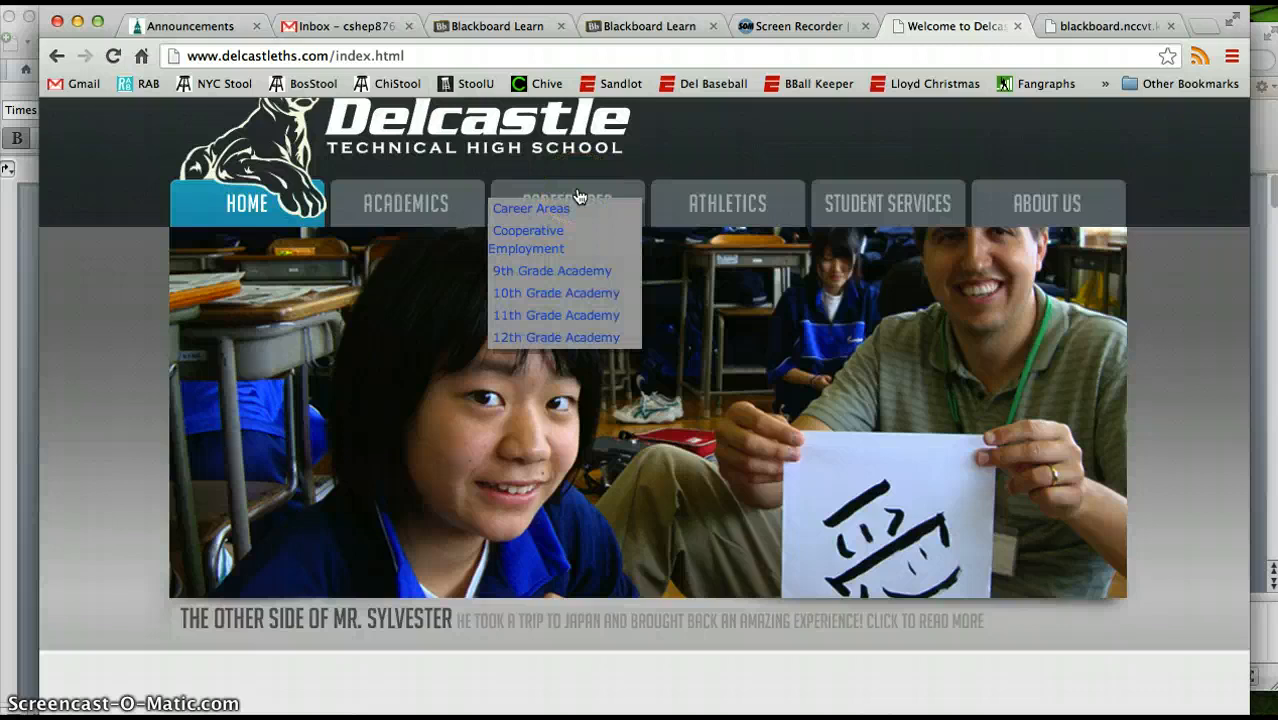
pyautogui.moveTo(140, 324)
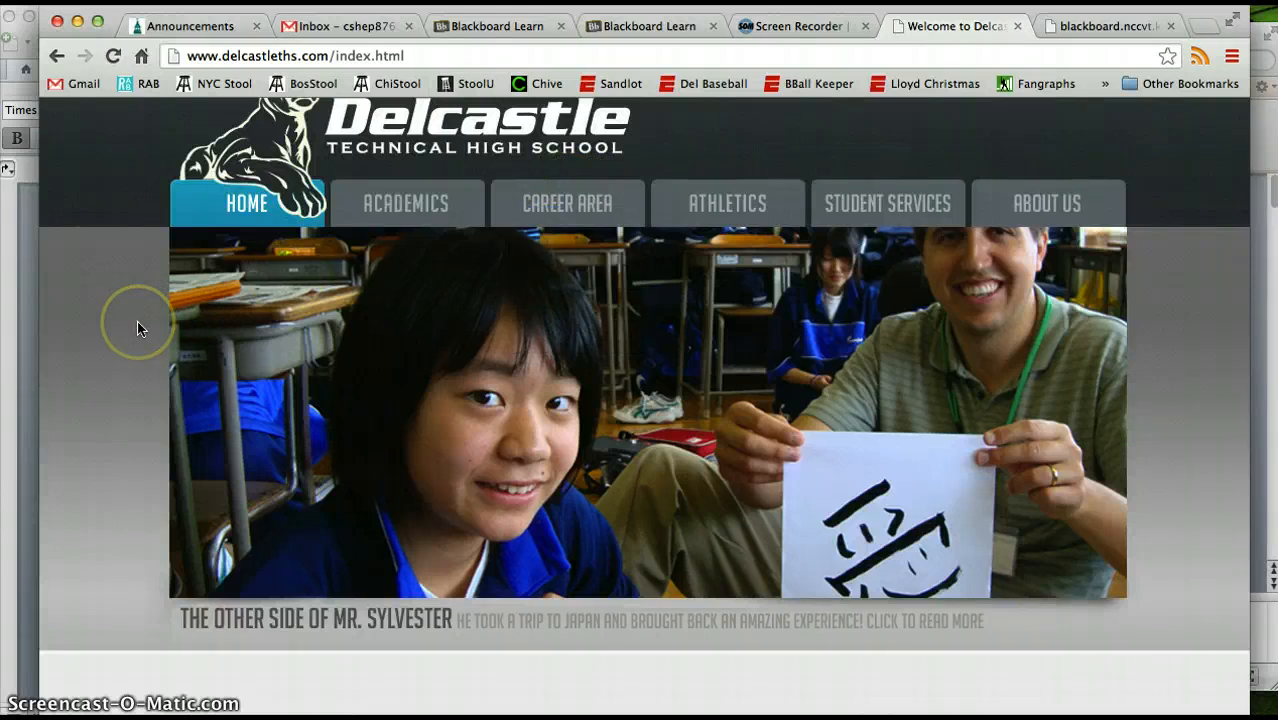
pyautogui.moveTo(140, 328)
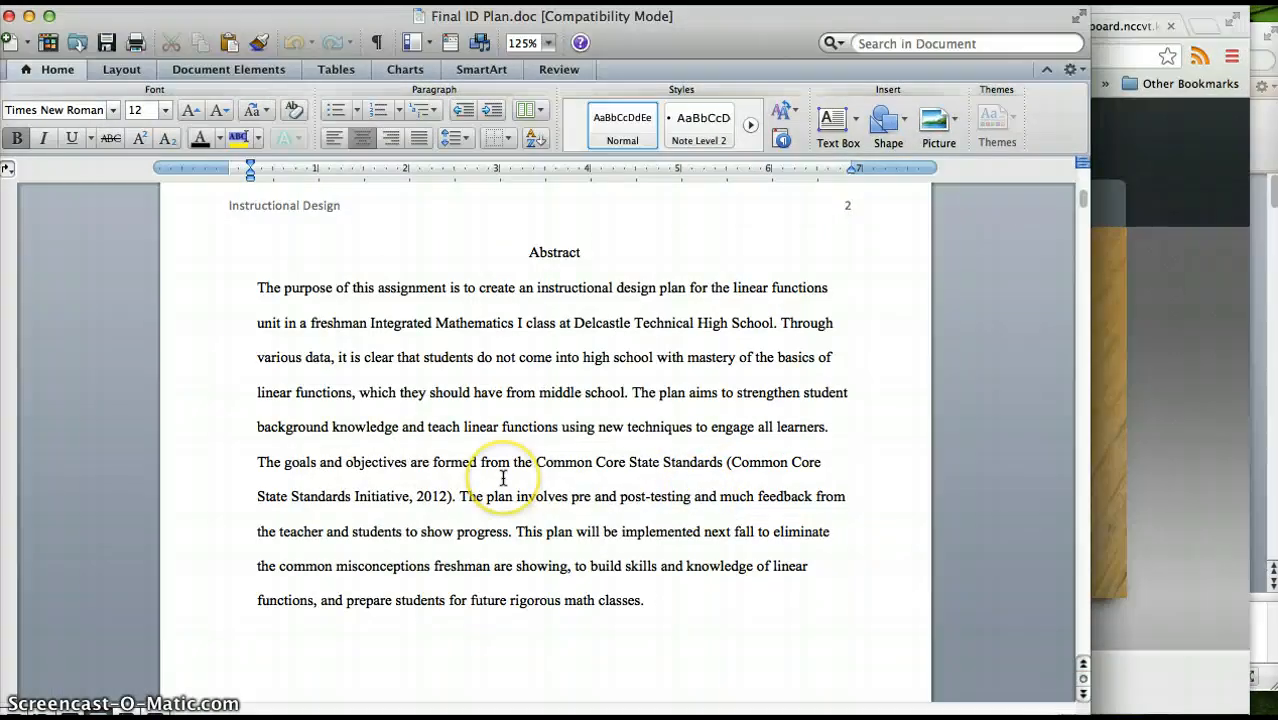
# Scroll the Final ID Plan from the Abstract through the Analyze table to the Needs row
pyautogui.scroll(3)
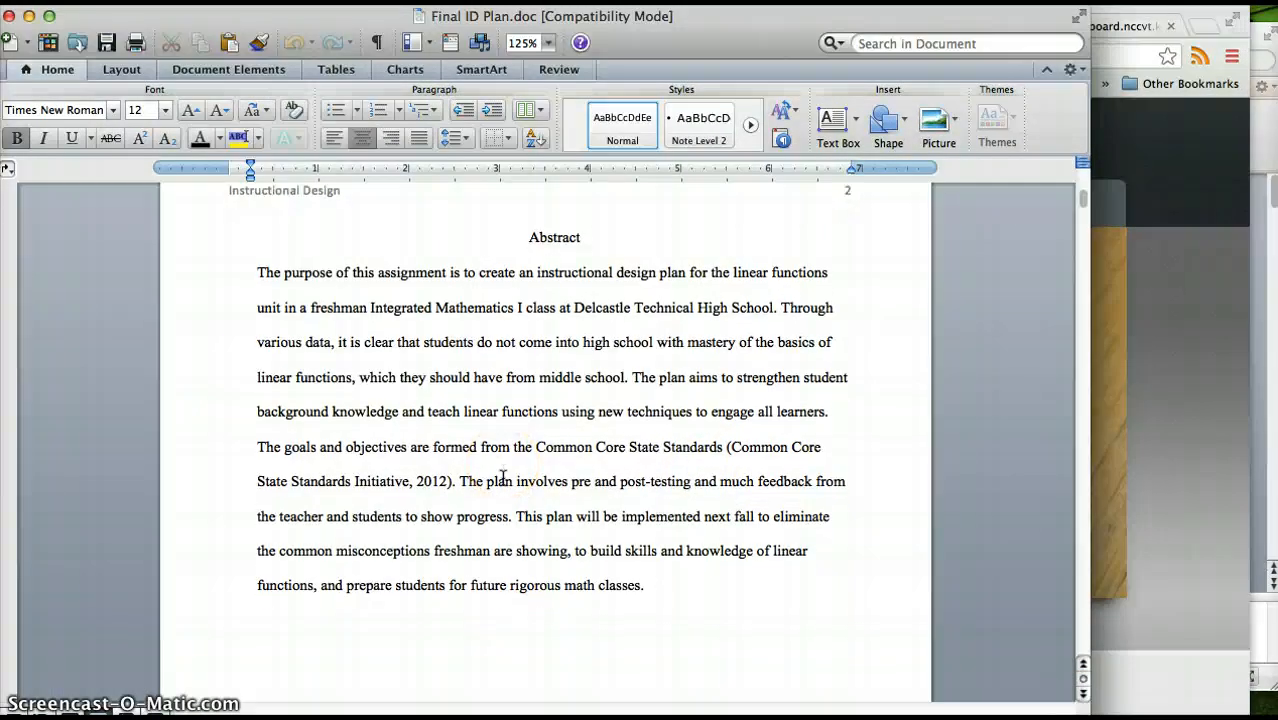
pyautogui.scroll(-3)
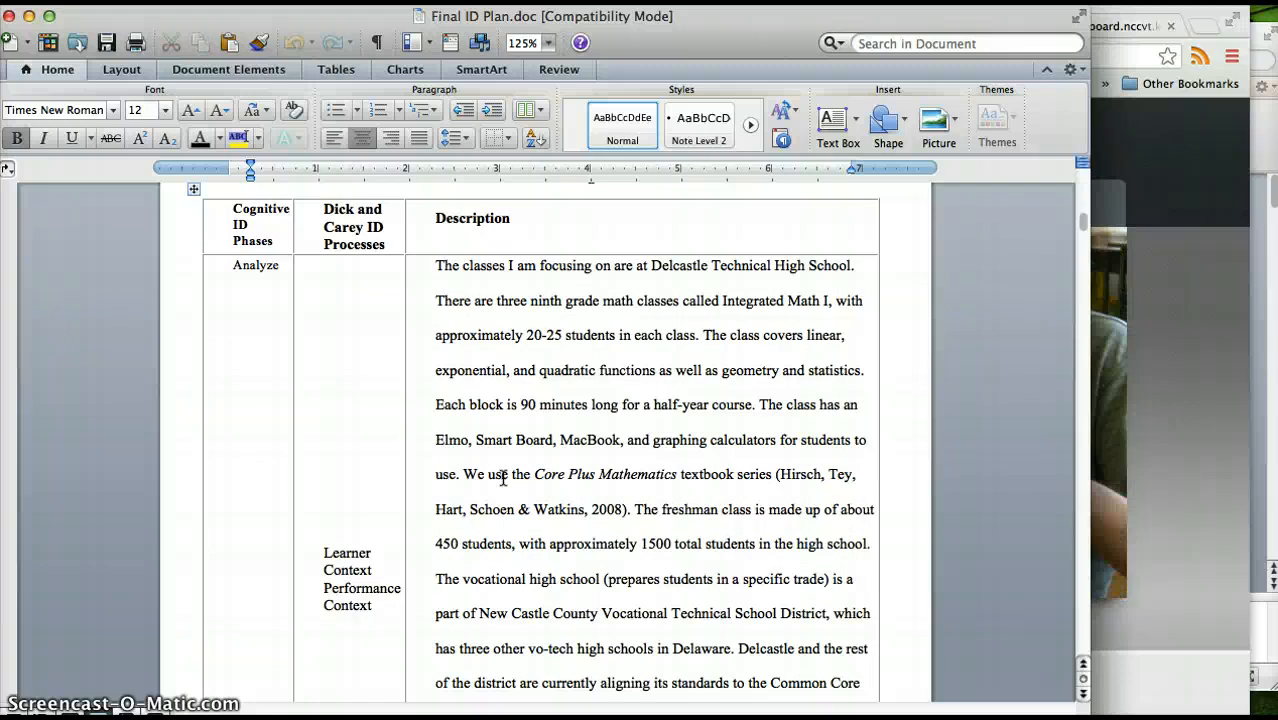
pyautogui.scroll(-3)
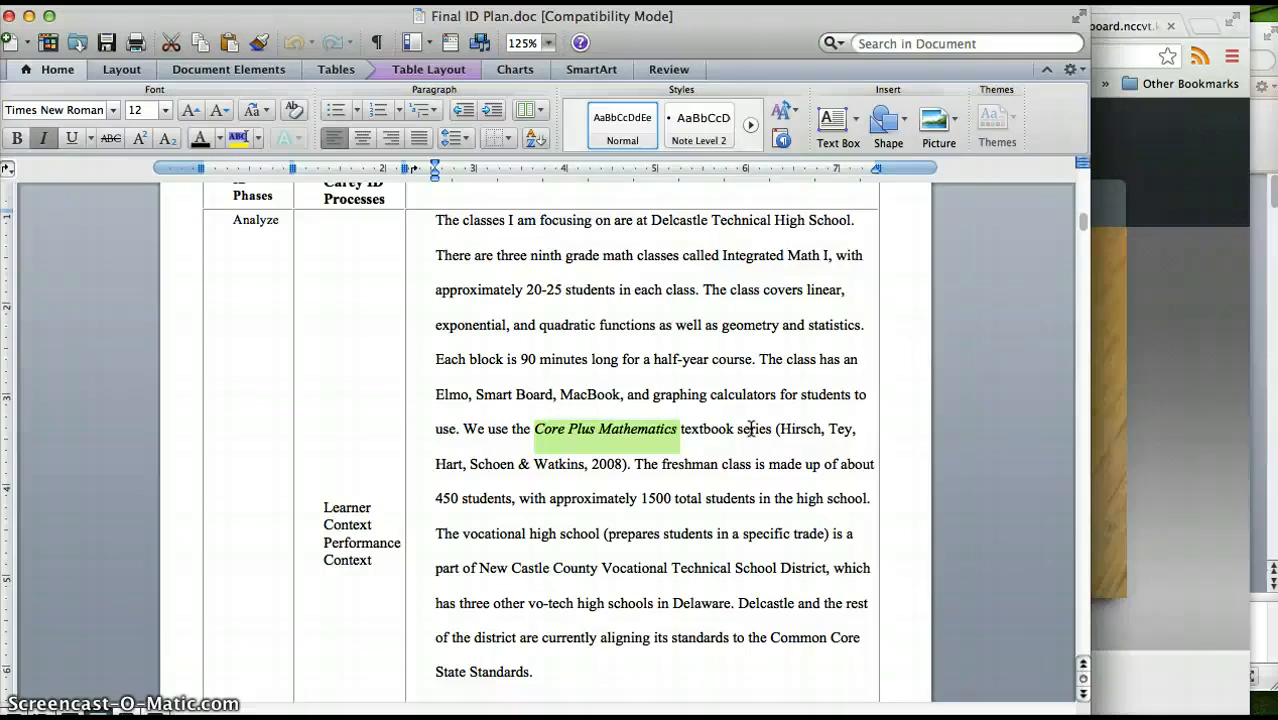
pyautogui.scroll(-3)
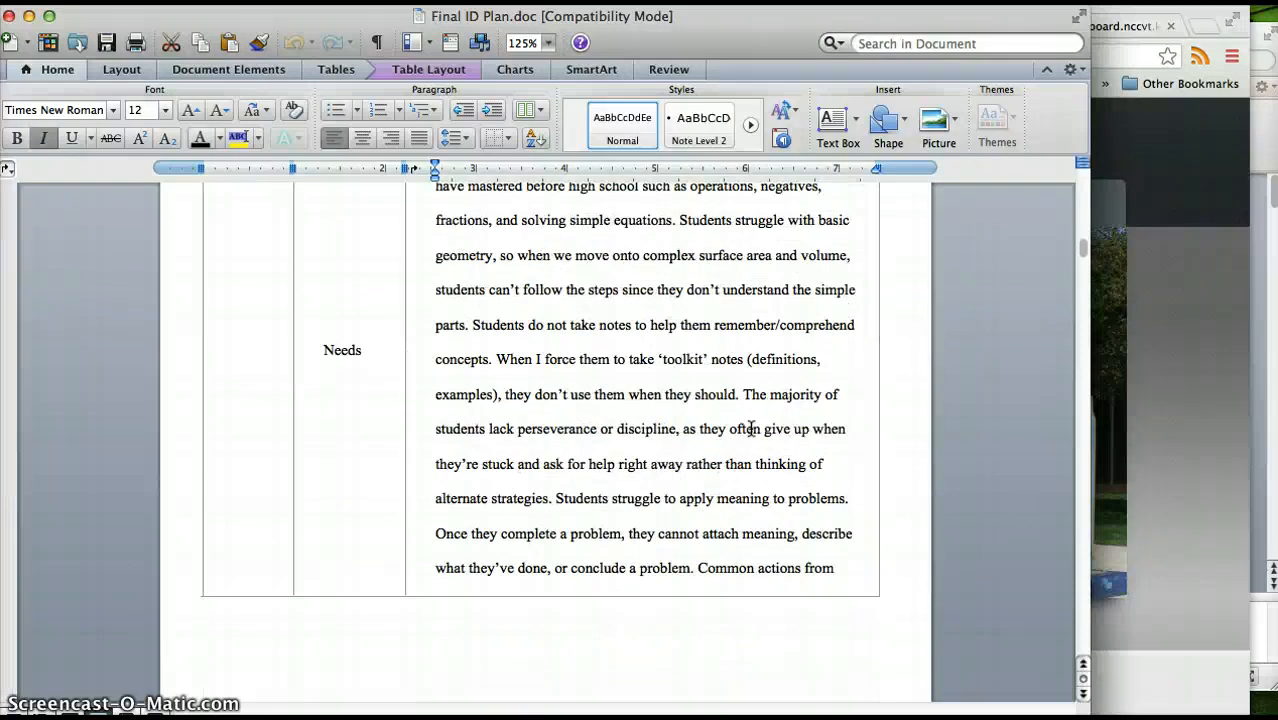
# Scroll through the Needs row to the Problem Statement and Goals, then show the Delcastle site in Chrome
pyautogui.scroll(3)
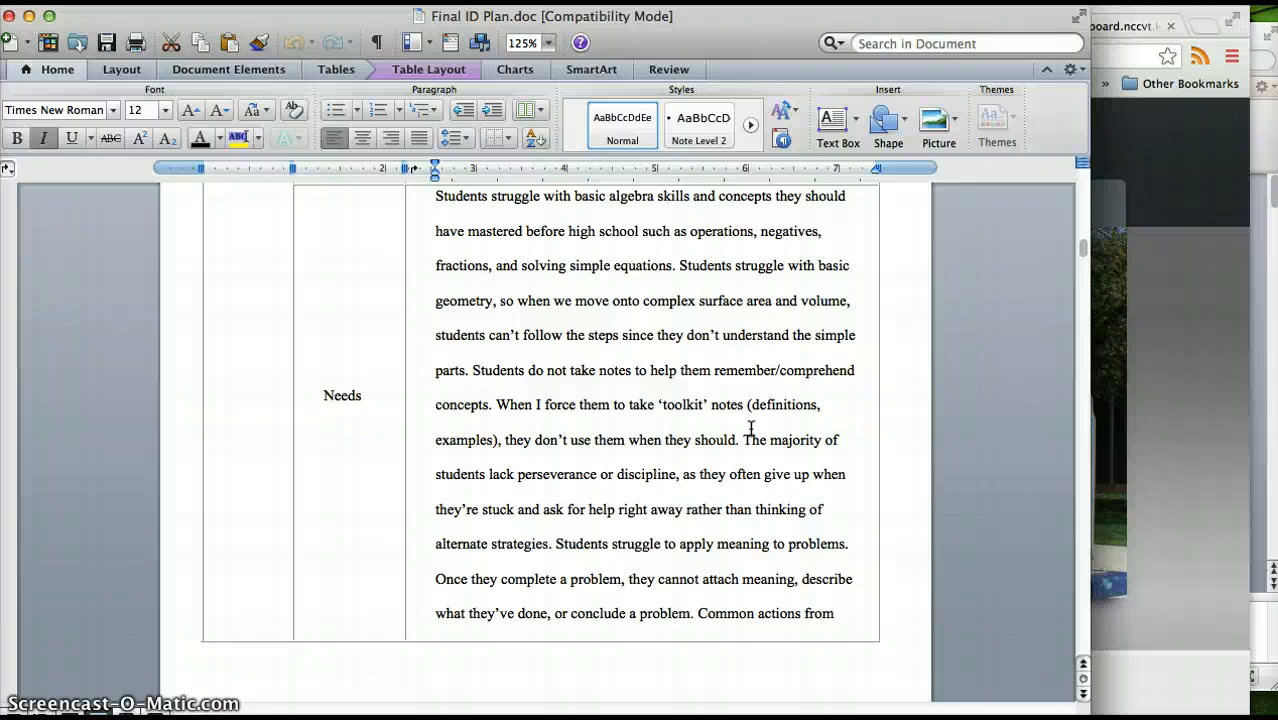
pyautogui.scroll(3)
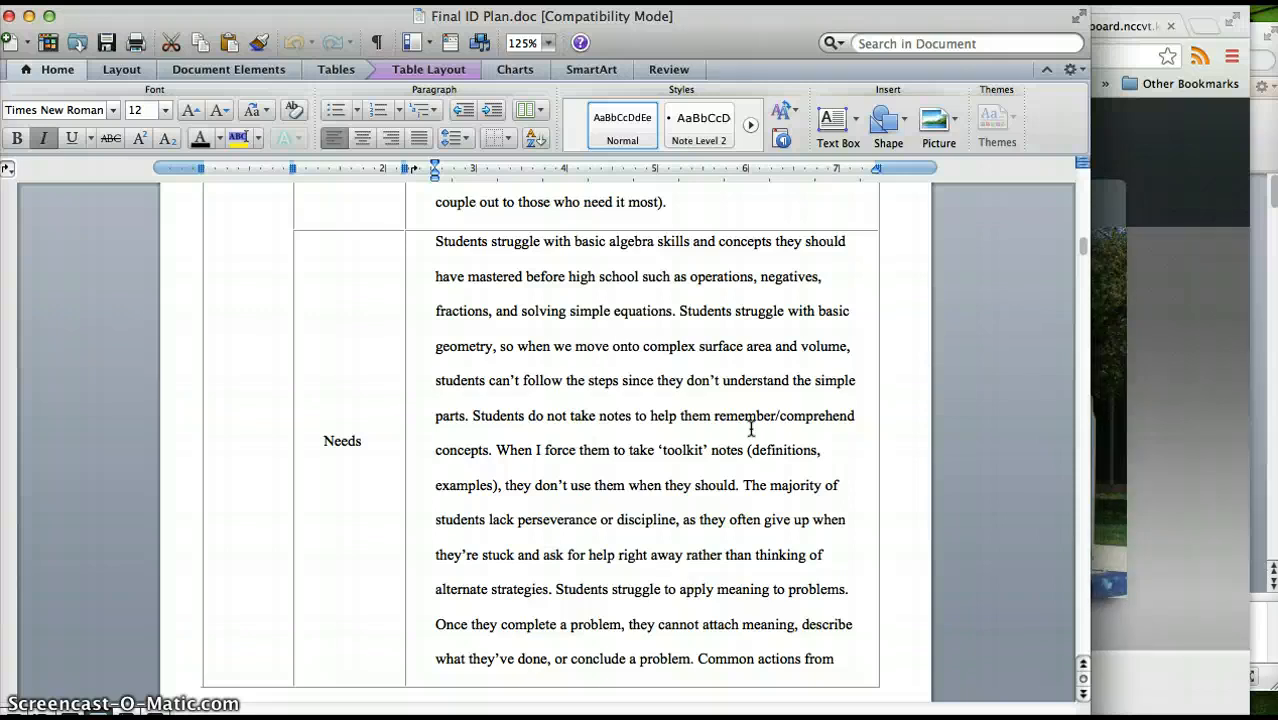
pyautogui.scroll(-3)
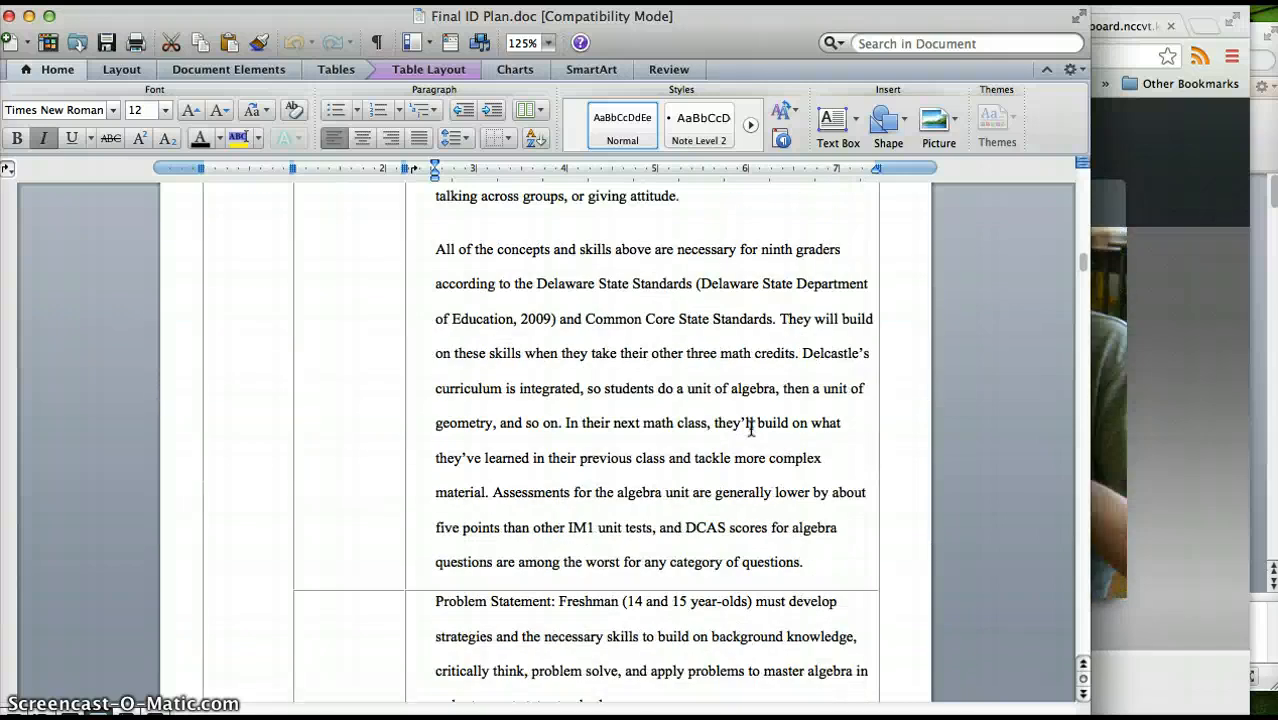
pyautogui.scroll(-3)
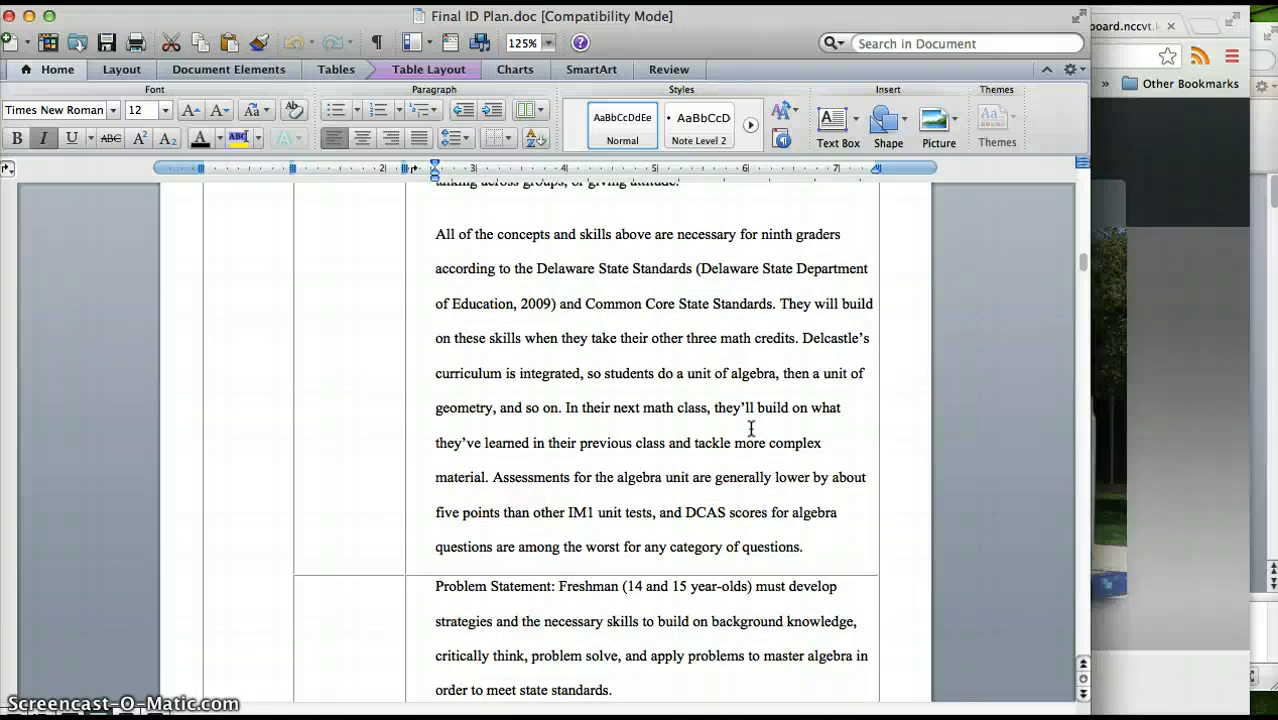
pyautogui.scroll(3)
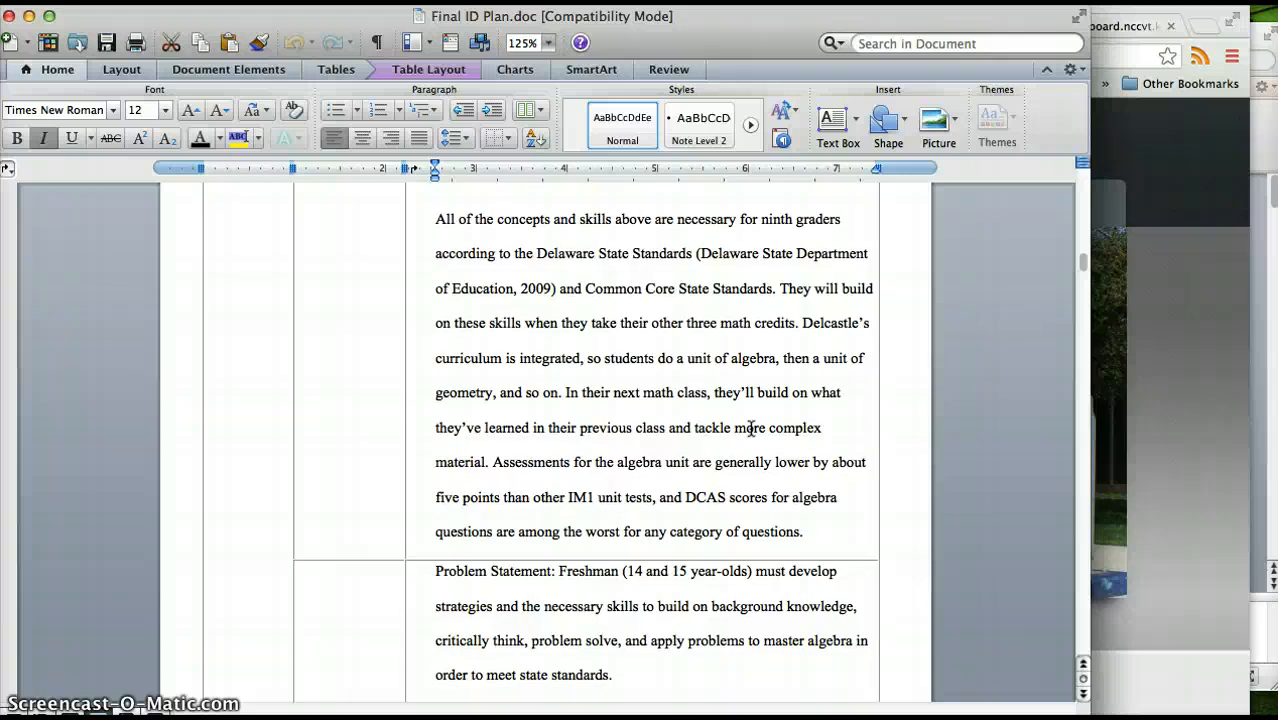
pyautogui.scroll(-3)
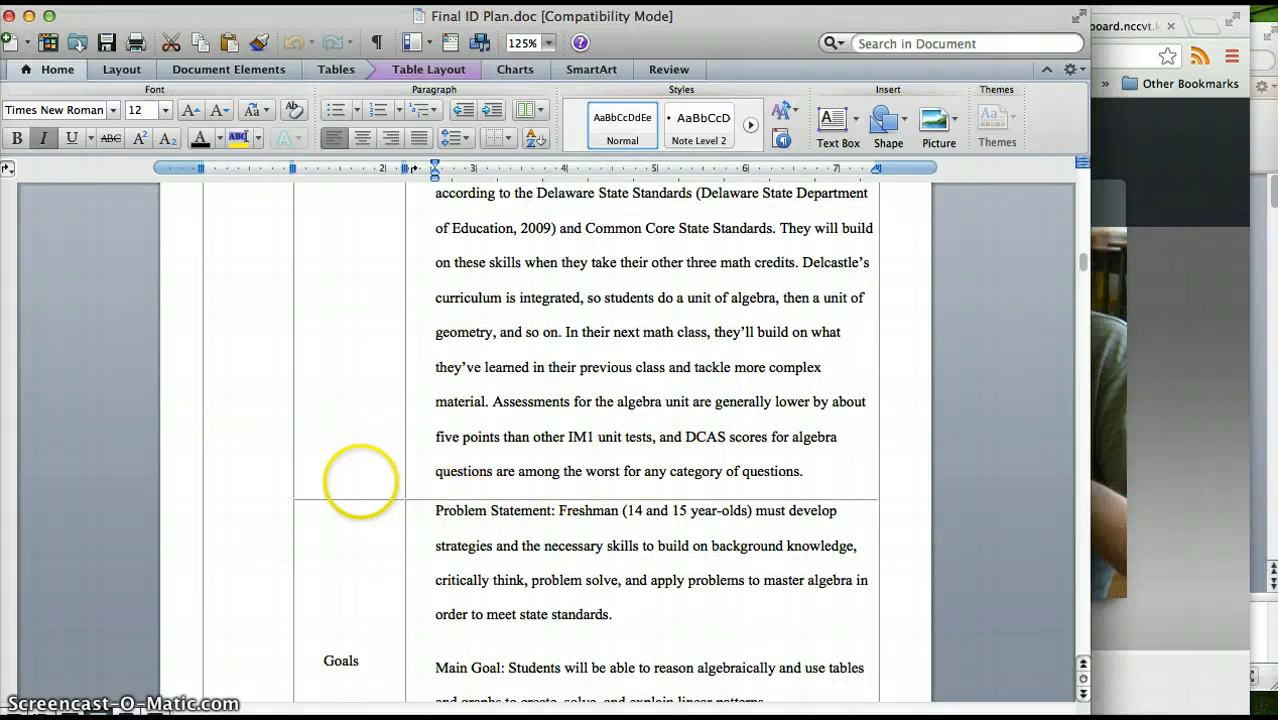
pyautogui.moveTo(444, 508)
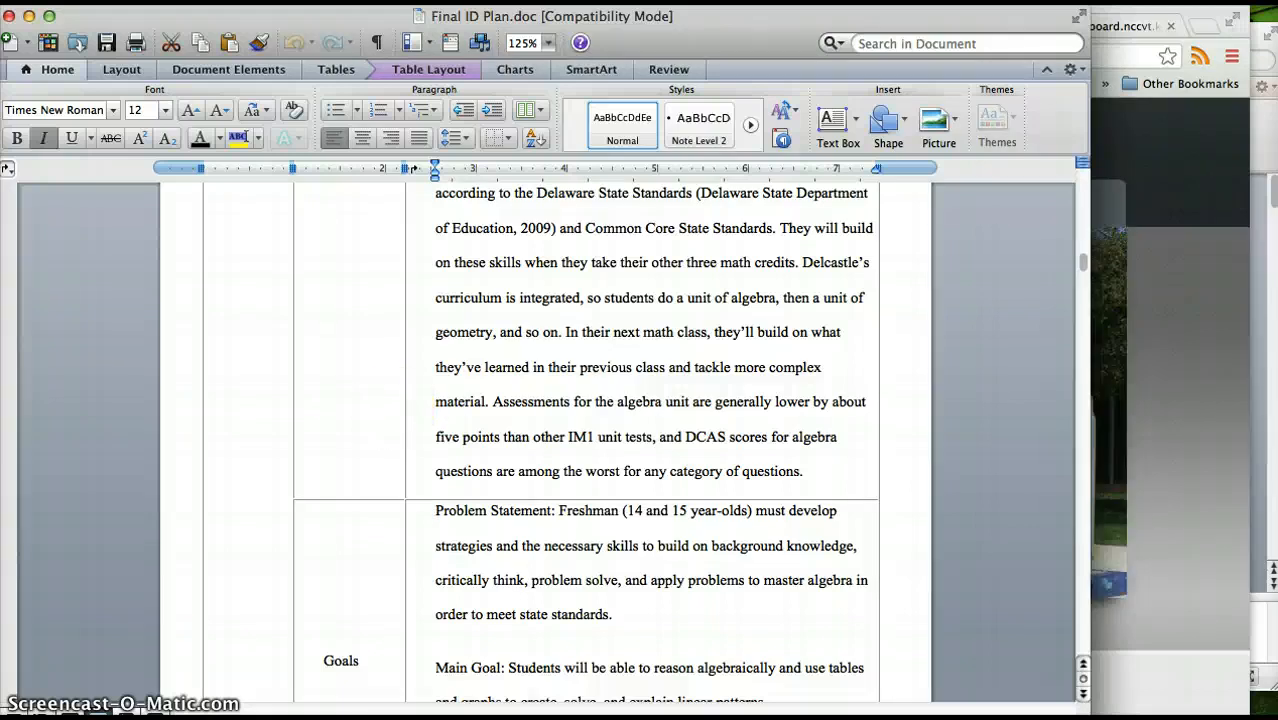
pyautogui.scroll(-3)
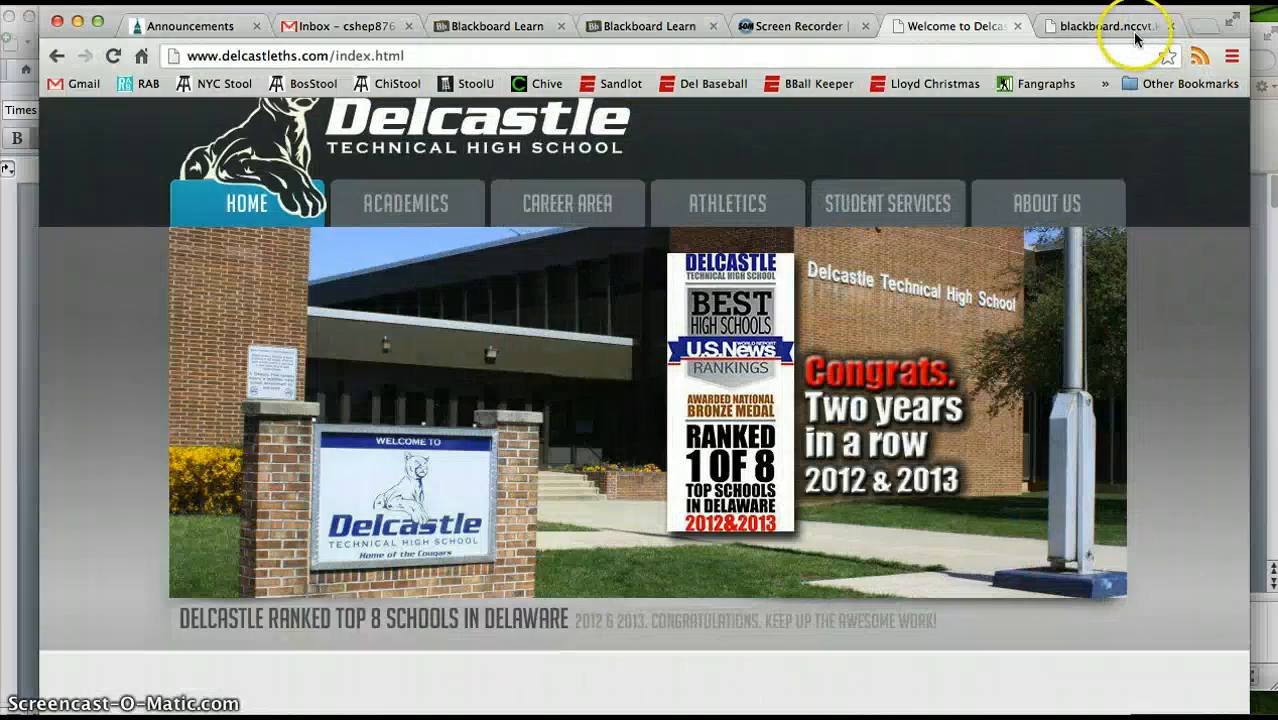
# Review the course guide PDF's Unit 3 Linear Functions standards and Know/Understand/Do table
pyautogui.click(1100, 24)
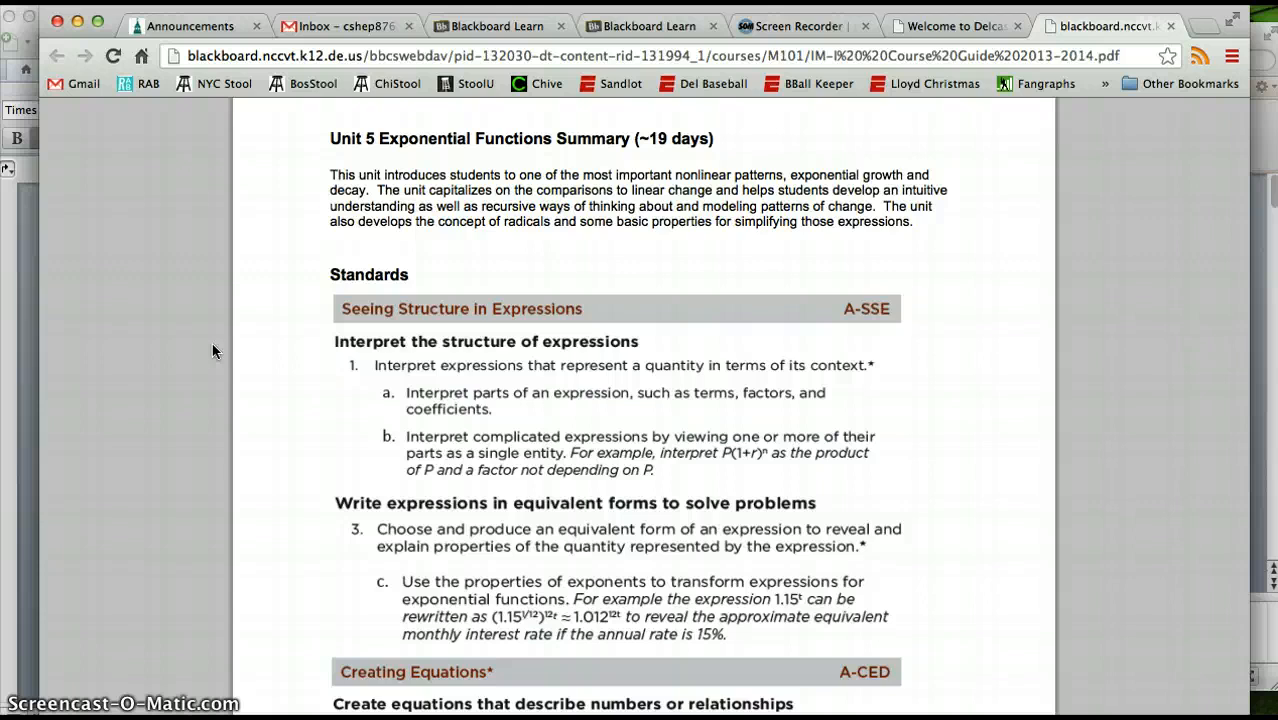
pyautogui.scroll(-3)
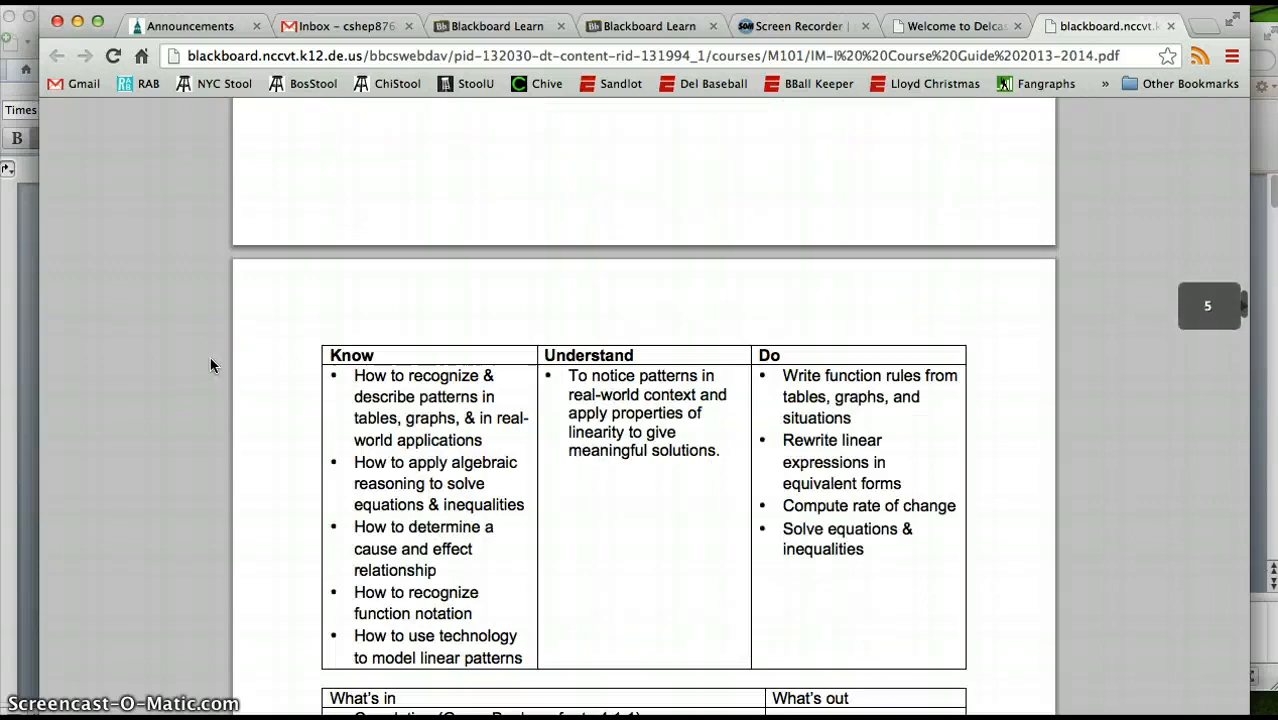
pyautogui.scroll(3)
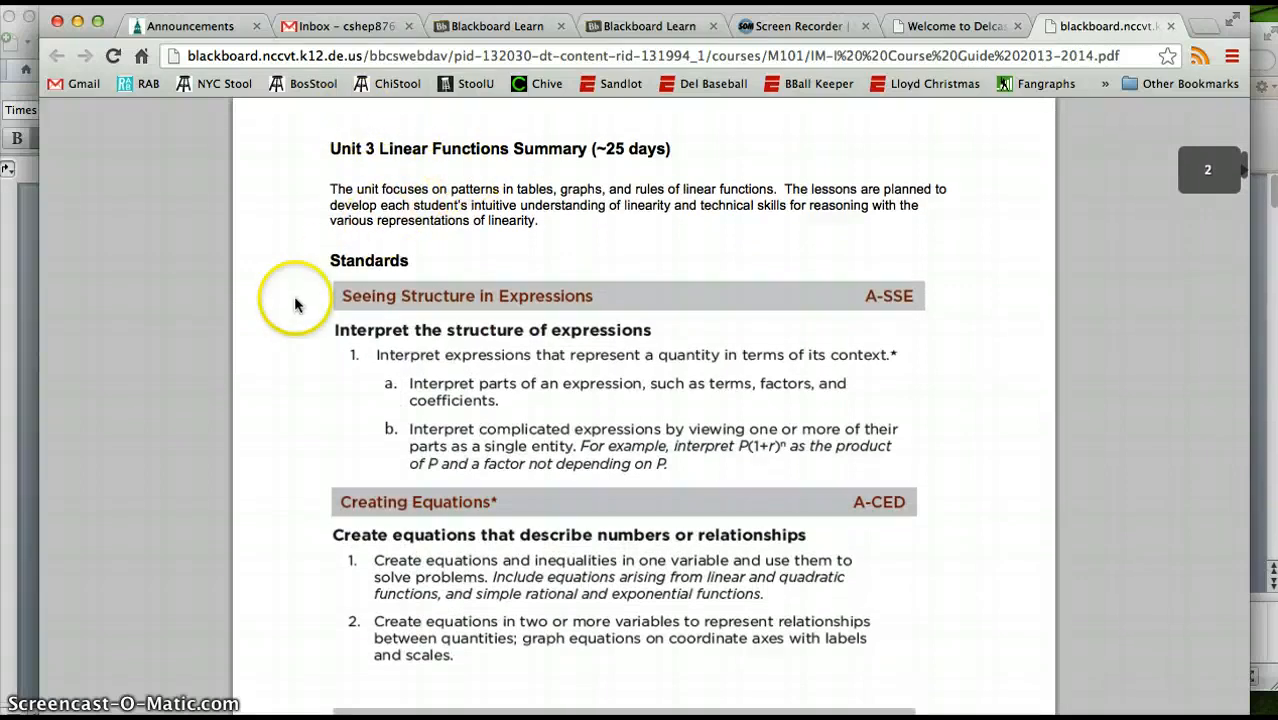
pyautogui.scroll(-3)
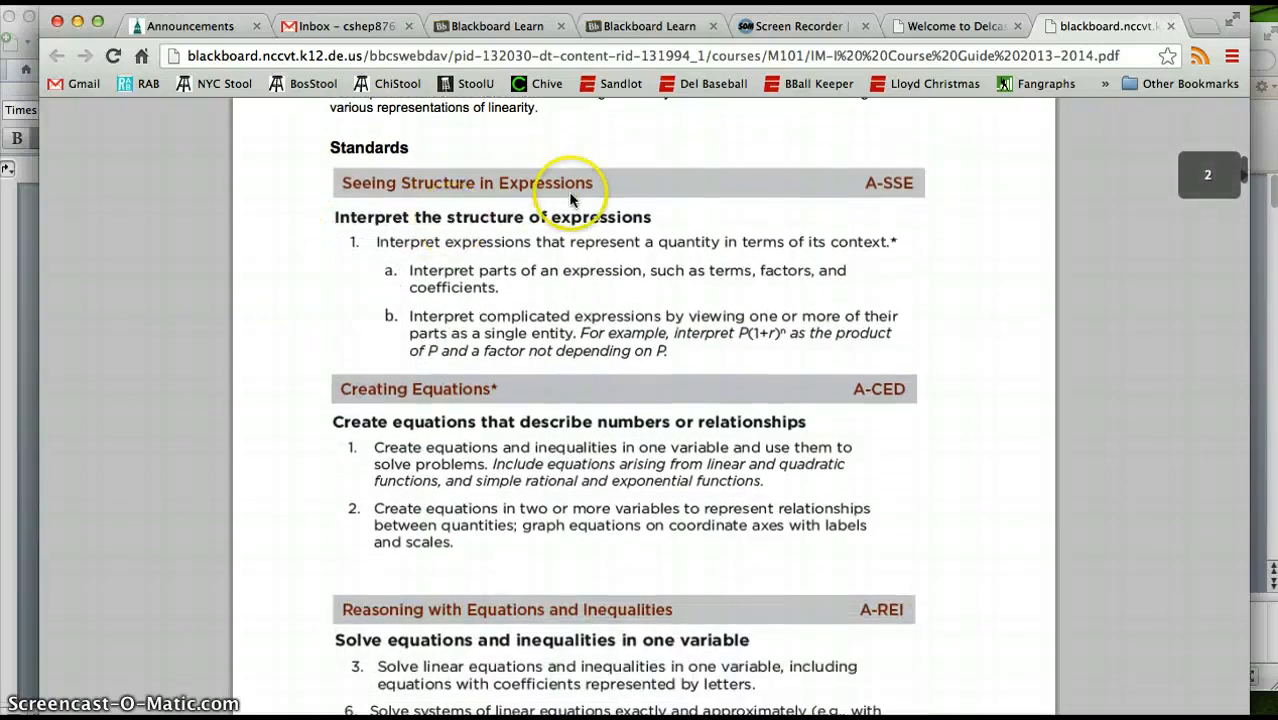
pyautogui.scroll(-3)
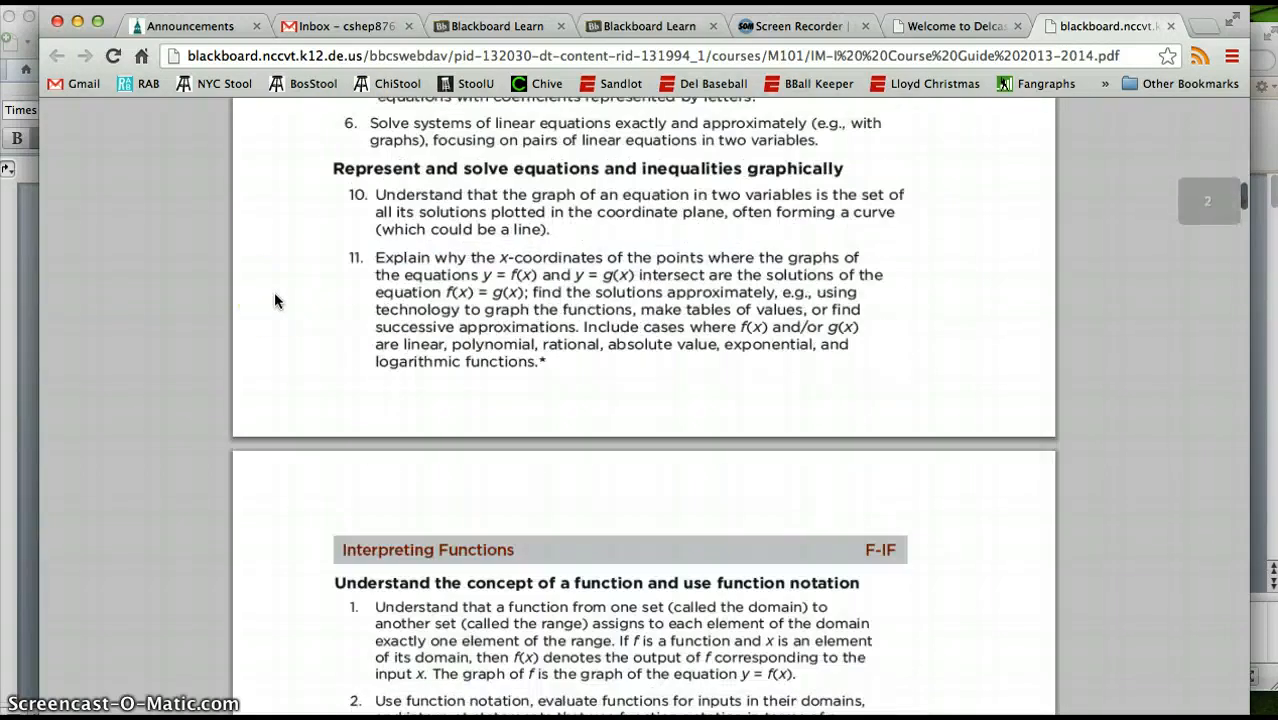
pyautogui.scroll(-3)
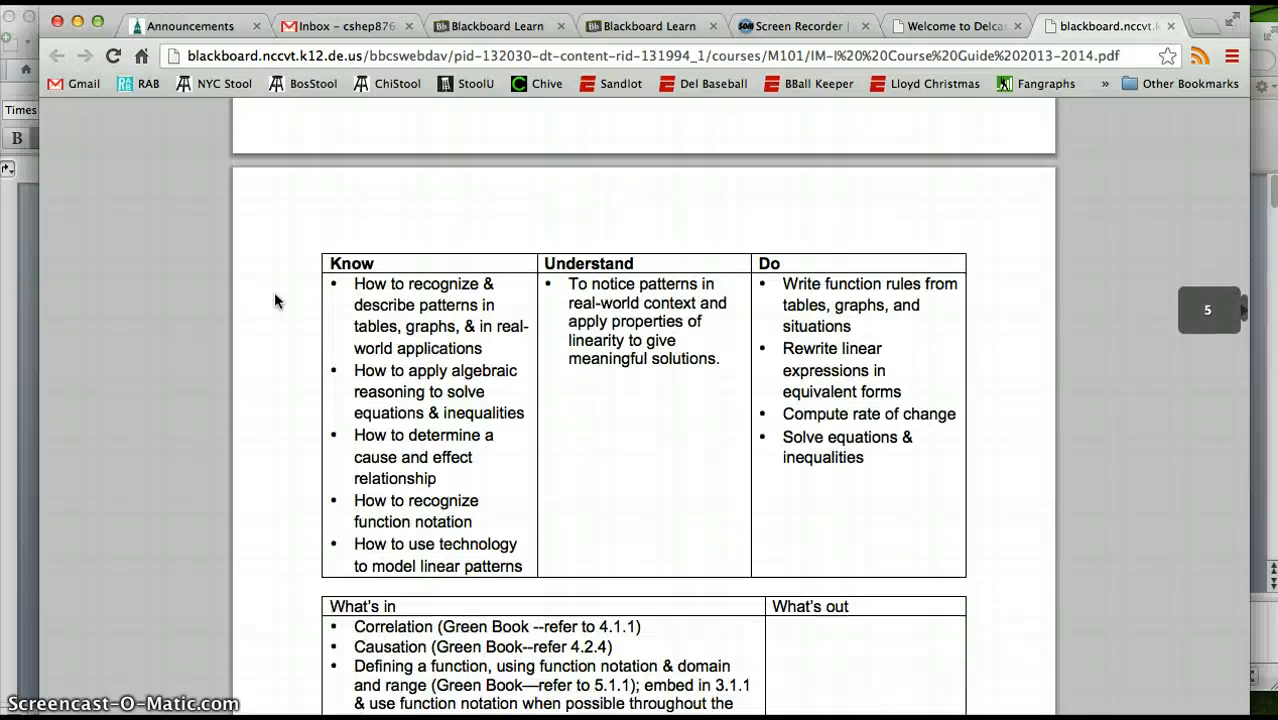
pyautogui.scroll(-3)
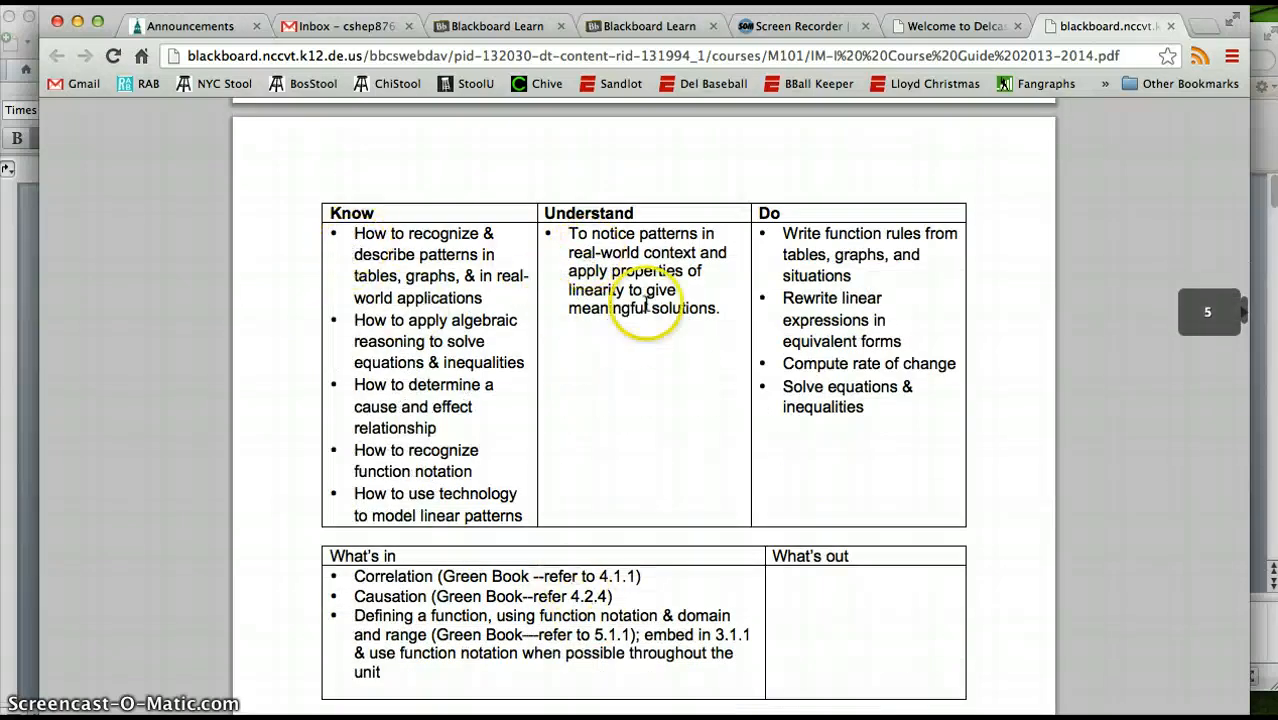
pyautogui.scroll(-3)
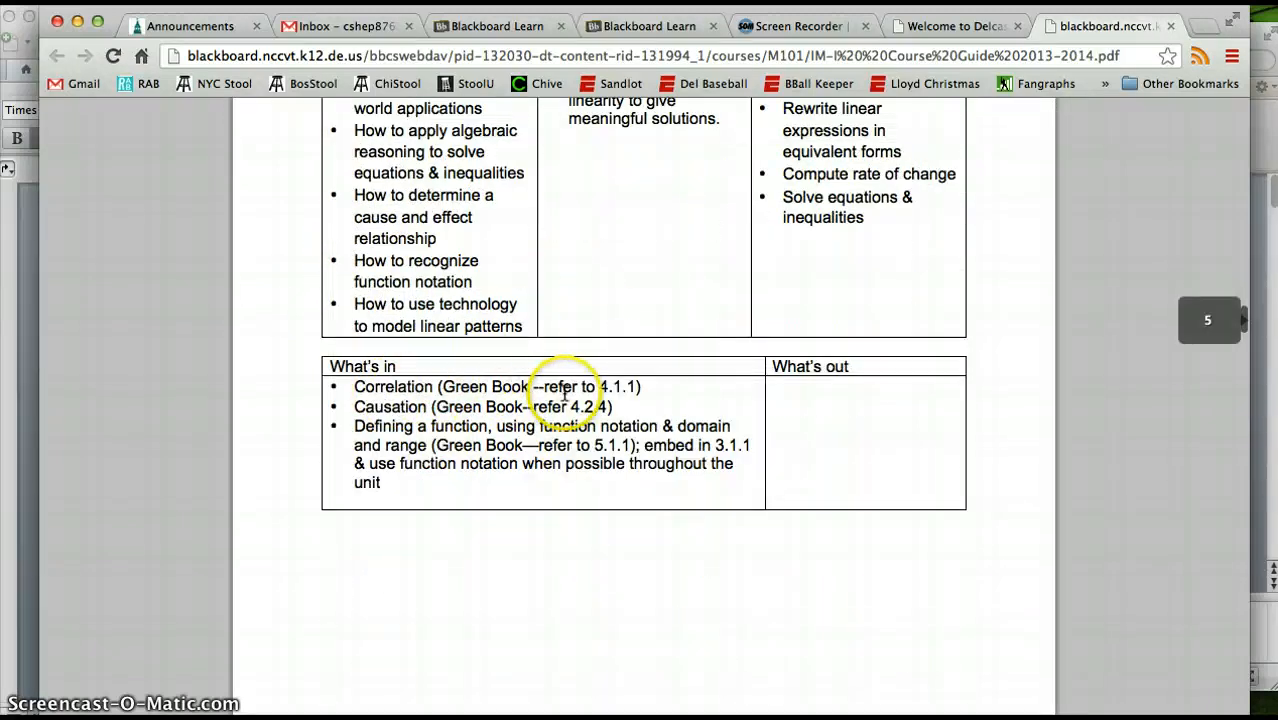
pyautogui.scroll(-3)
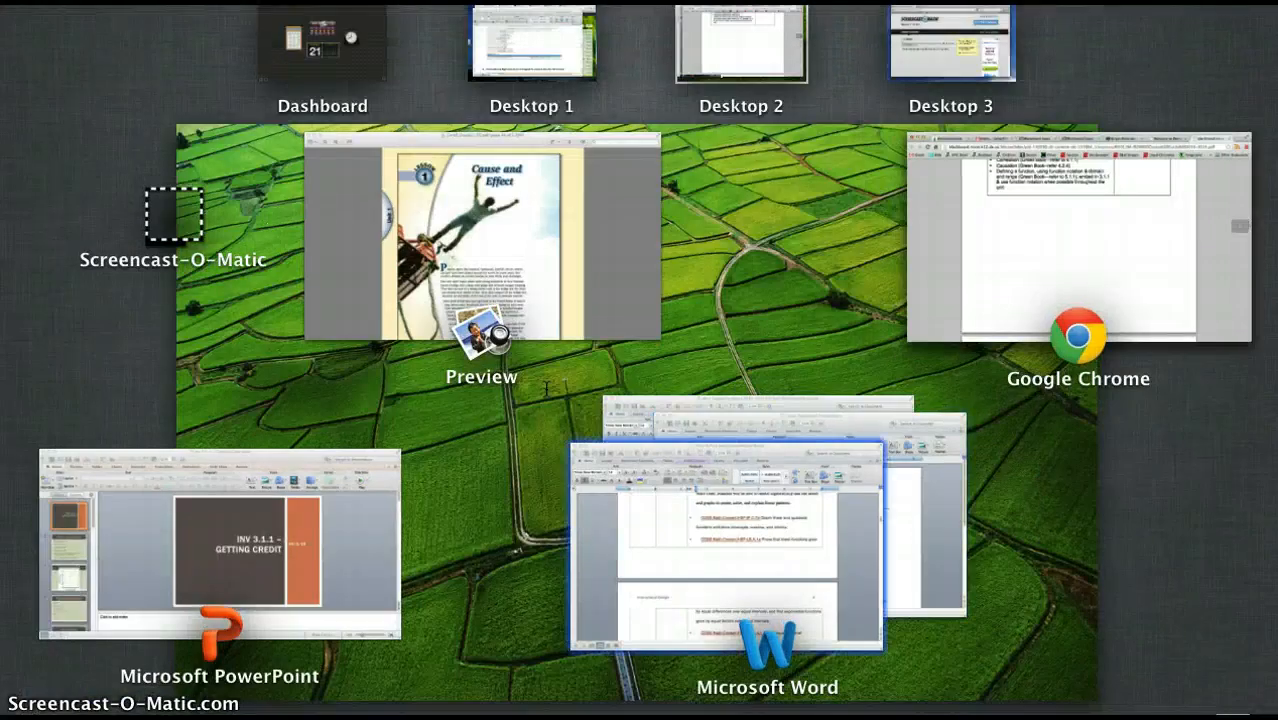
pyautogui.click(768, 550)
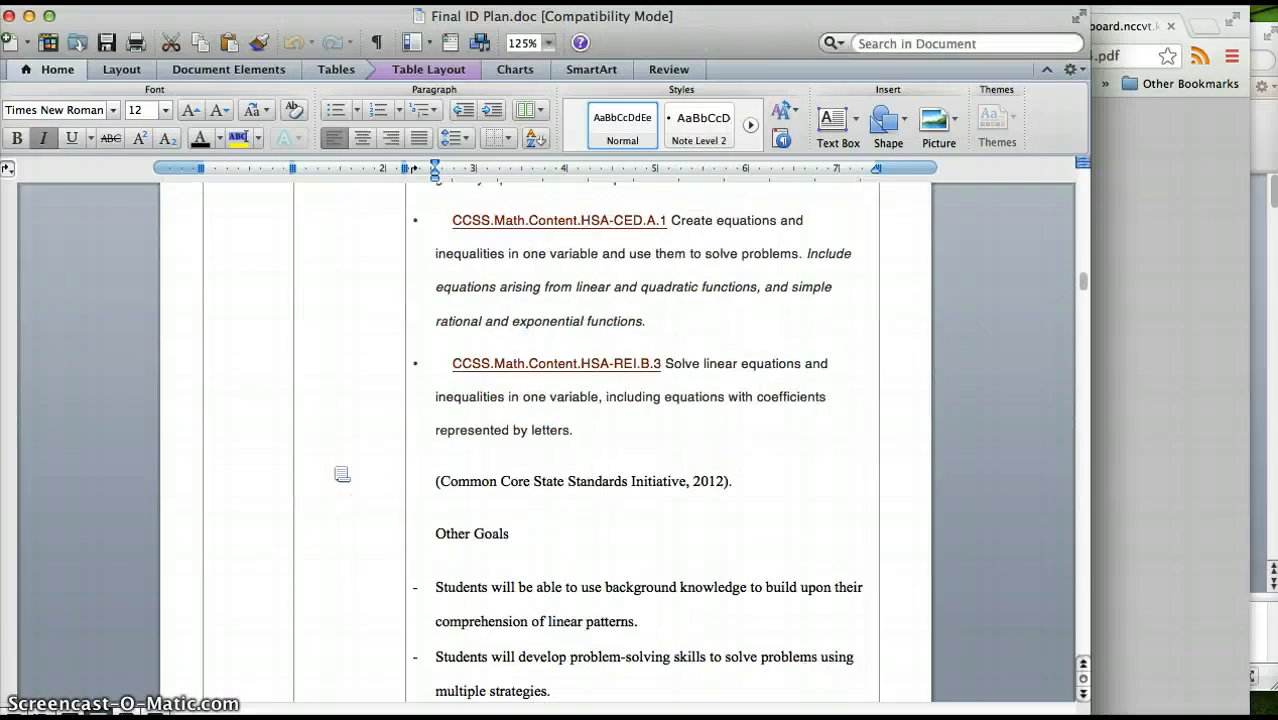
pyautogui.scroll(-3)
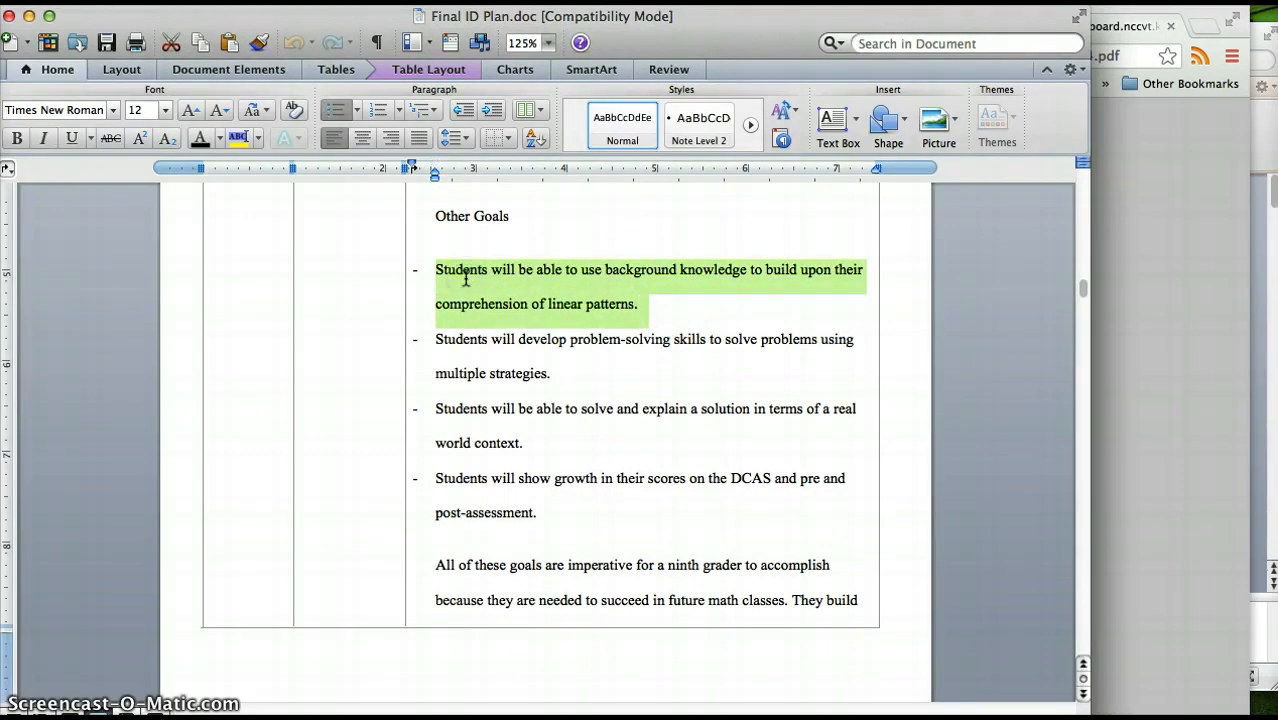
pyautogui.click(454, 348)
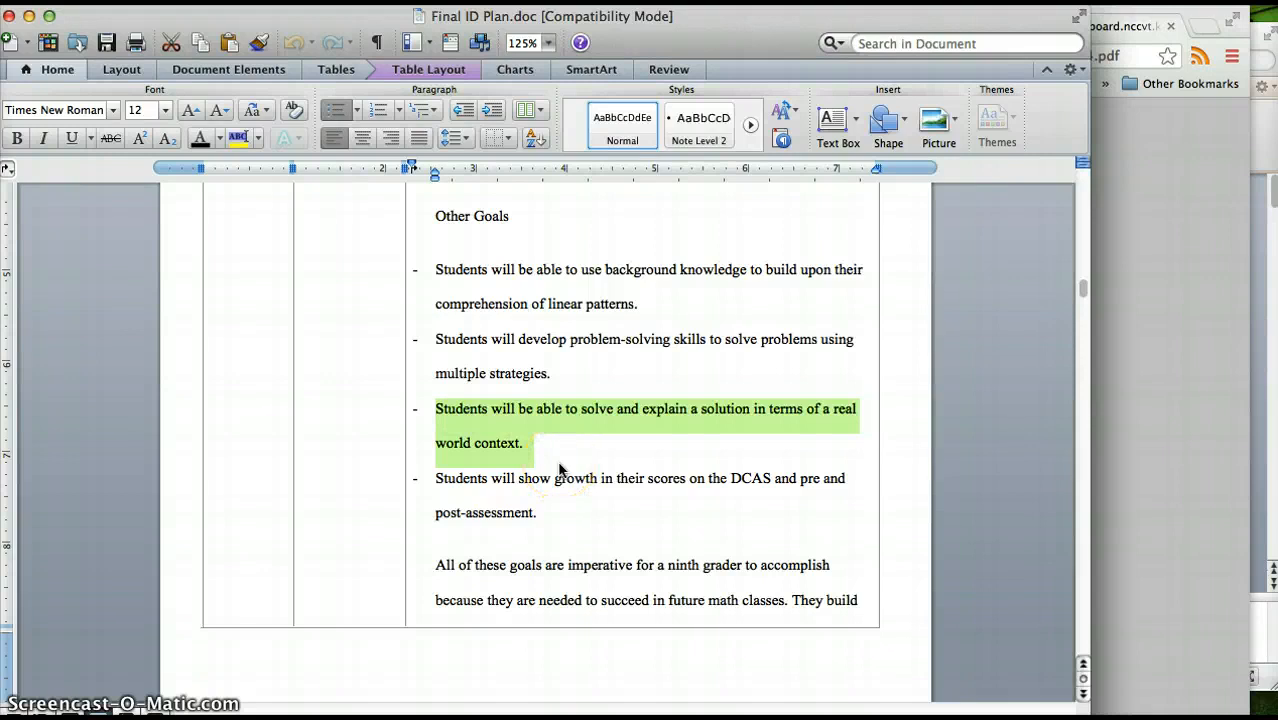
pyautogui.click(536, 512)
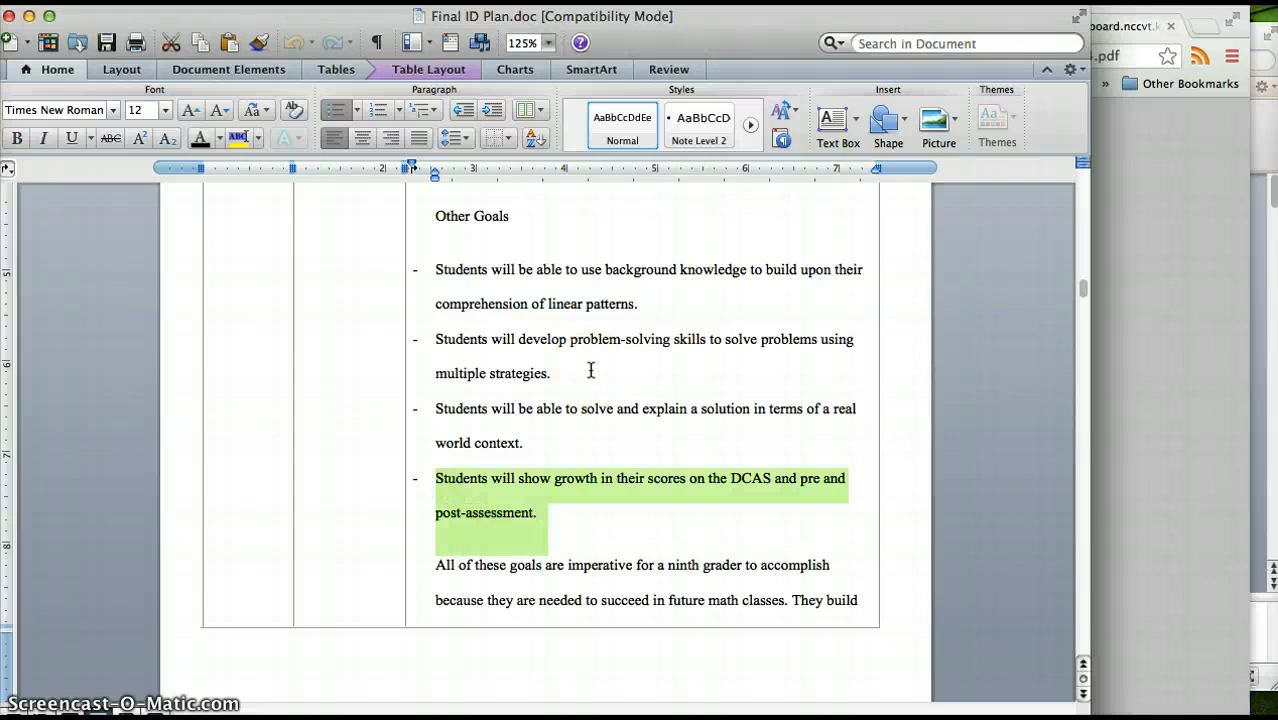
pyautogui.click(556, 428)
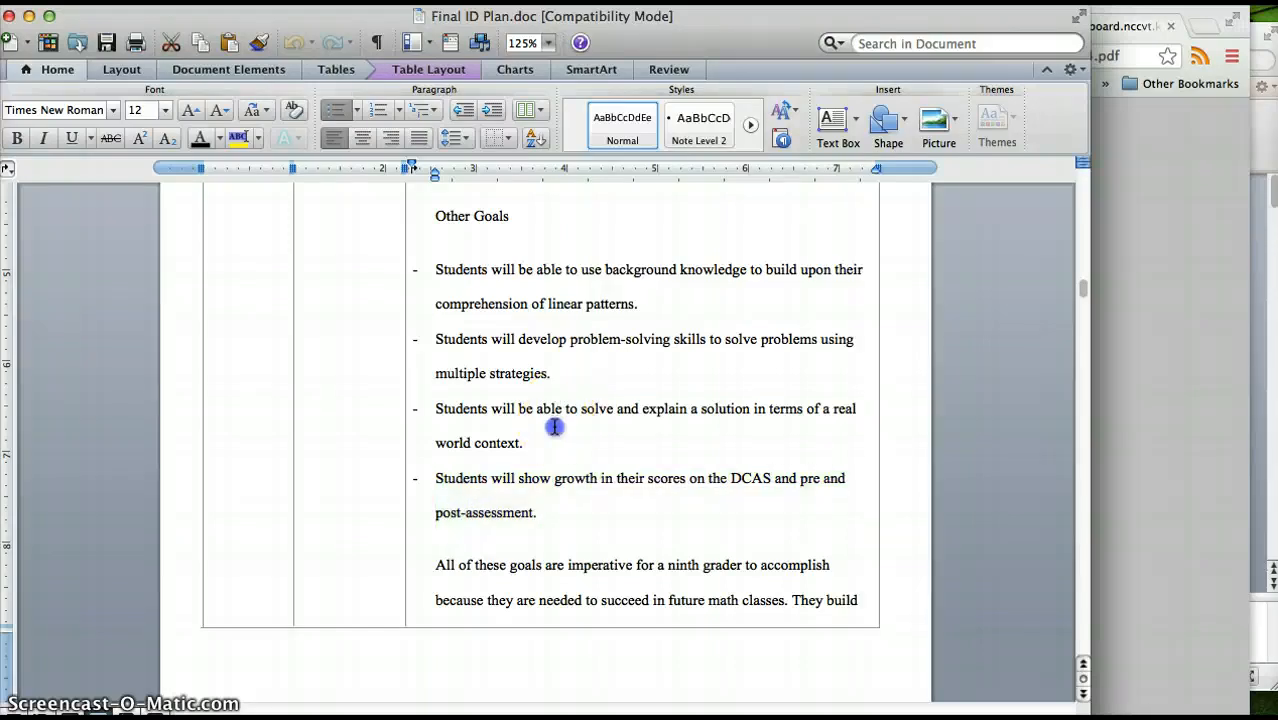
pyautogui.scroll(-3)
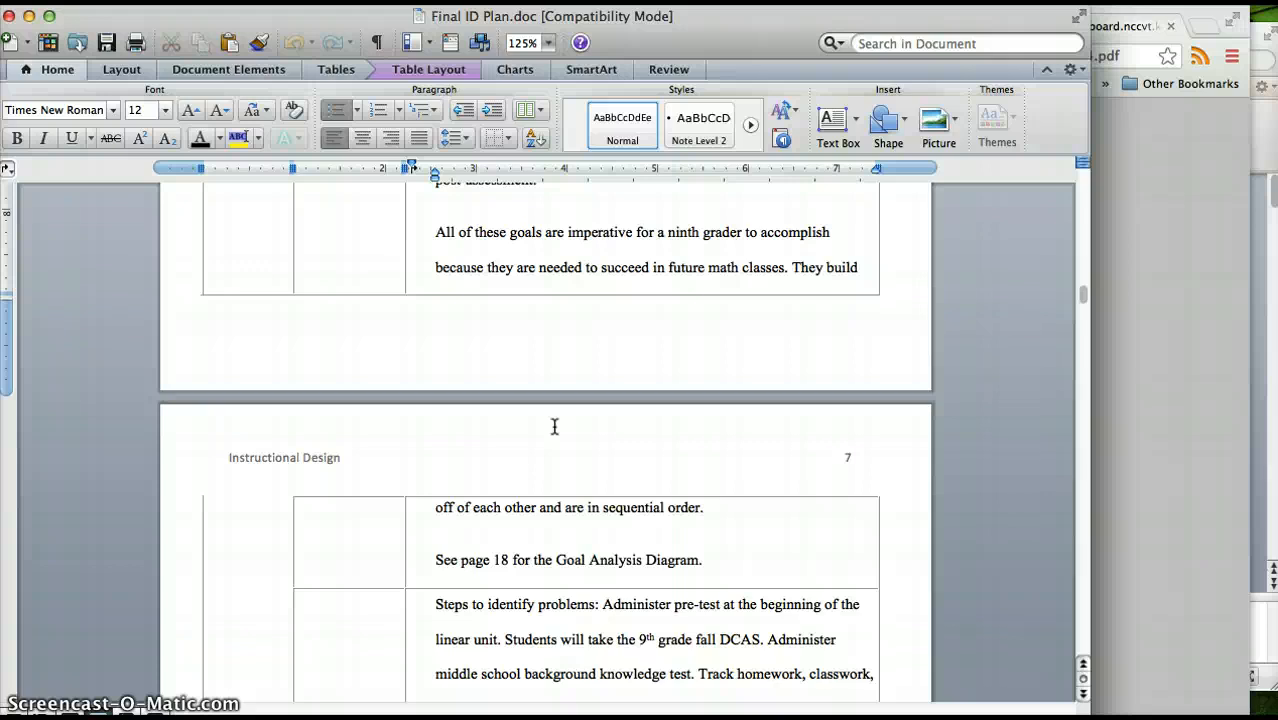
# Scroll the ID plan to the Content row before bringing up the IM-1 Linear Functions test
pyautogui.scroll(-3)
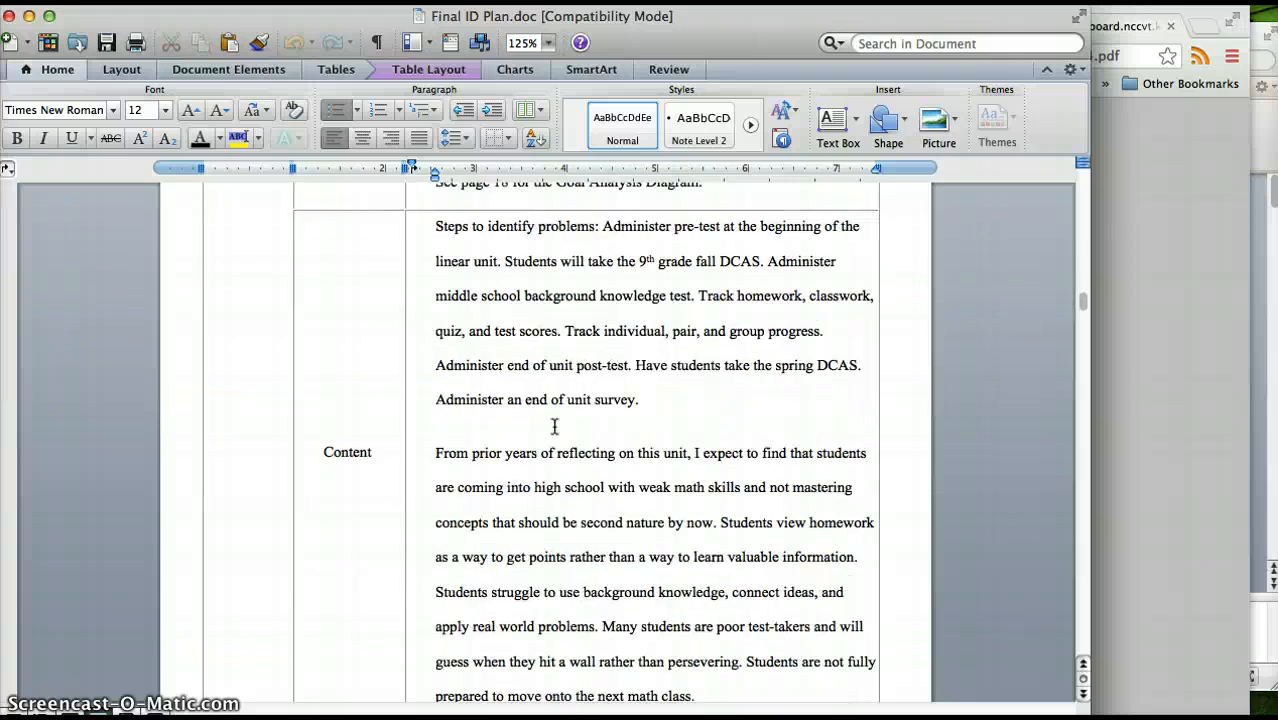
pyautogui.scroll(3)
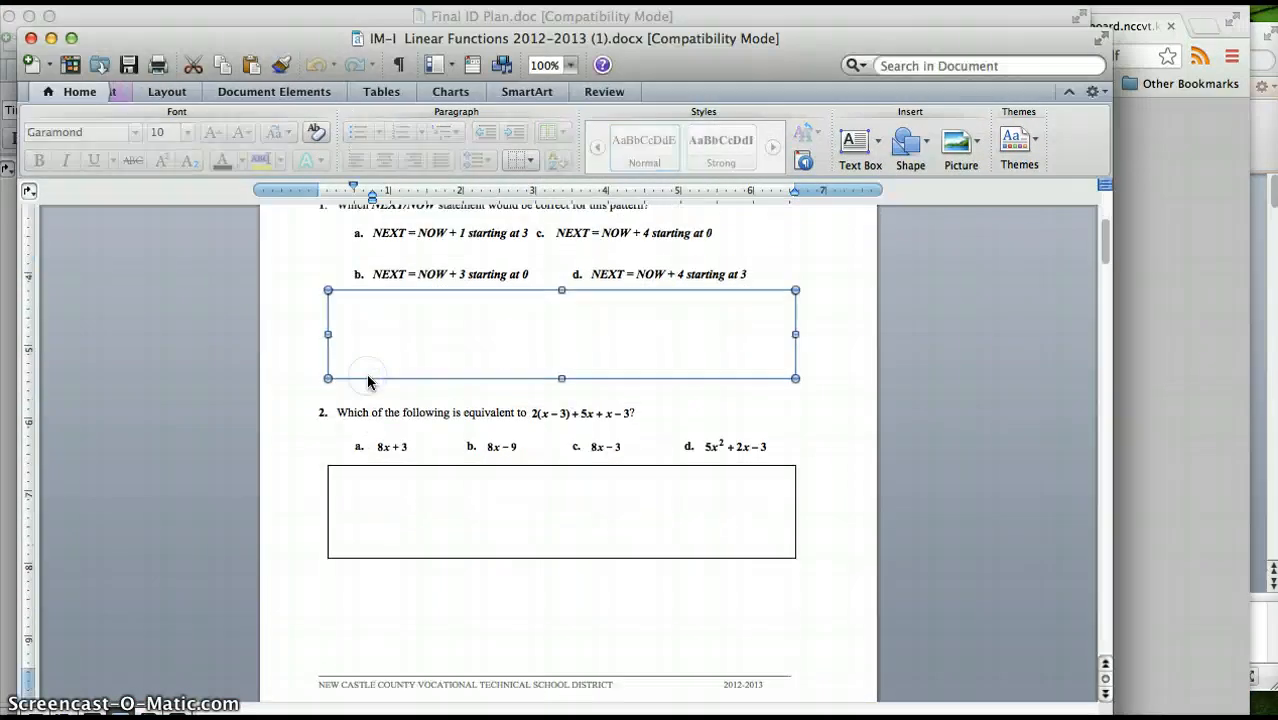
# Scroll through the Linear Functions test items to the tomato-plant scatter plot question
pyautogui.scroll(-3)
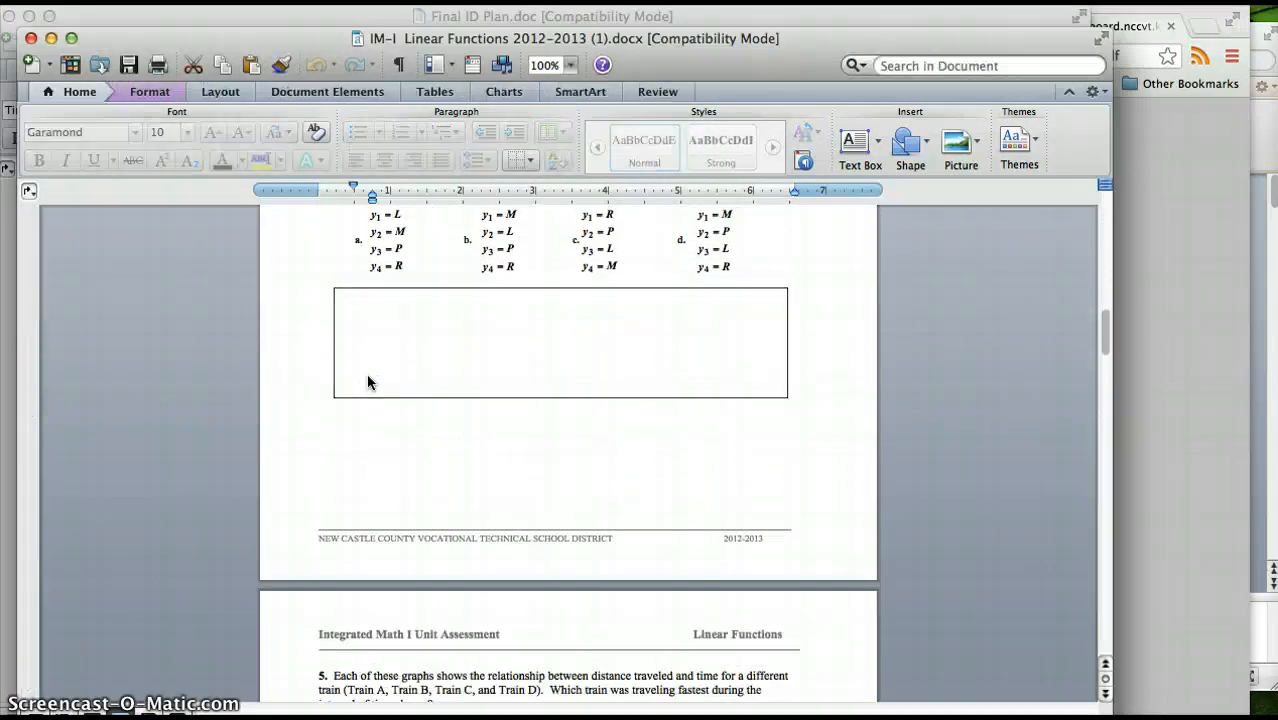
pyautogui.scroll(-3)
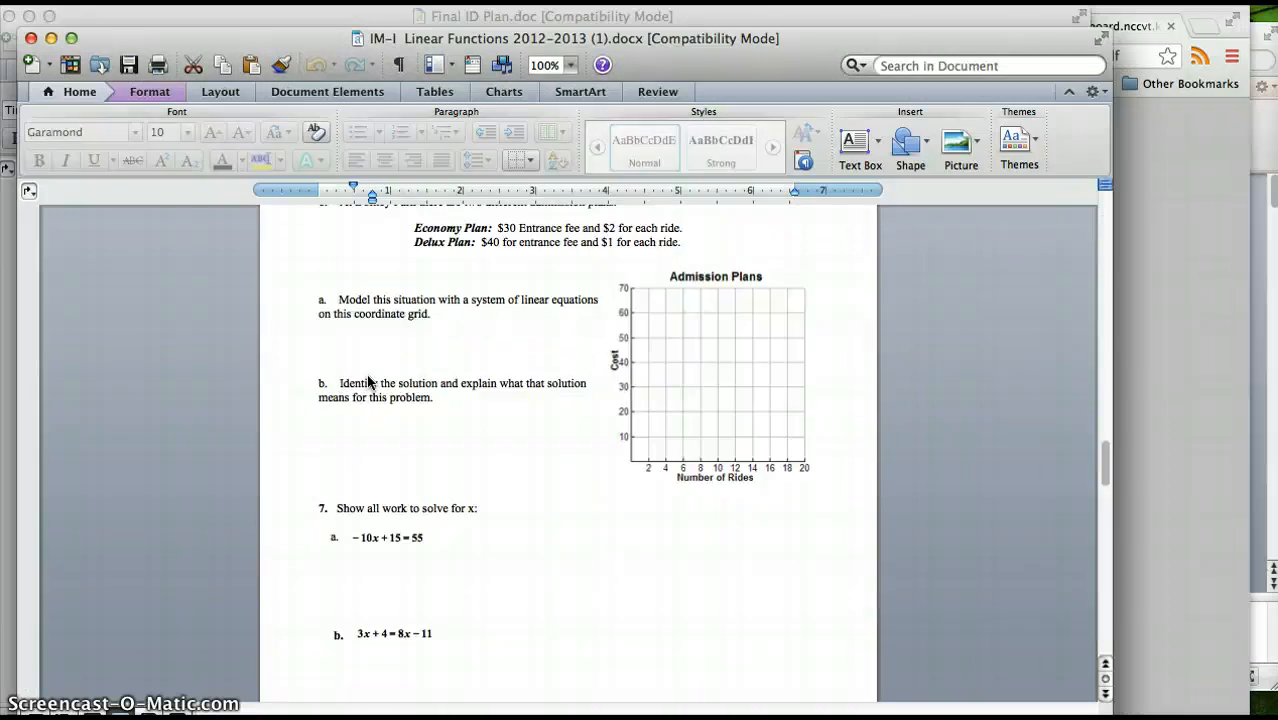
pyautogui.scroll(-3)
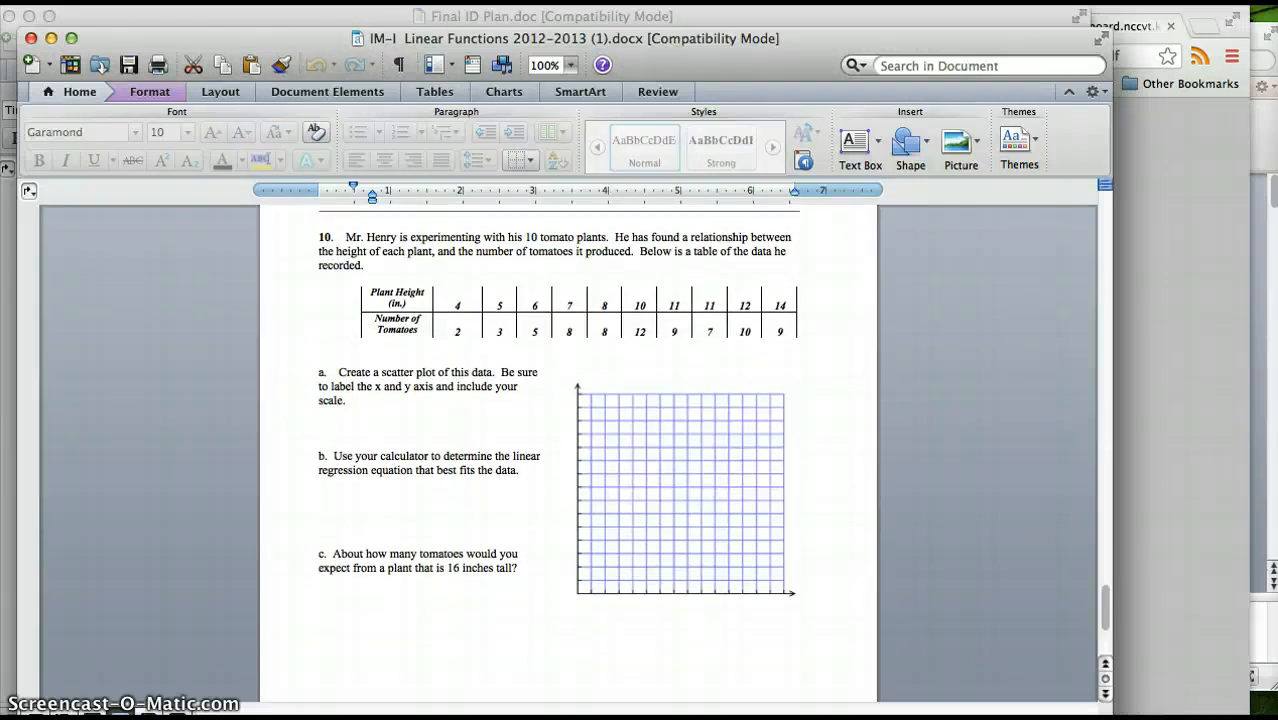
pyautogui.scroll(3)
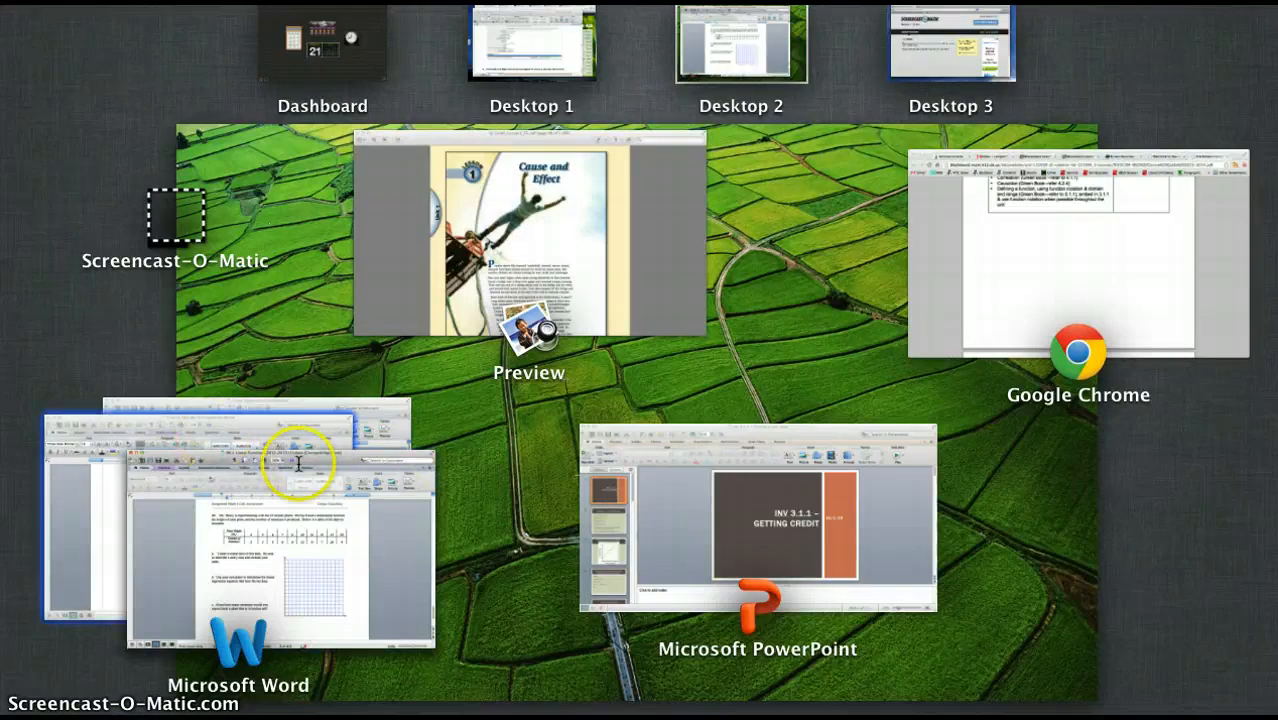
# Return to the Final ID Plan and scroll to the Instructional Strategies row's pre-instructional activities
pyautogui.click(280, 550)
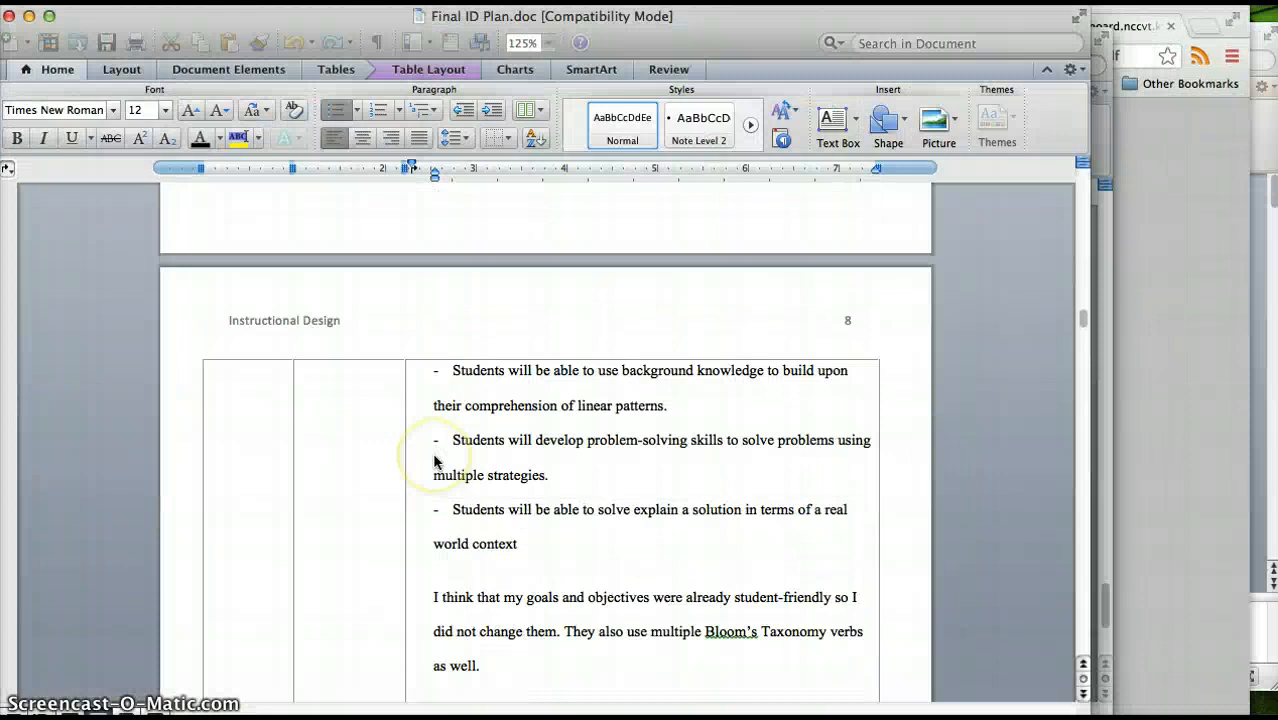
pyautogui.scroll(-3)
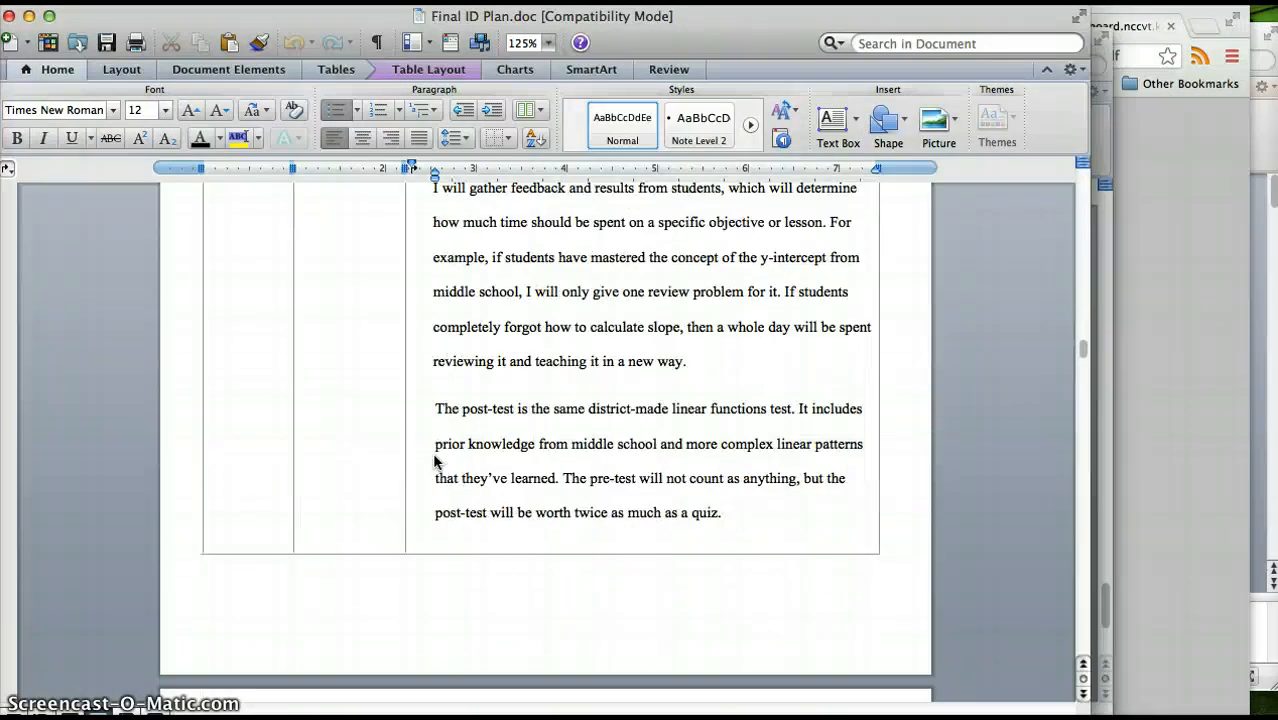
pyautogui.scroll(3)
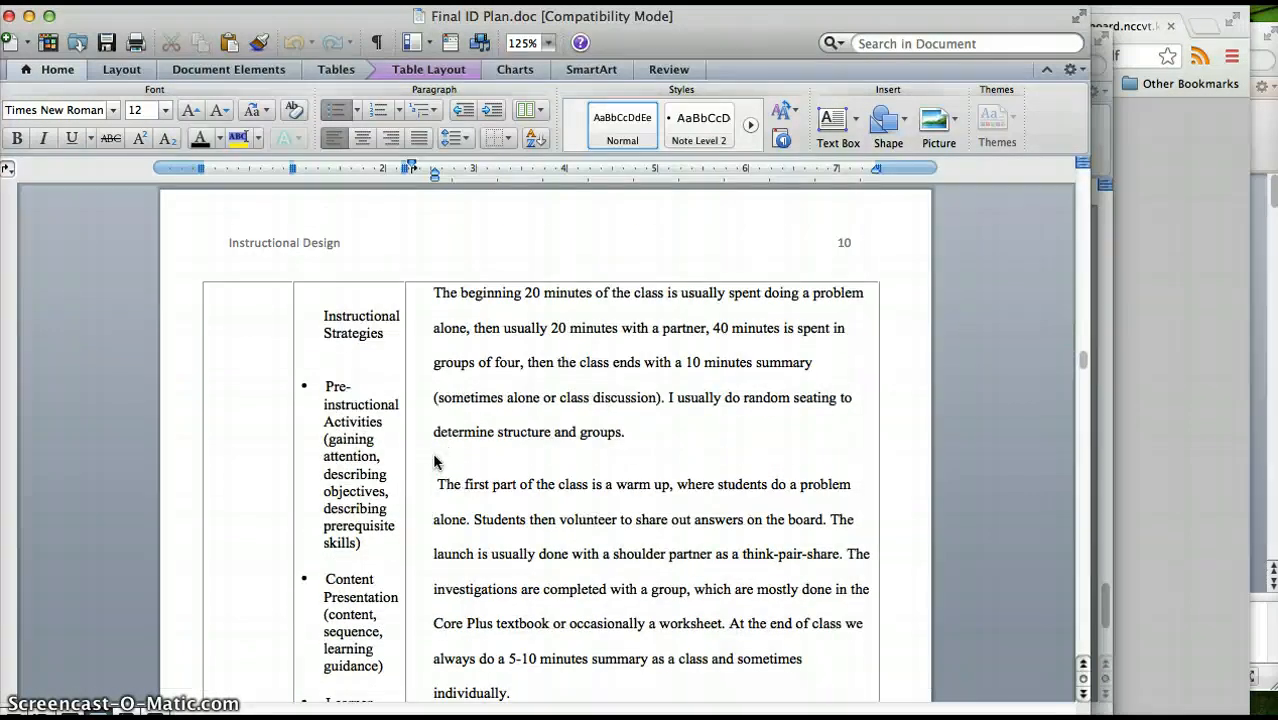
pyautogui.scroll(3)
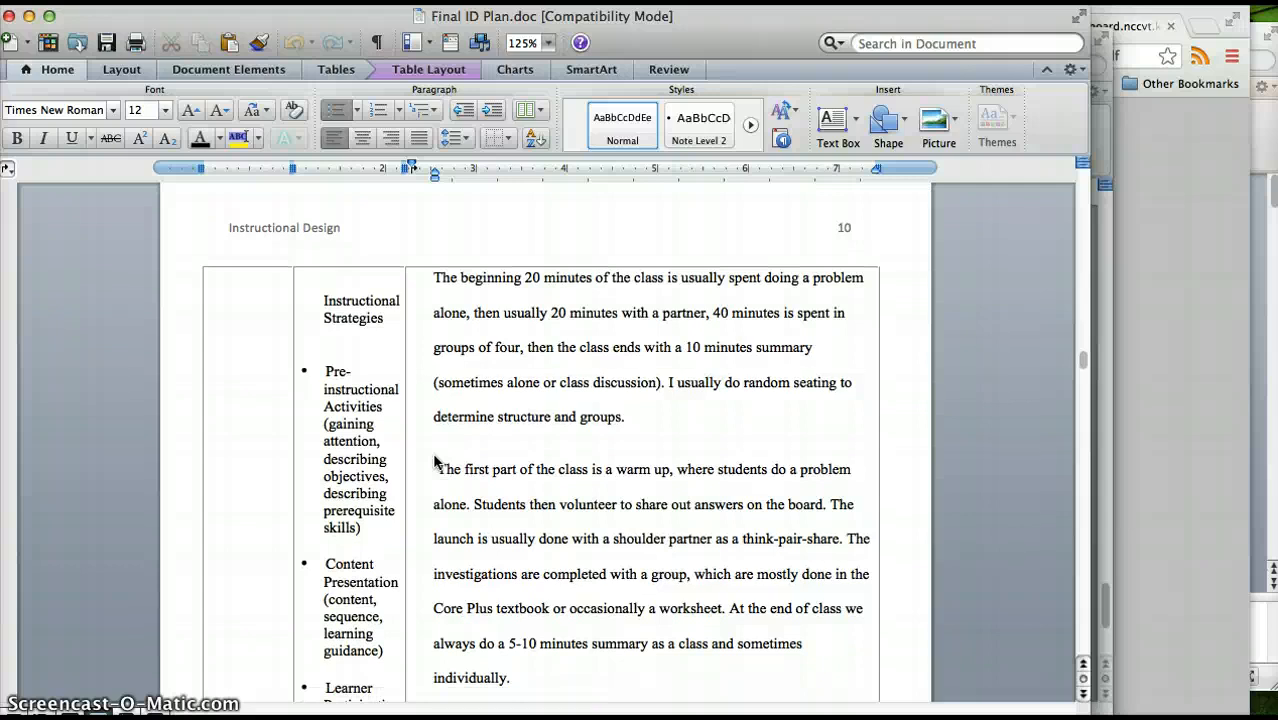
pyautogui.scroll(3)
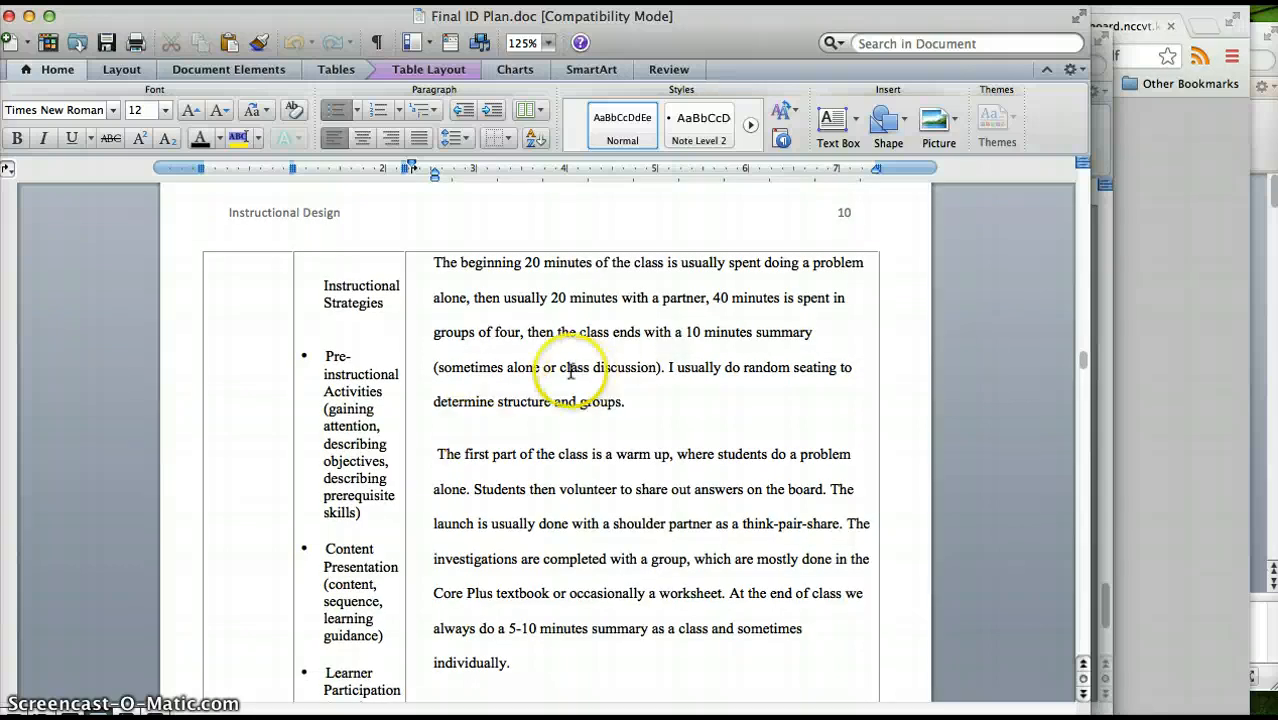
pyautogui.scroll(3)
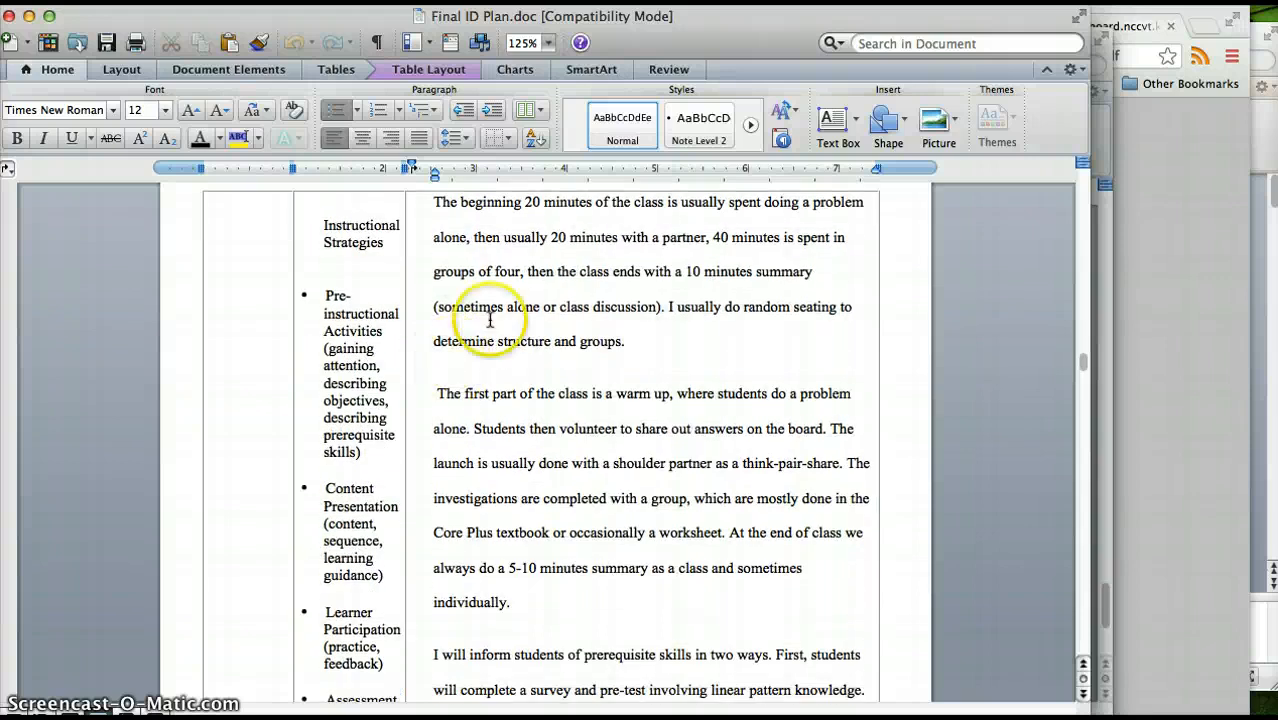
pyautogui.moveTo(504, 202)
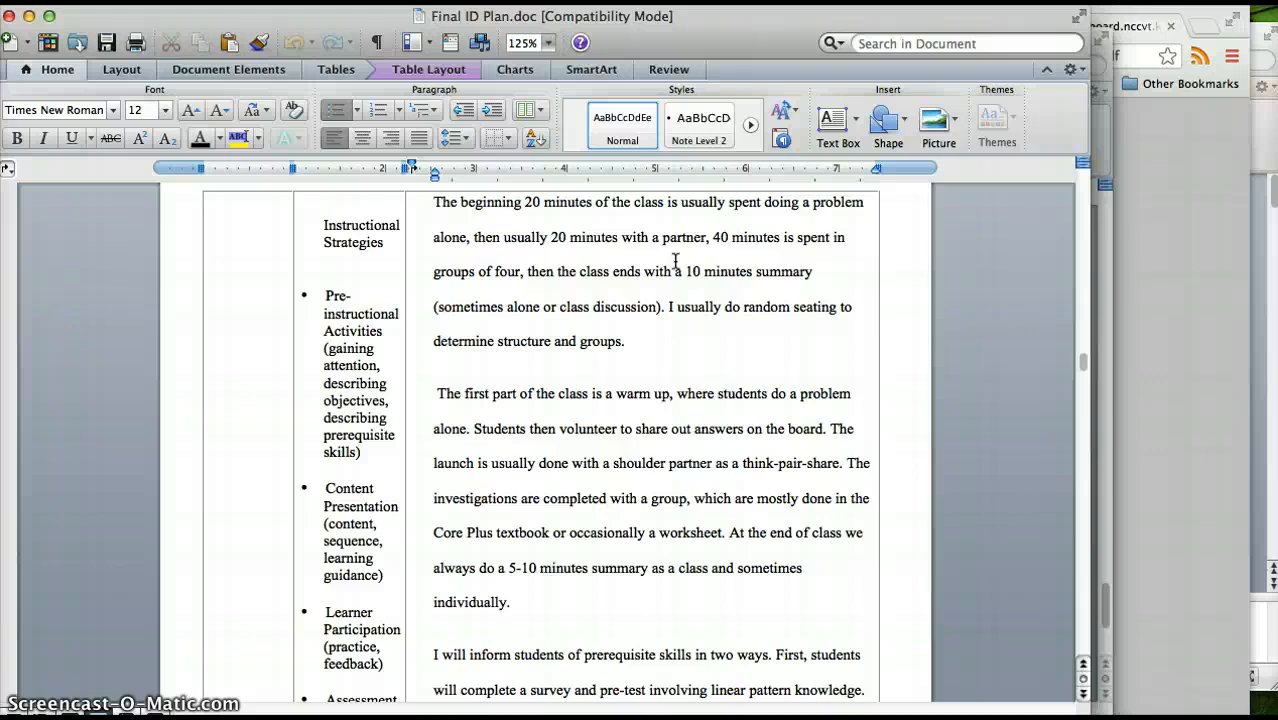
pyautogui.scroll(-3)
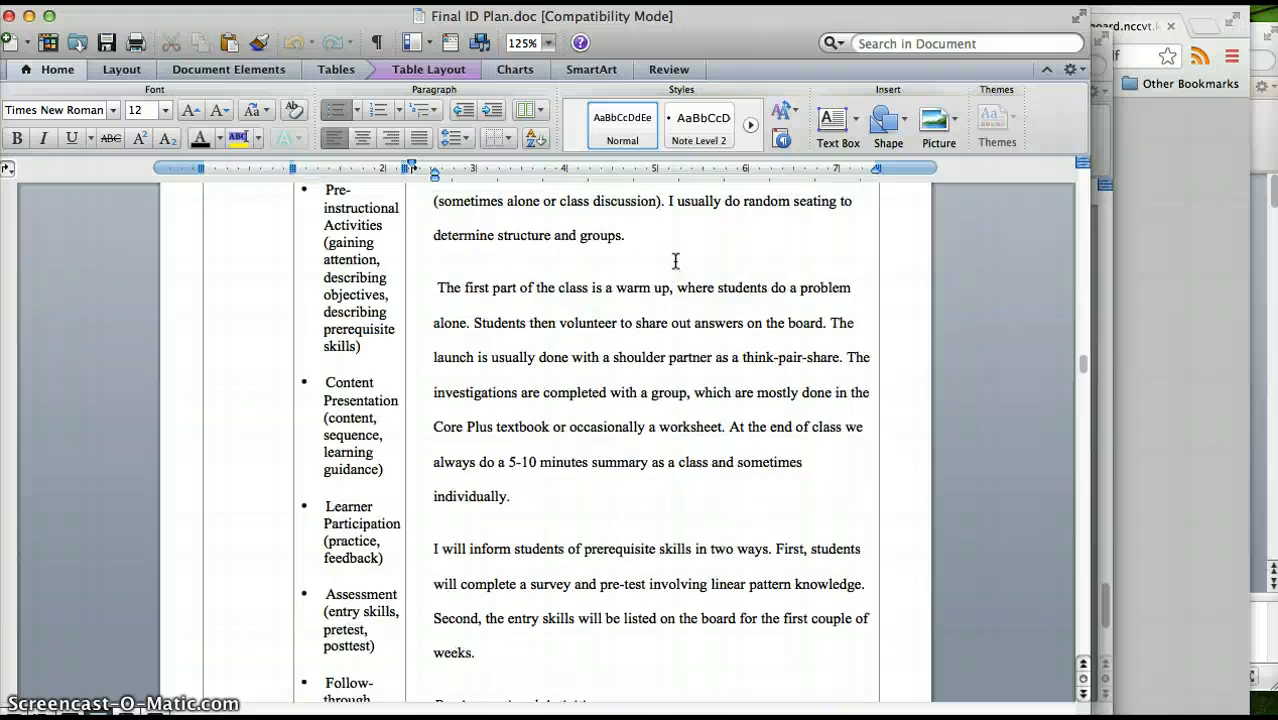
pyautogui.scroll(-3)
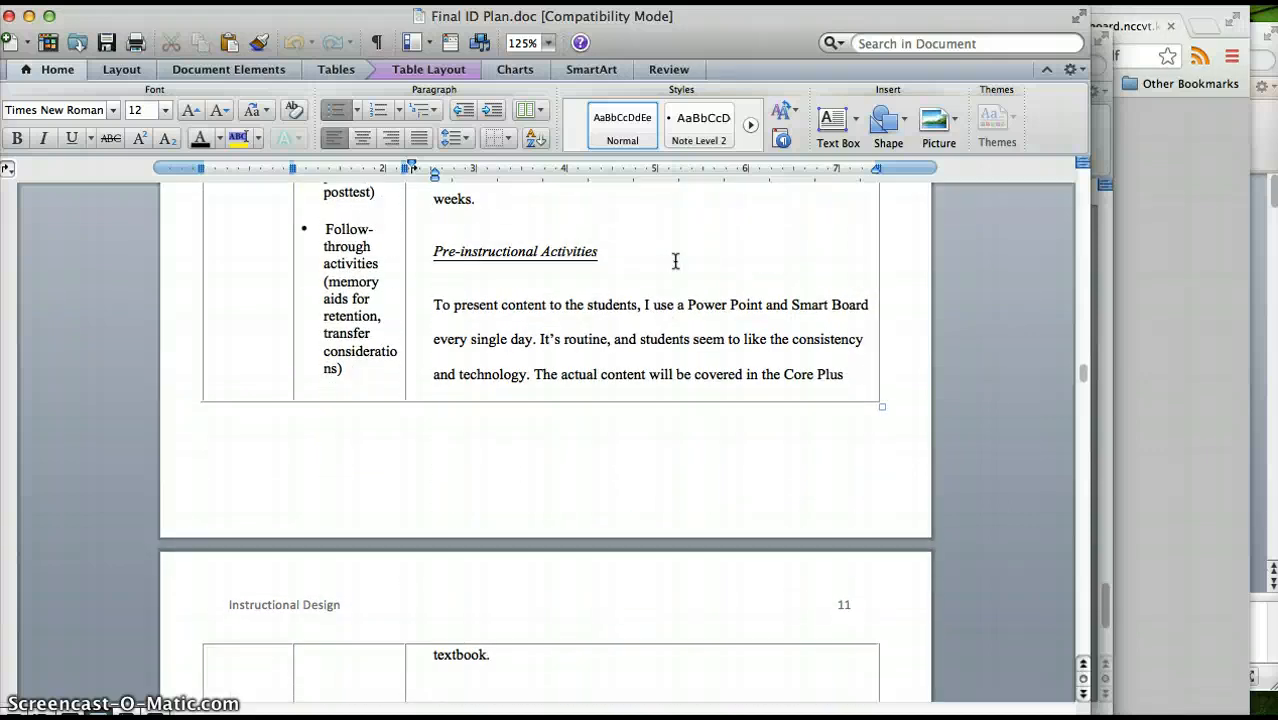
pyautogui.scroll(-3)
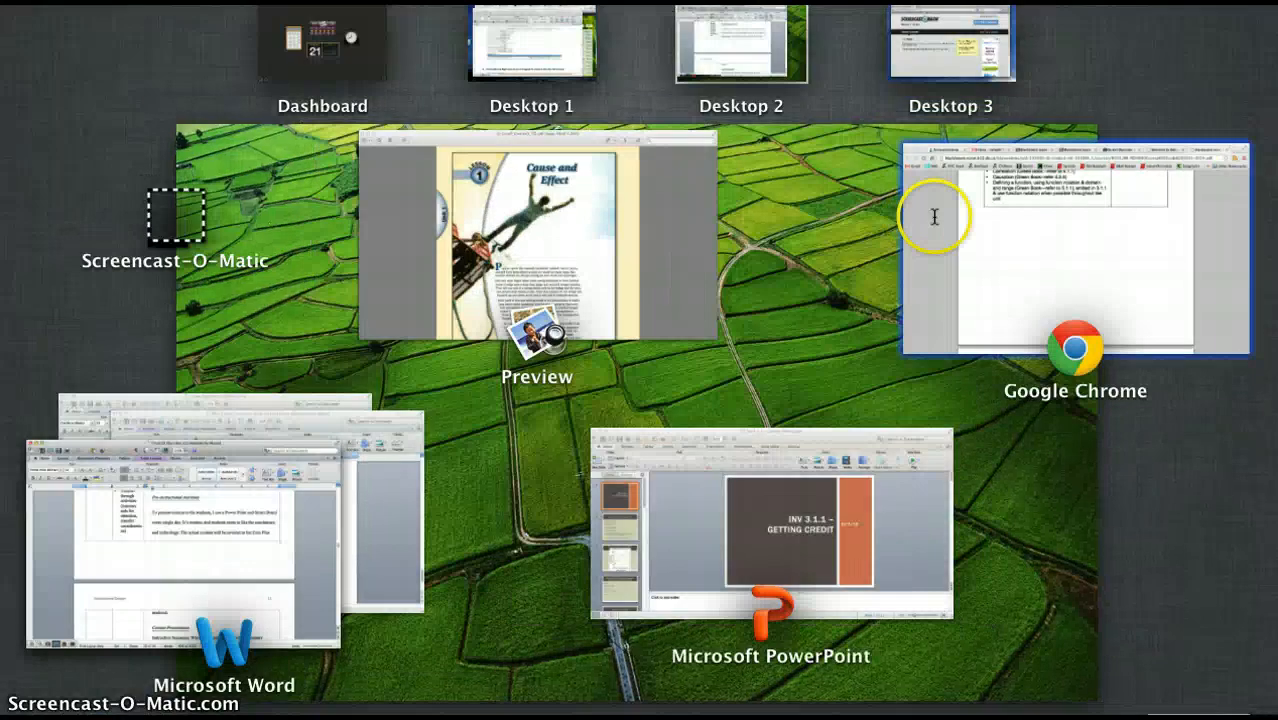
# Page through the Getting Credit slides — warm up, pay graph, agenda, linear review — to the HW slide
pyautogui.click(770, 530)
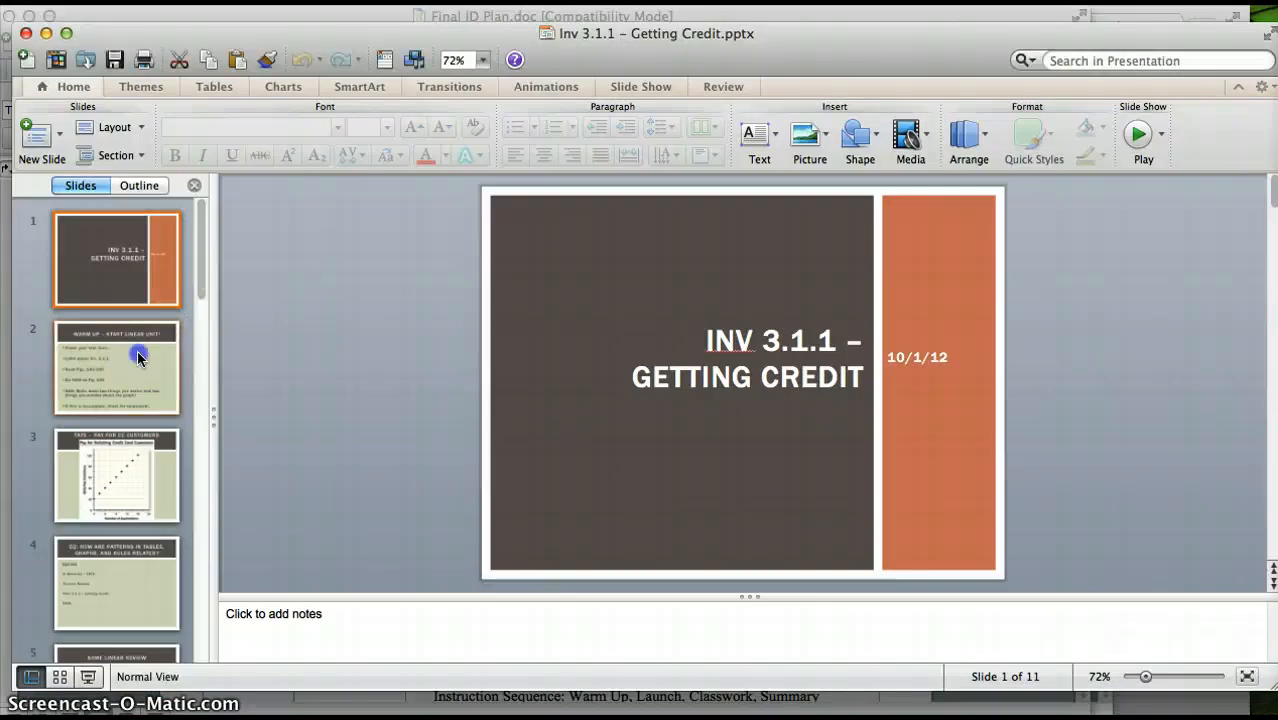
pyautogui.click(116, 368)
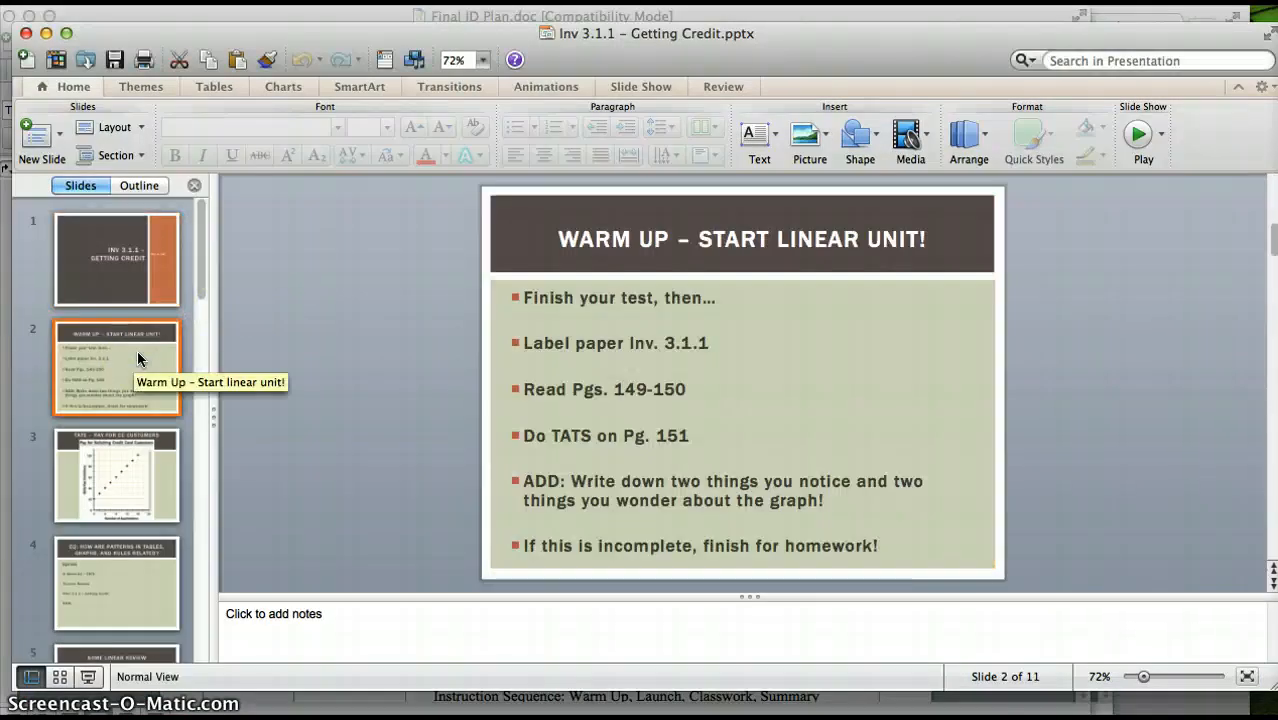
pyautogui.click(116, 476)
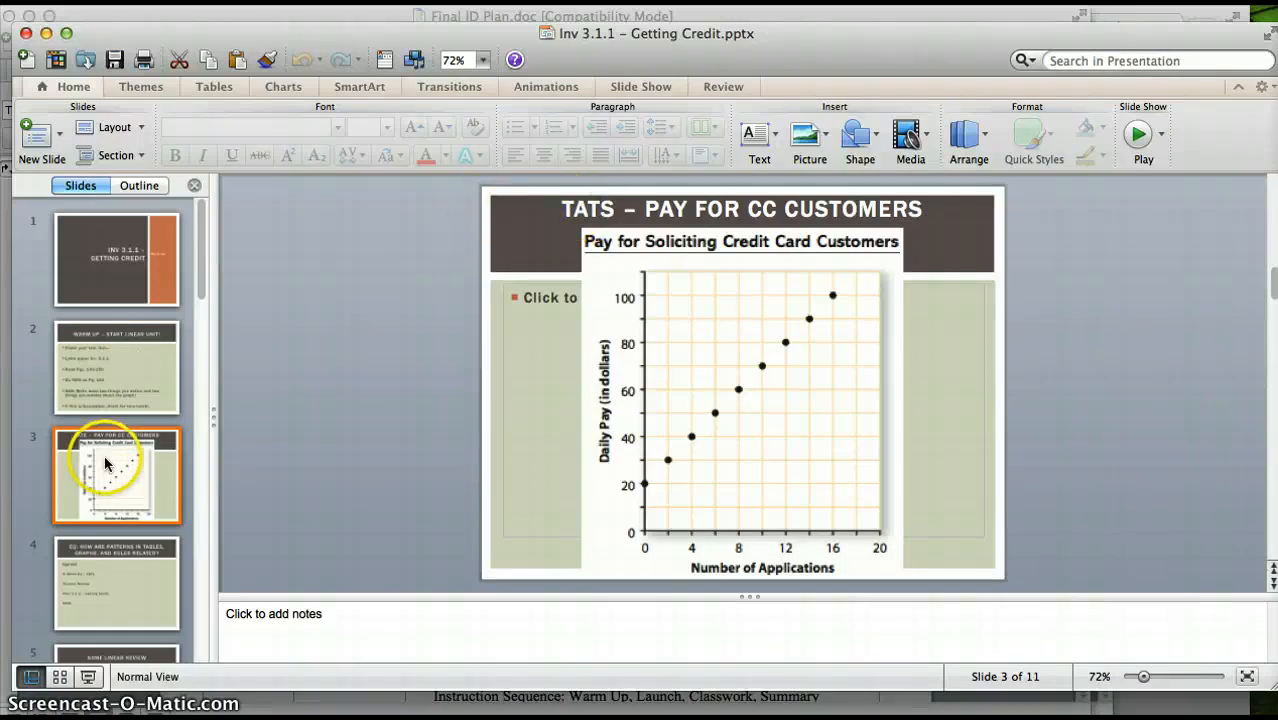
pyautogui.moveTo(108, 464)
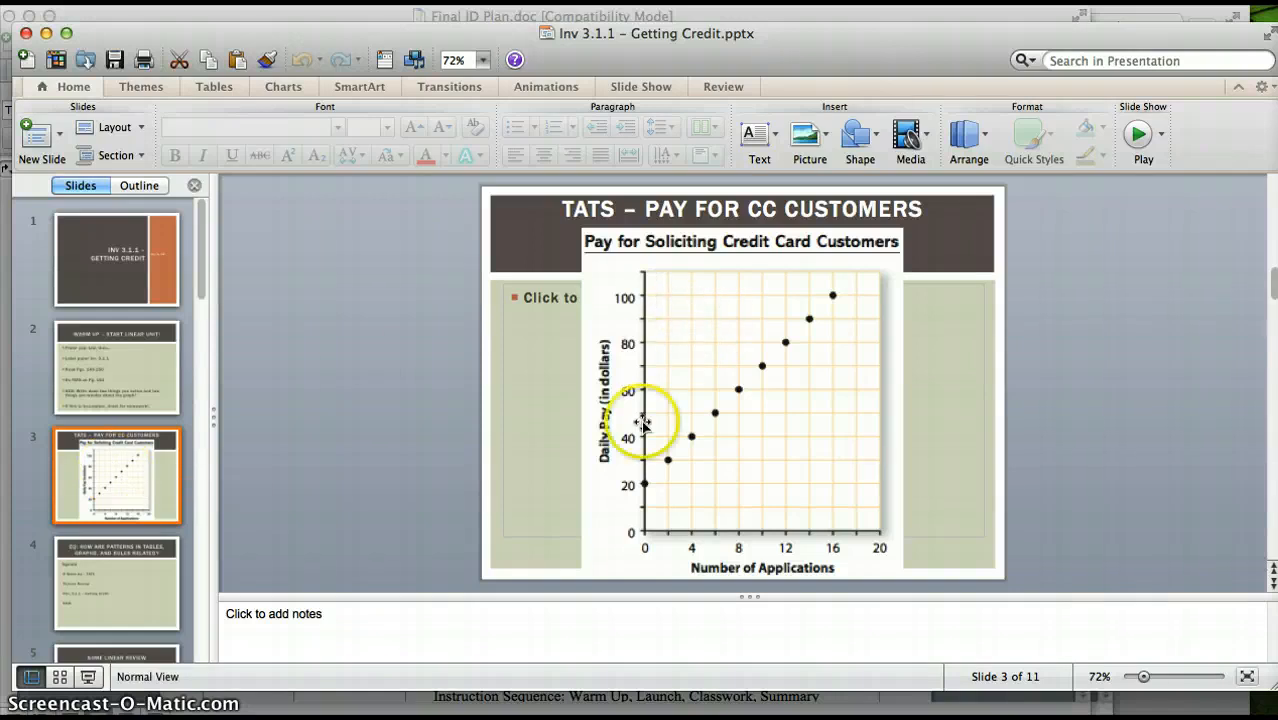
pyautogui.moveTo(790, 332)
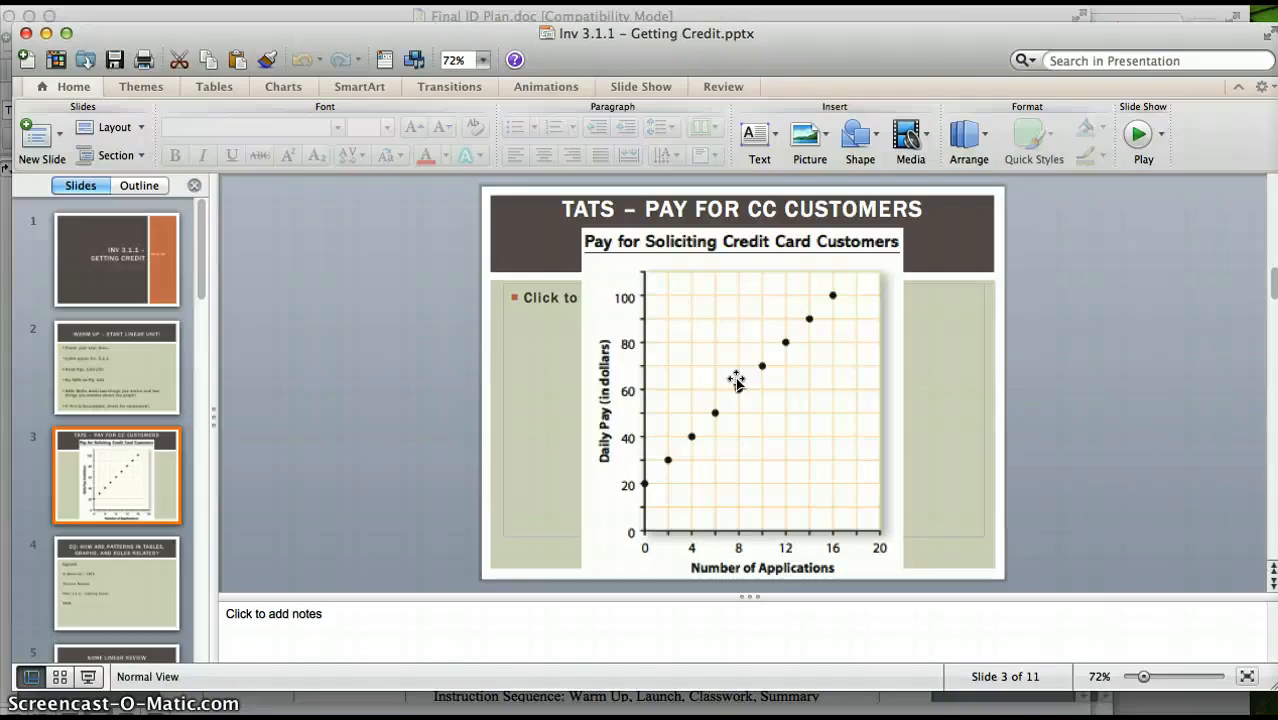
pyautogui.click(116, 584)
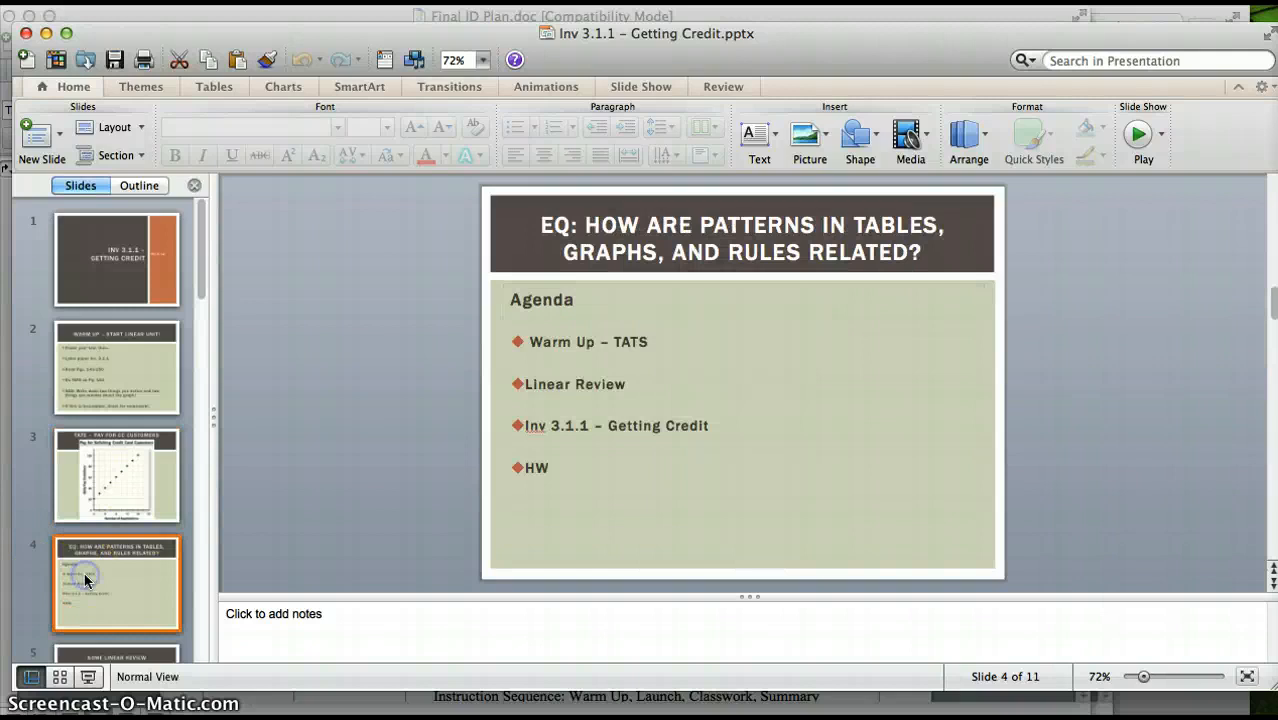
pyautogui.moveTo(550, 230)
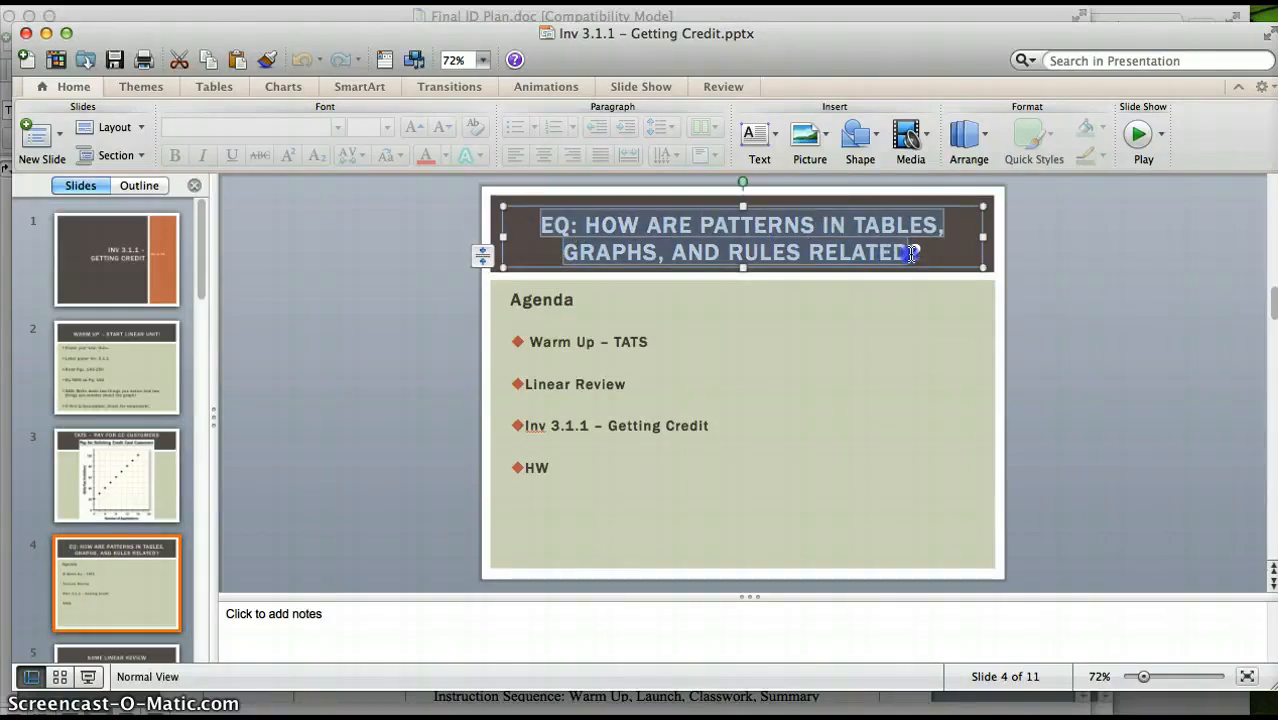
pyautogui.click(742, 410)
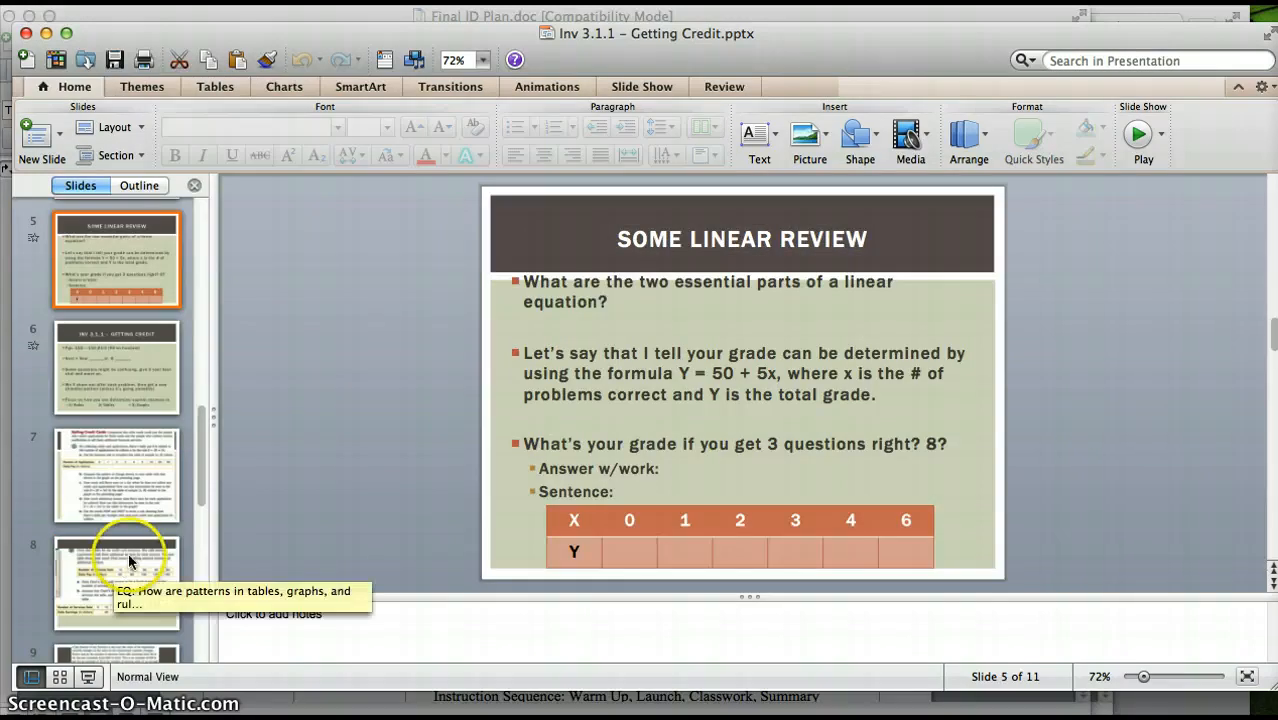
pyautogui.scroll(-3)
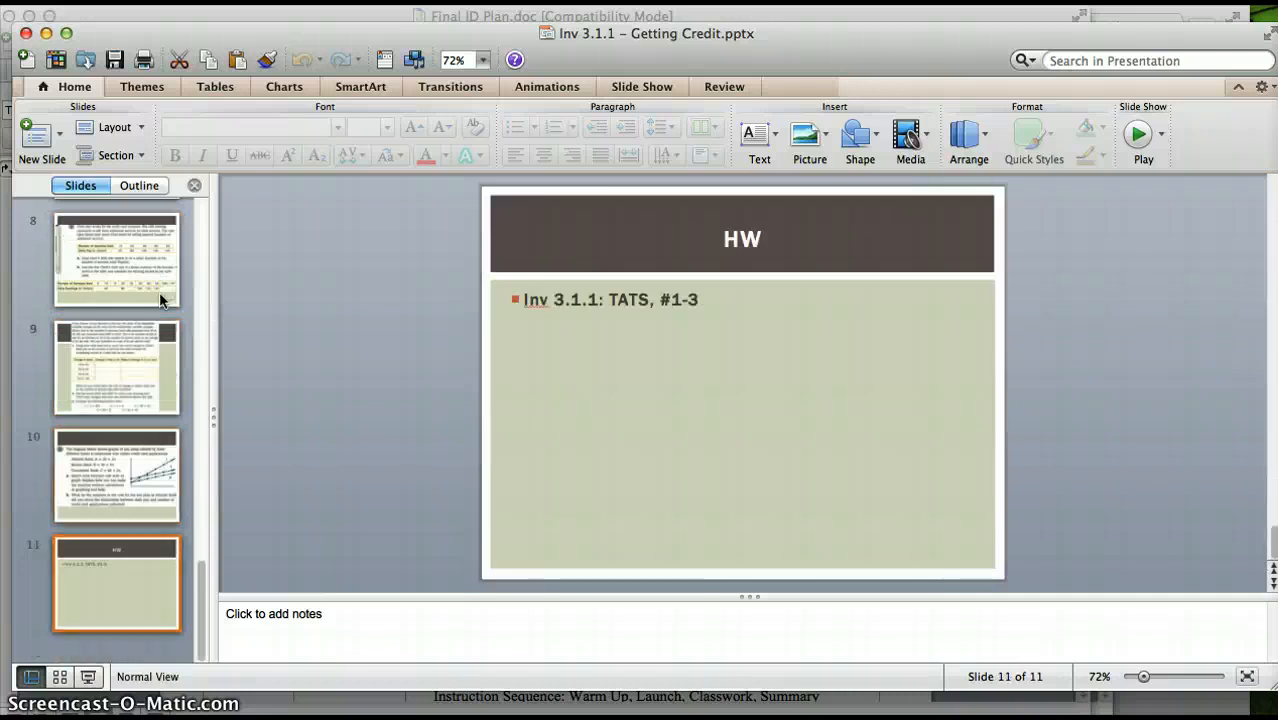
pyautogui.click(116, 474)
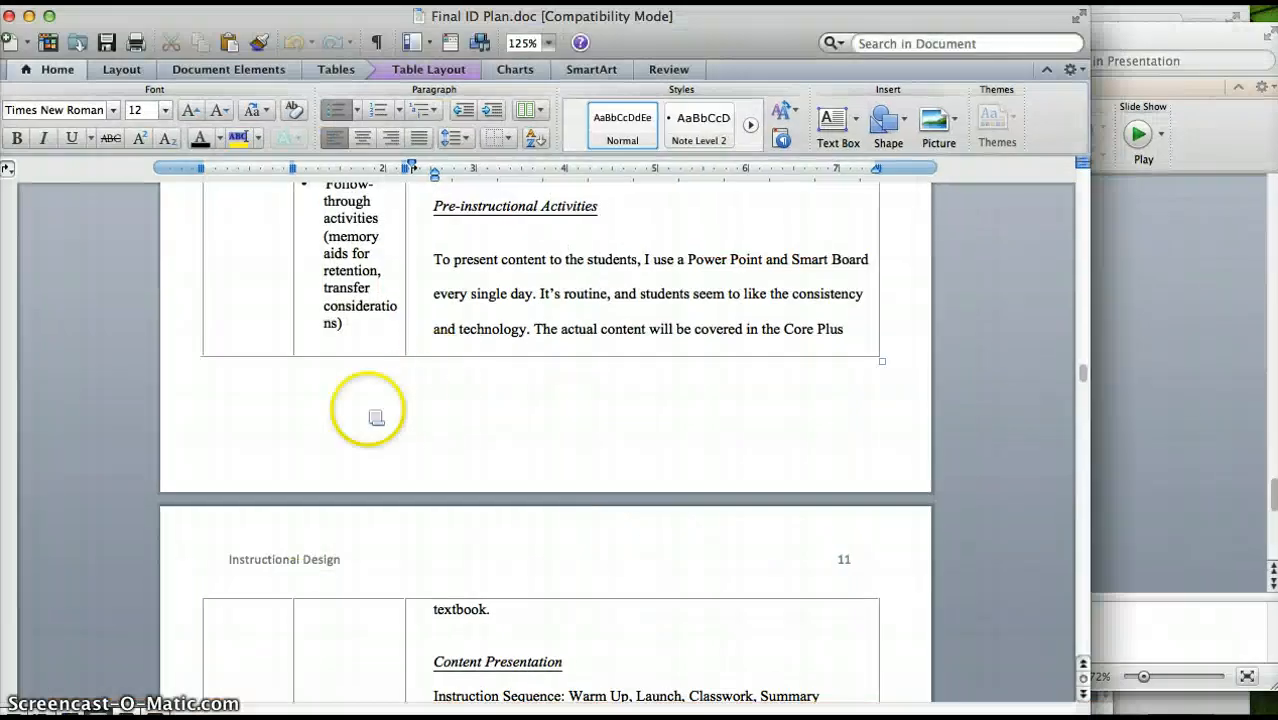
# Scroll the Final ID Plan to the Content Presentation section before switching to the Linear Regression Toolkit
pyautogui.scroll(-3)
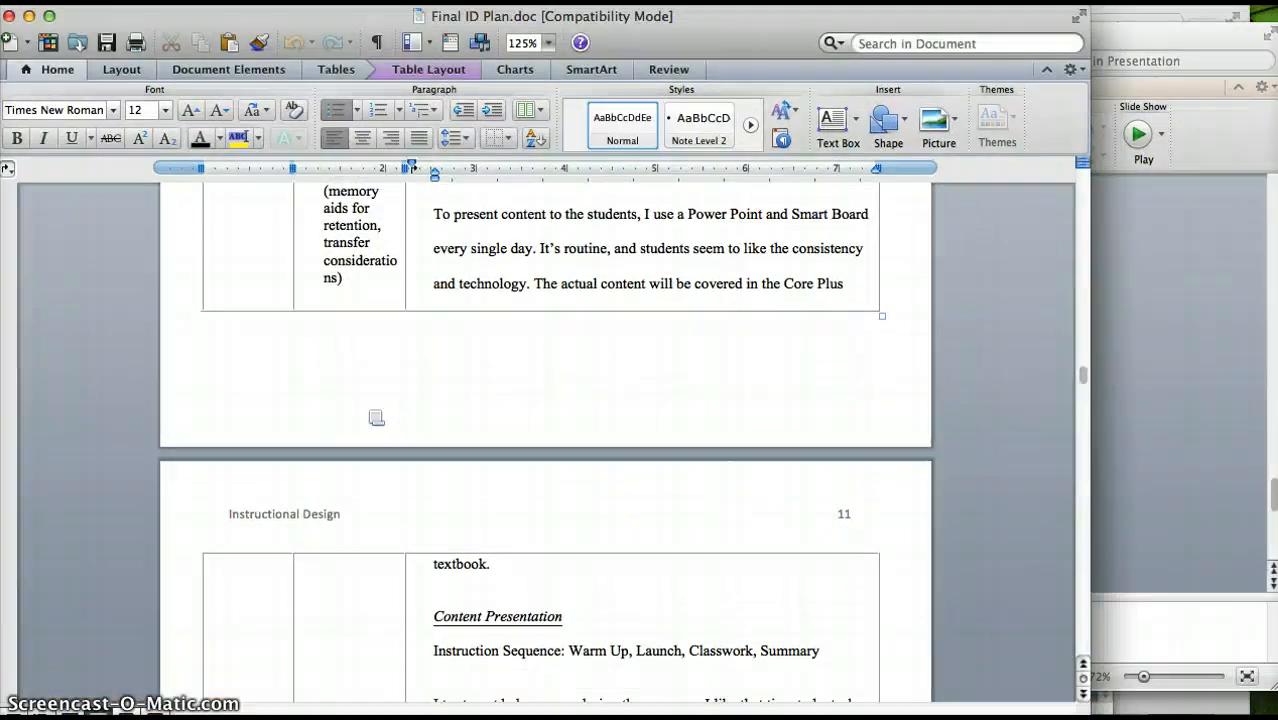
pyautogui.scroll(-3)
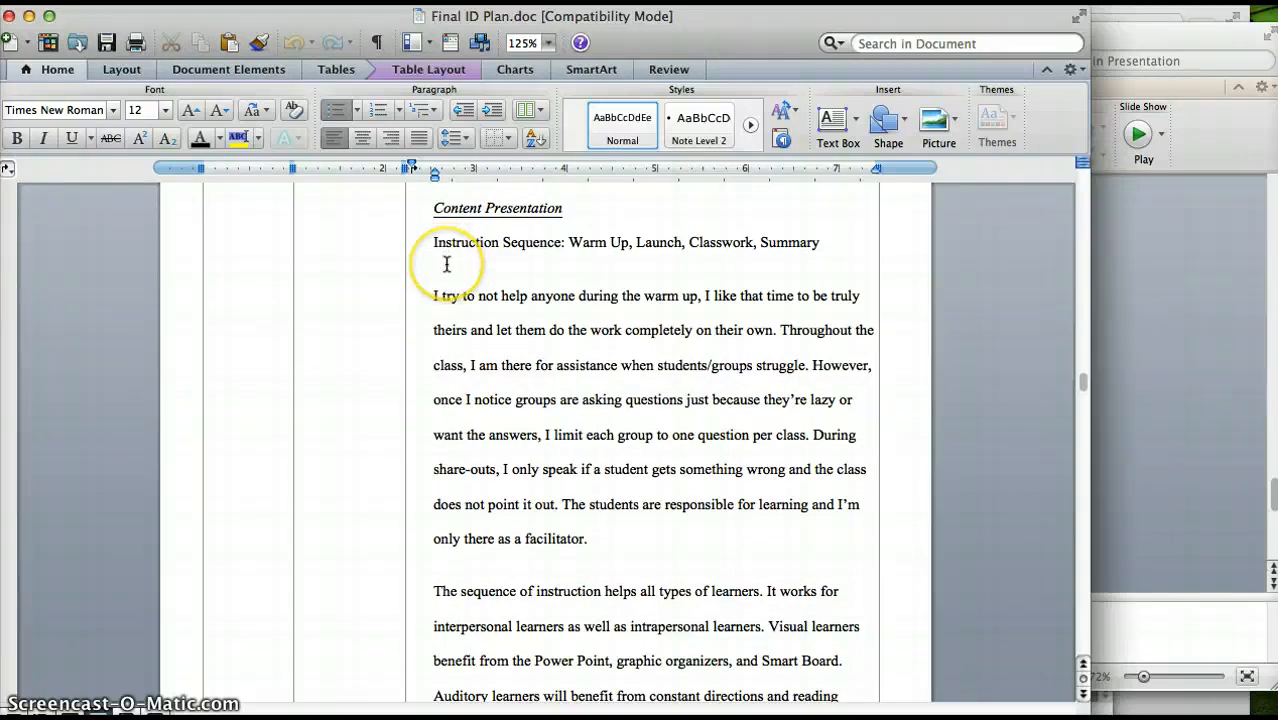
pyautogui.moveTo(460, 278)
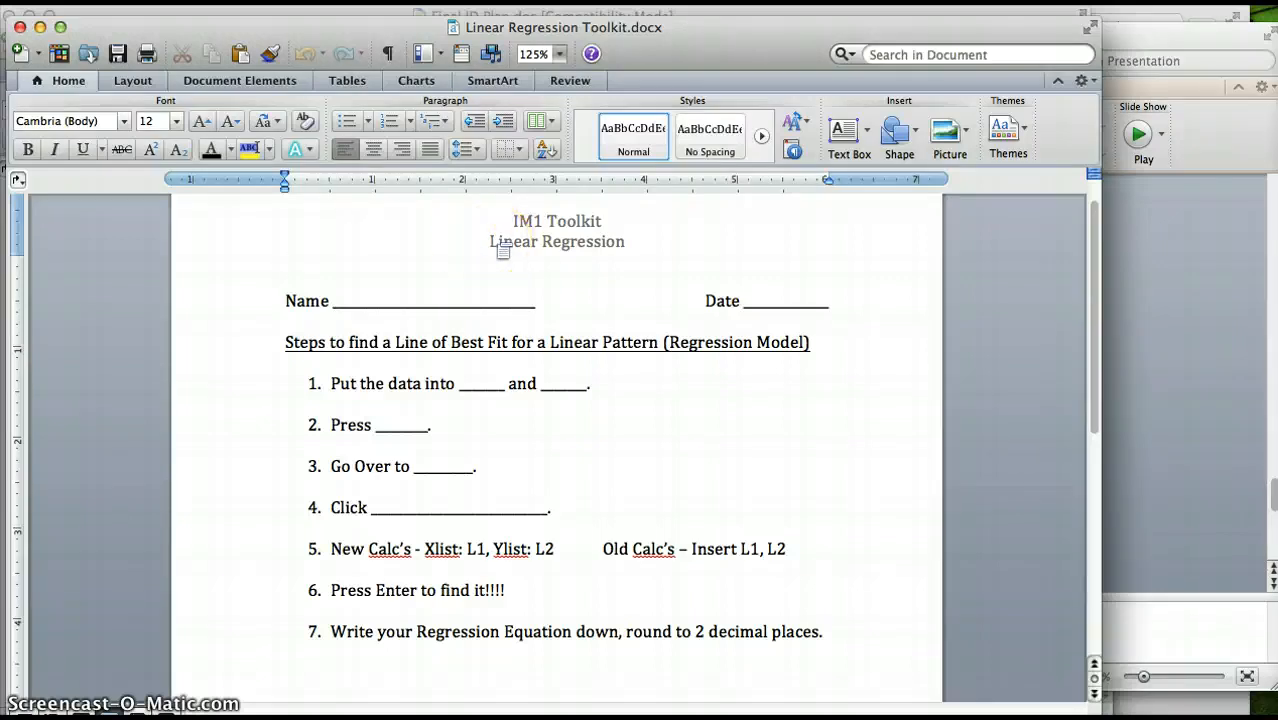
# Scroll through the toolkit's regression and graphing step lists, then return to the Final ID Plan
pyautogui.scroll(-3)
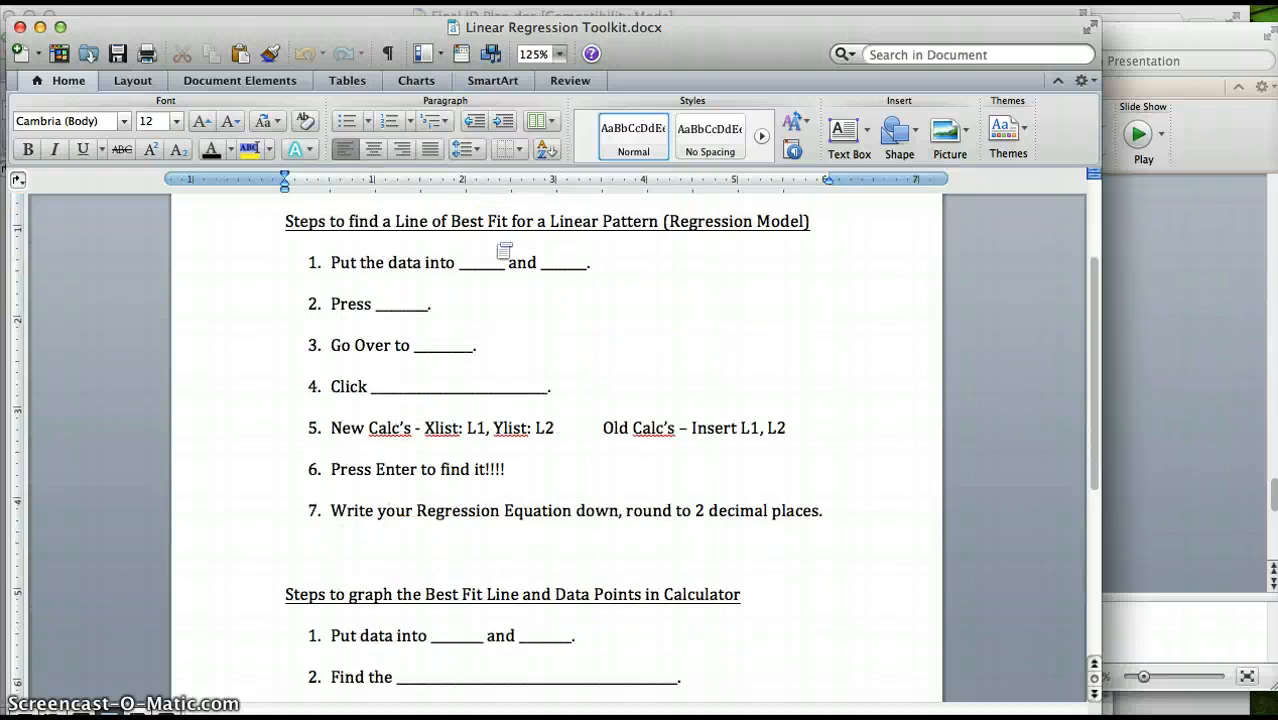
pyautogui.scroll(-3)
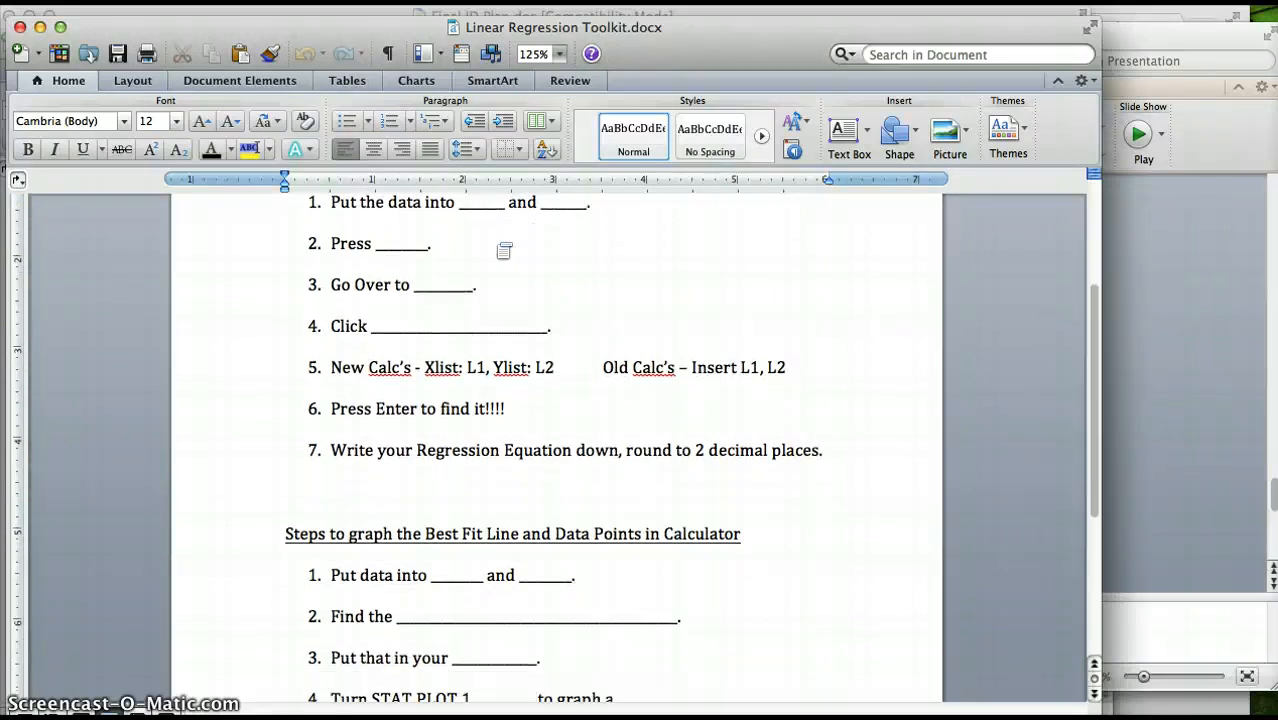
pyautogui.scroll(-3)
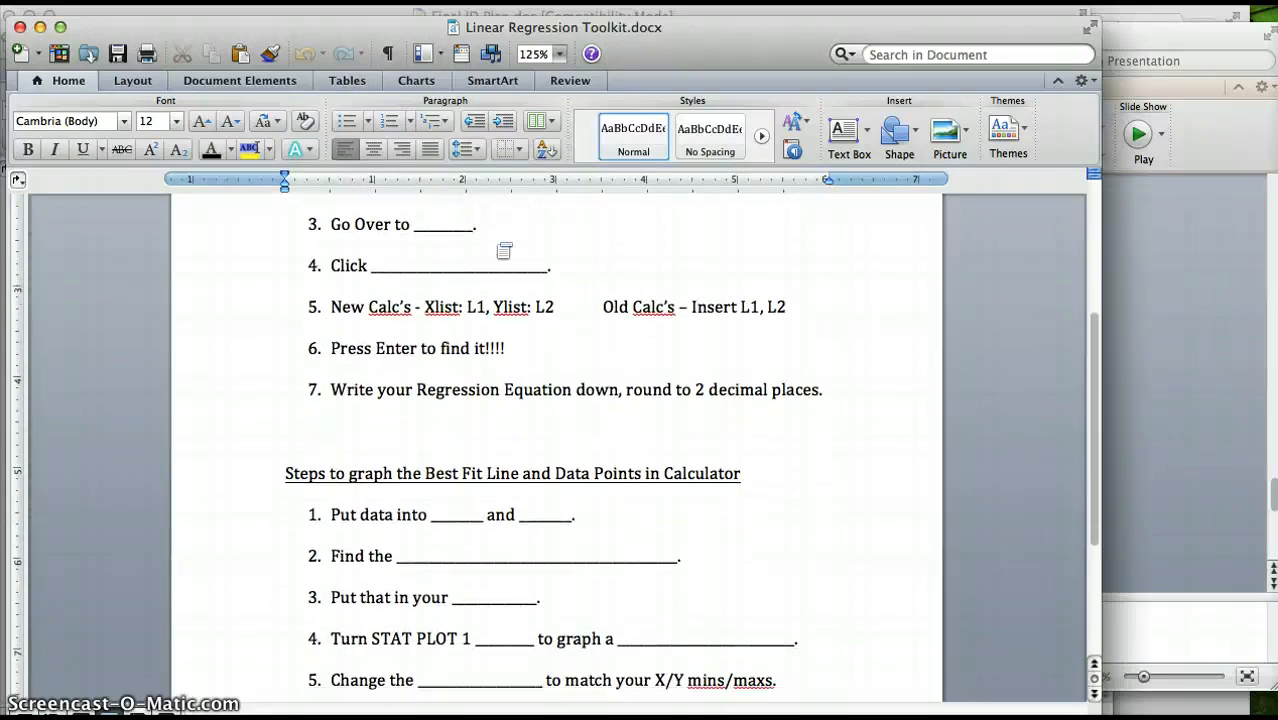
pyautogui.scroll(-3)
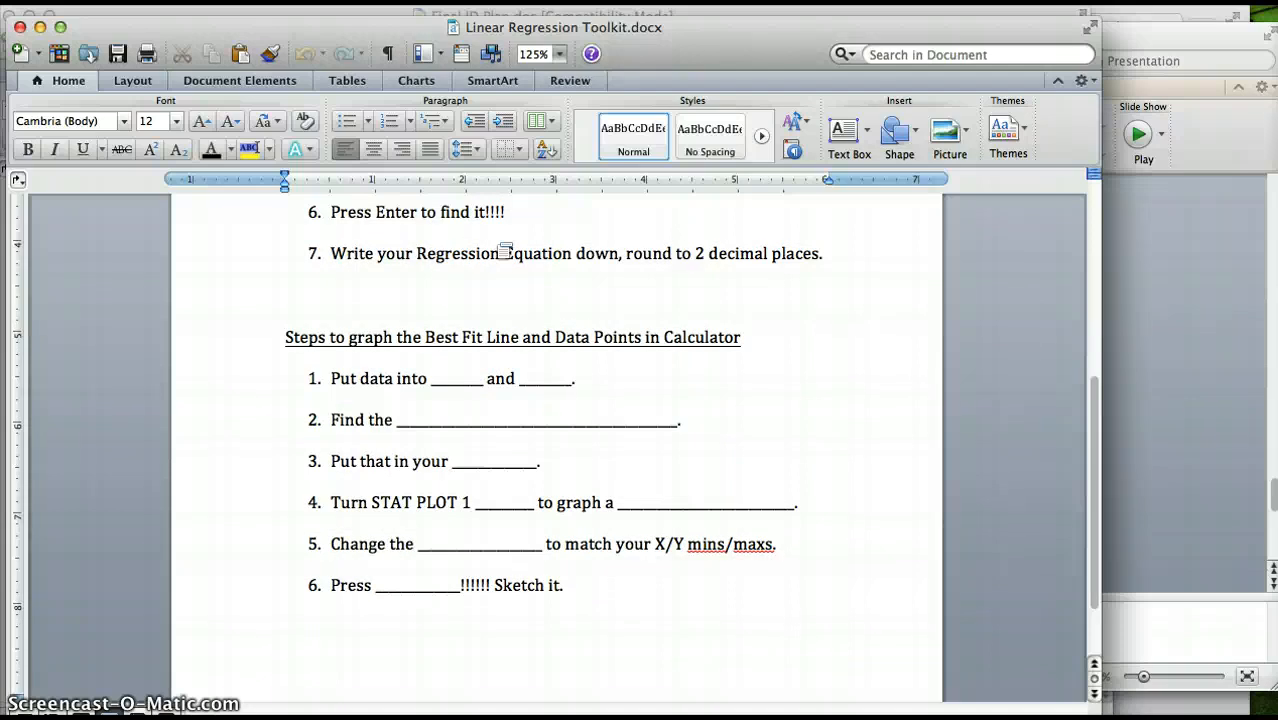
pyautogui.scroll(-3)
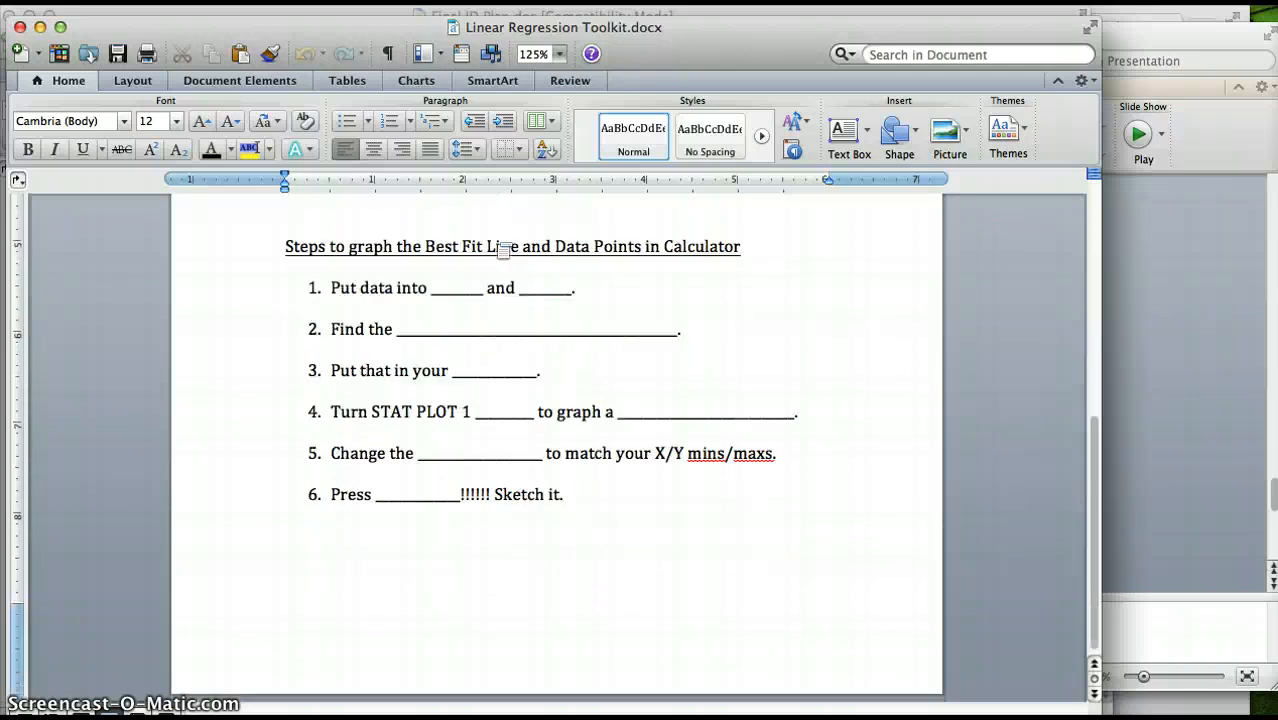
pyautogui.scroll(3)
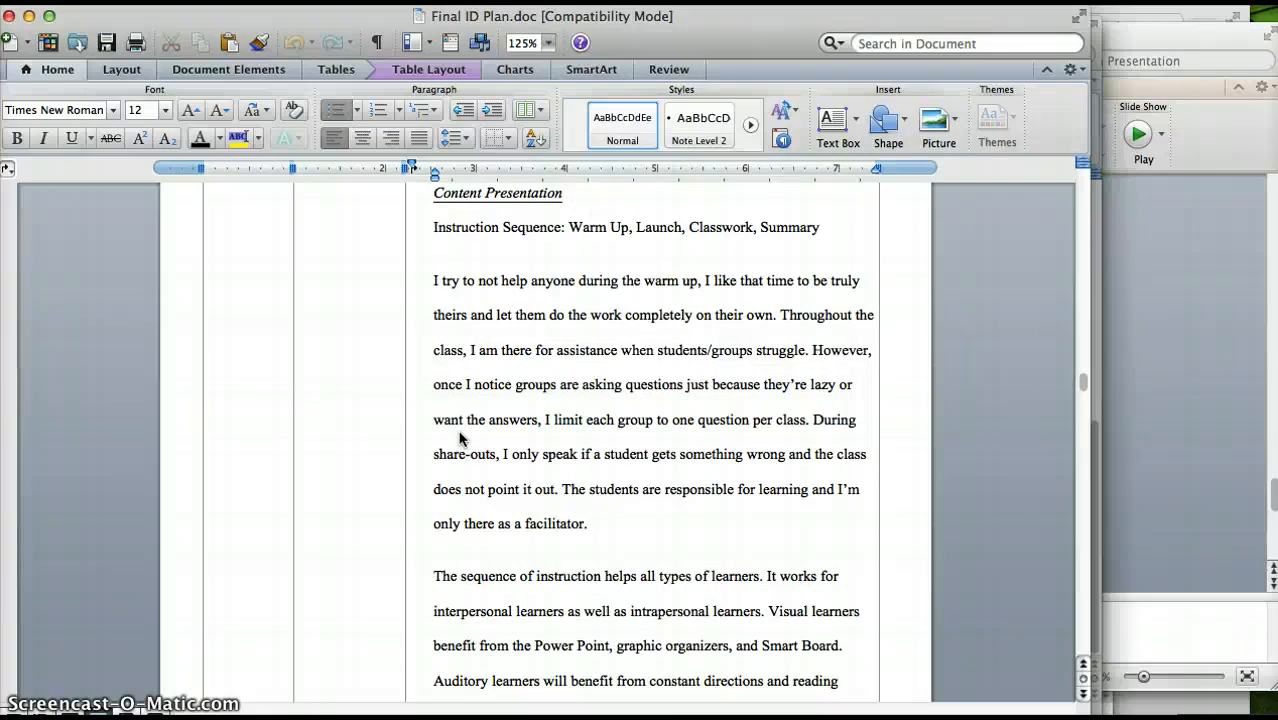
# Scroll past the learner-diversity paragraphs to the Lesson 1 and Lesson 2 objectives and plans
pyautogui.scroll(-3)
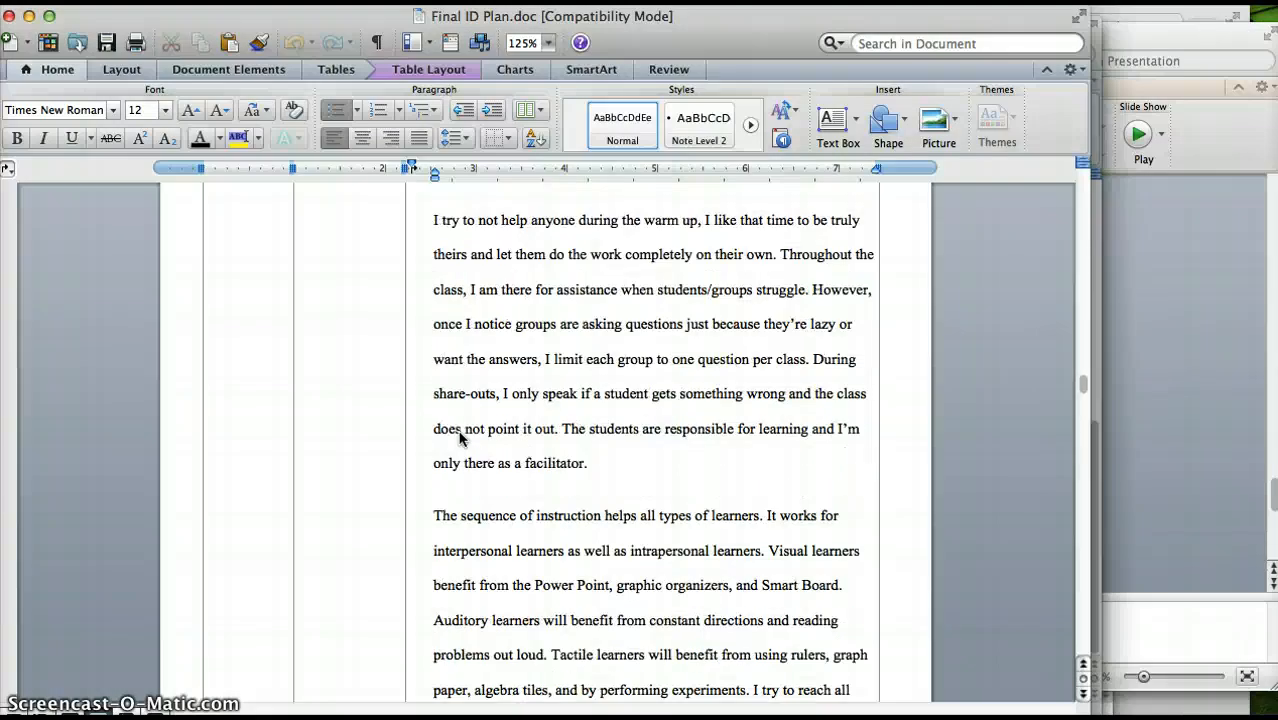
pyautogui.scroll(3)
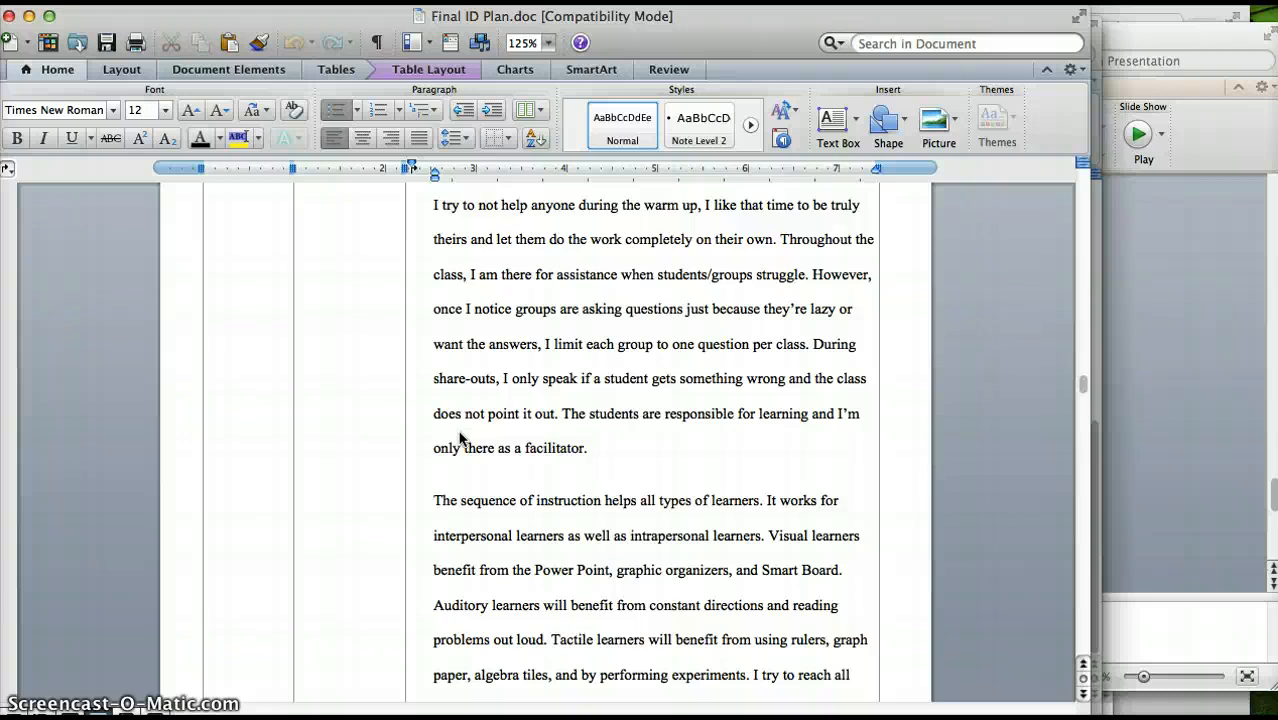
pyautogui.scroll(-3)
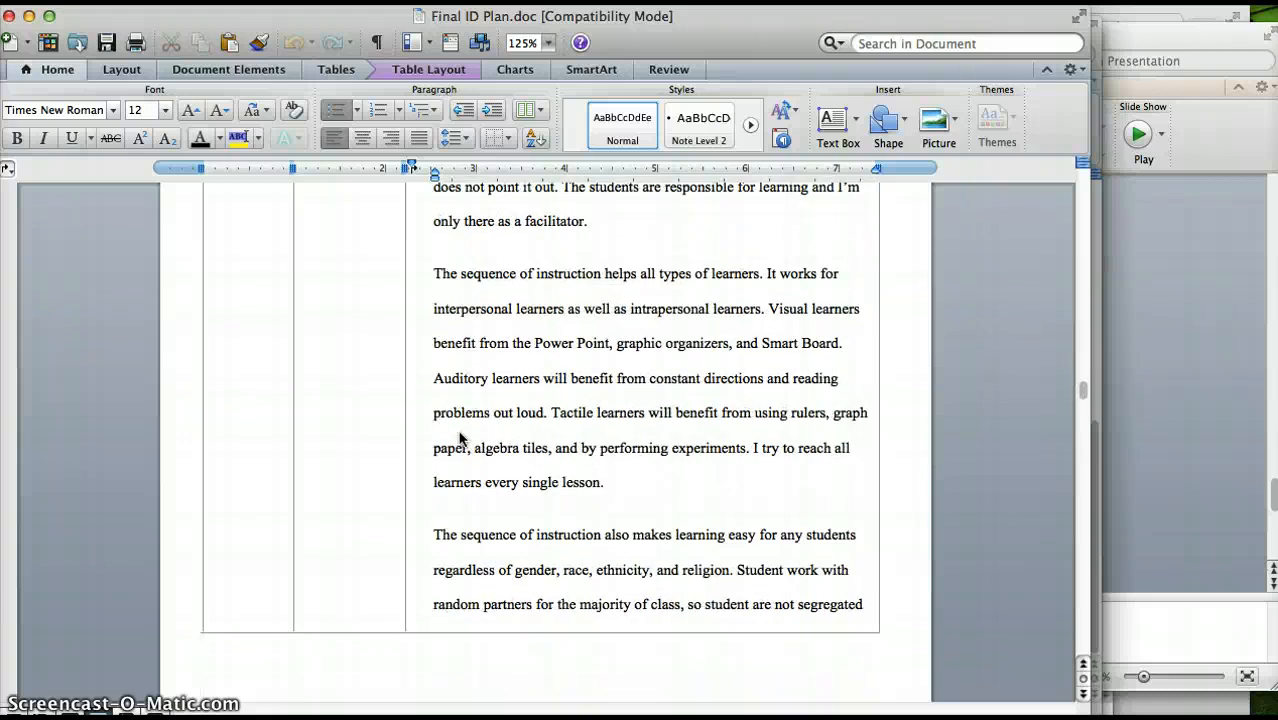
pyautogui.scroll(-3)
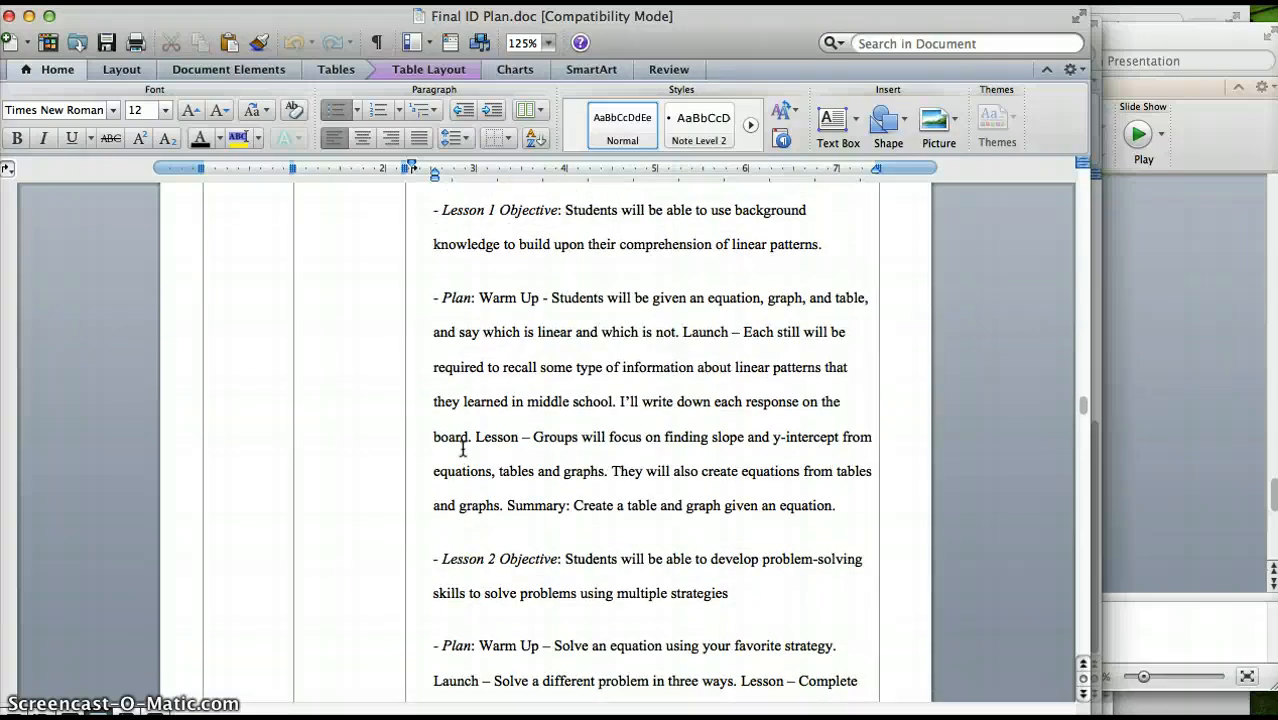
pyautogui.moveTo(536, 232)
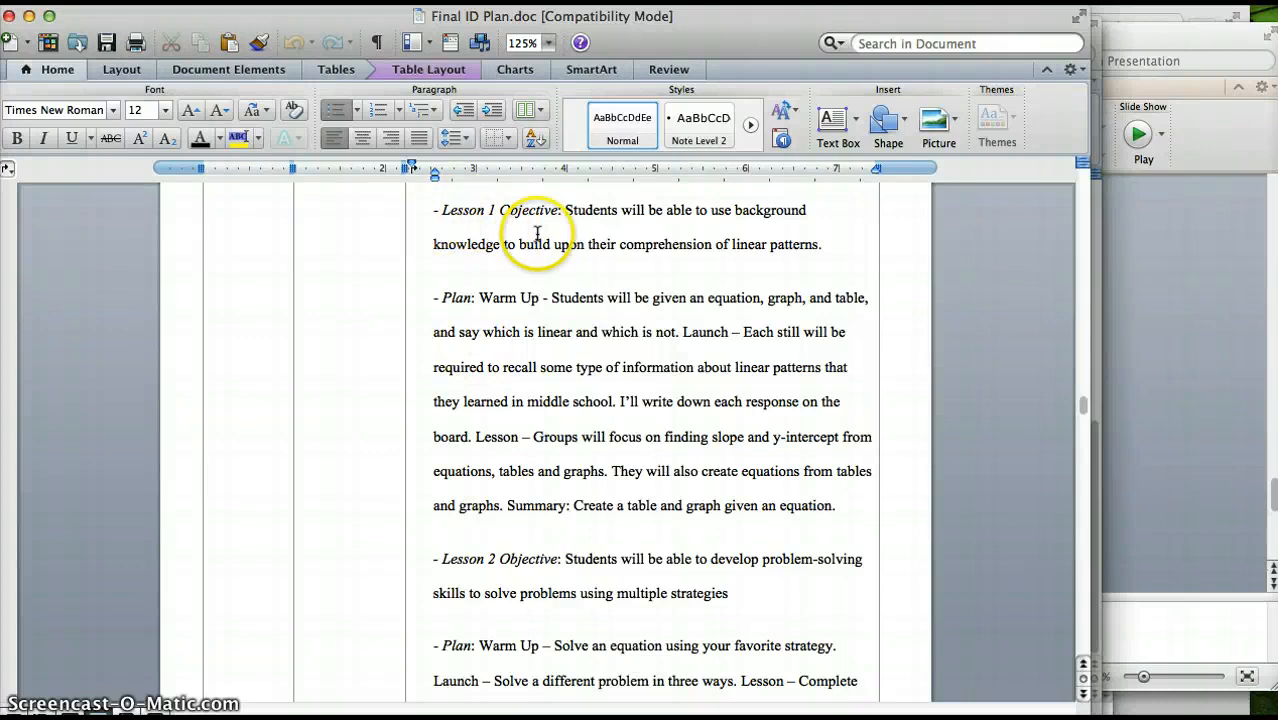
# Scroll through the Lesson 1–3 objectives and plans down to the Feedback paragraph on page 14
pyautogui.scroll(-3)
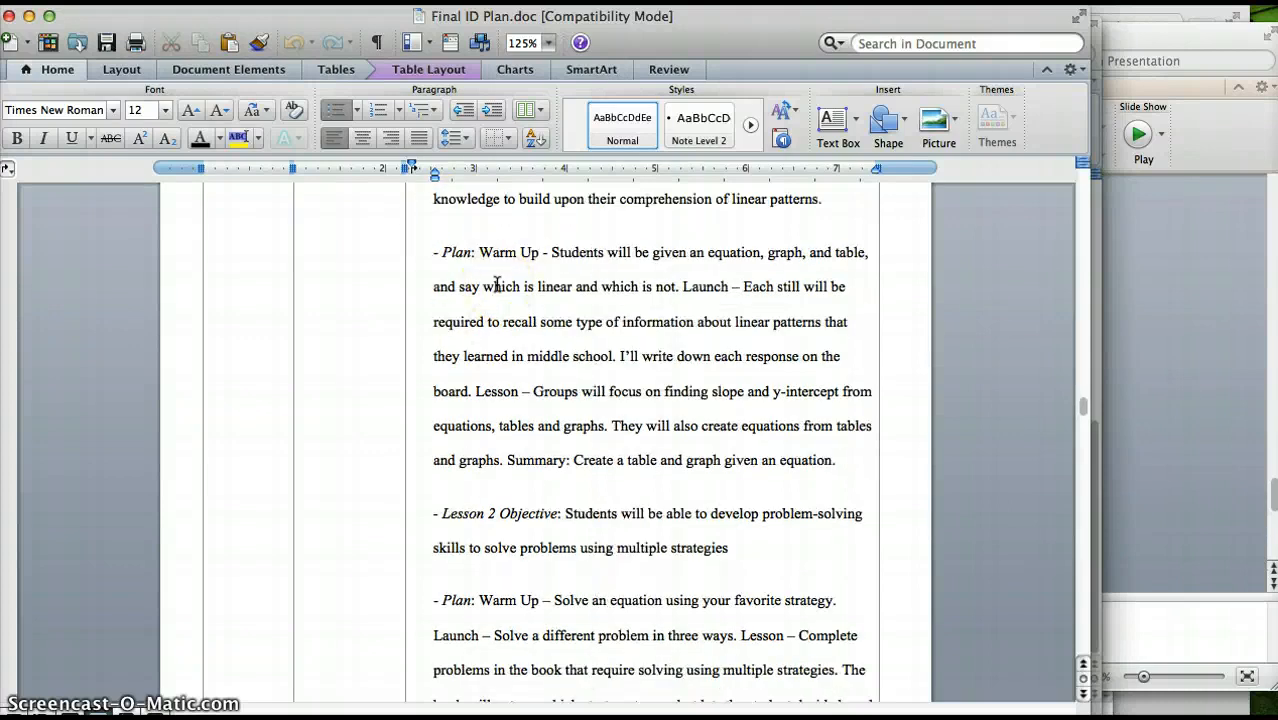
pyautogui.scroll(-3)
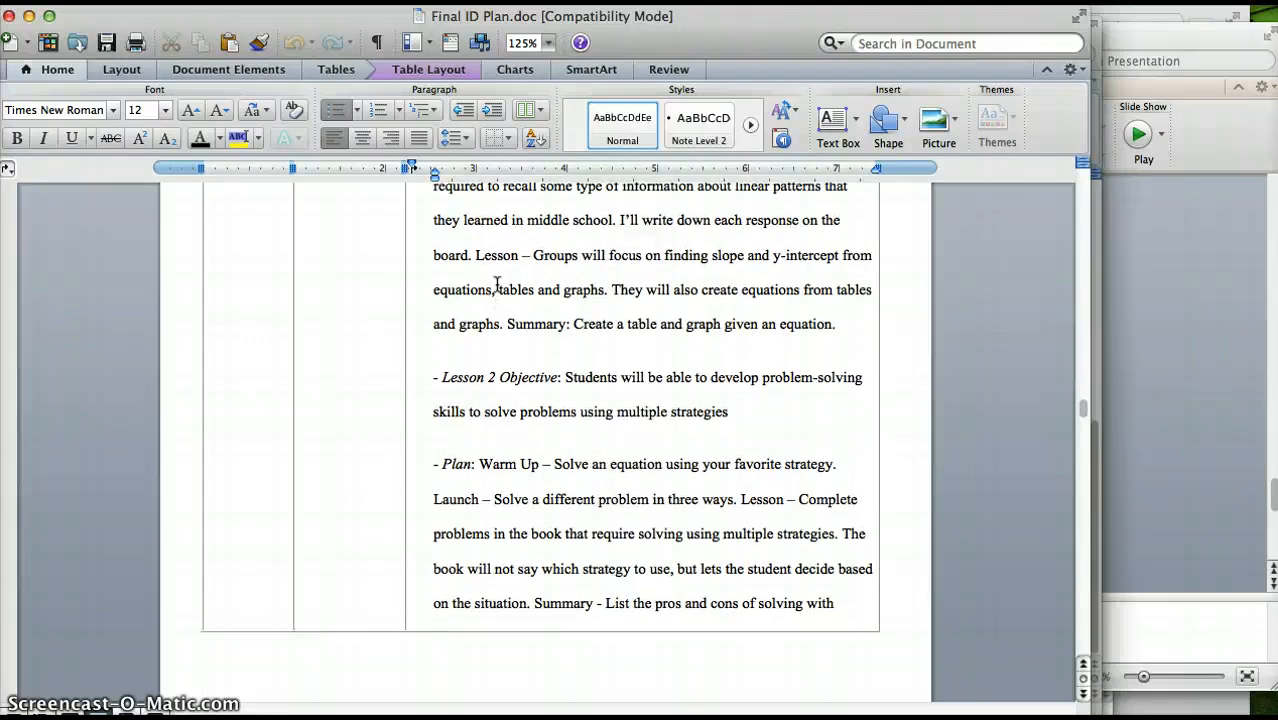
pyautogui.scroll(-3)
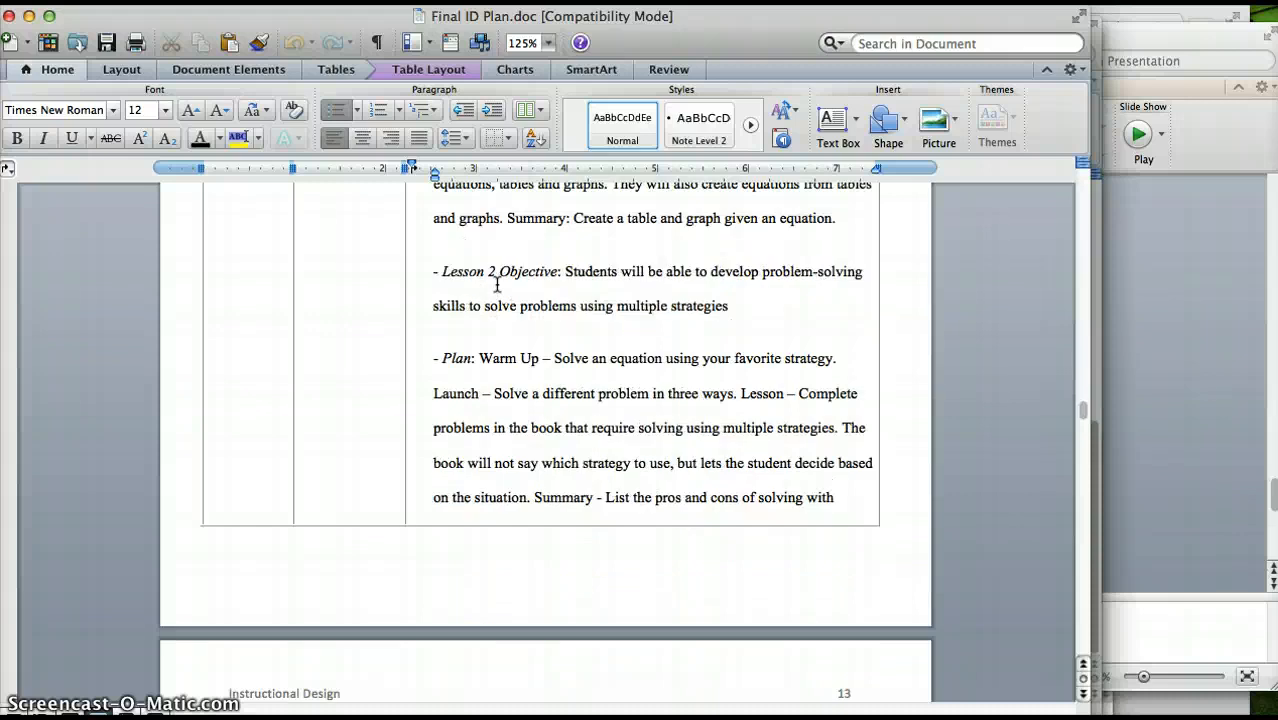
pyautogui.scroll(-3)
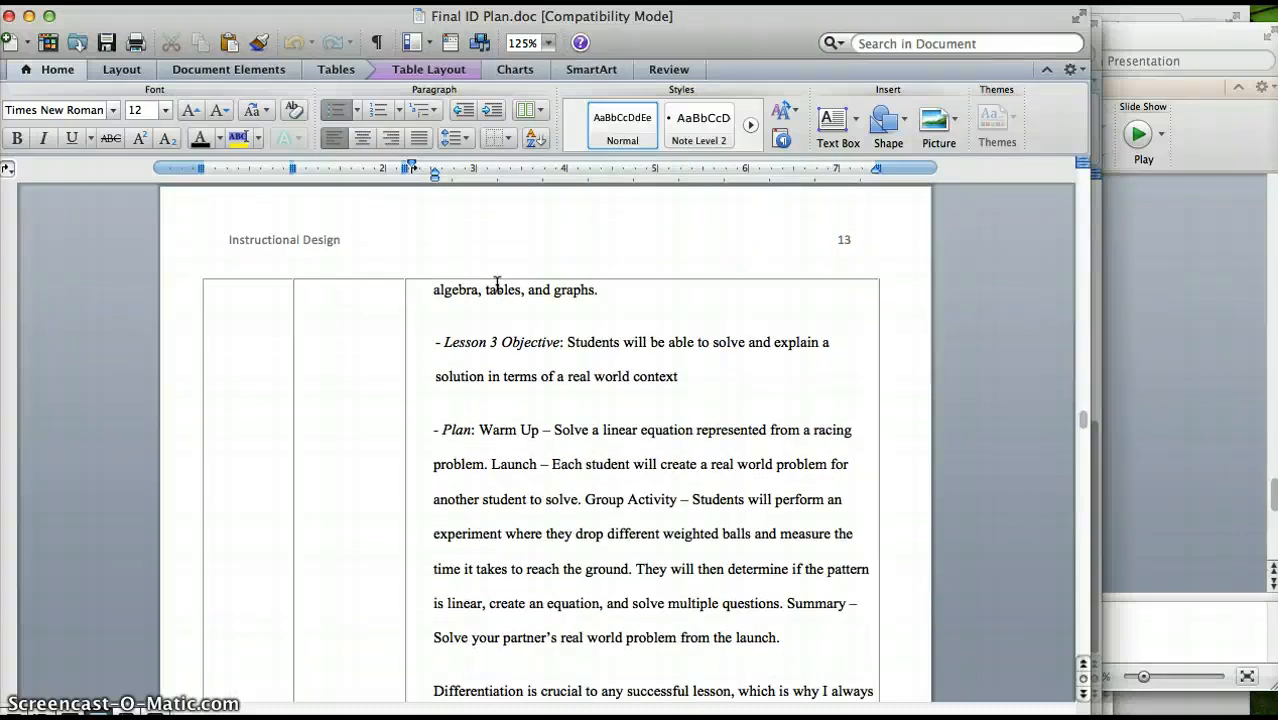
pyautogui.scroll(-3)
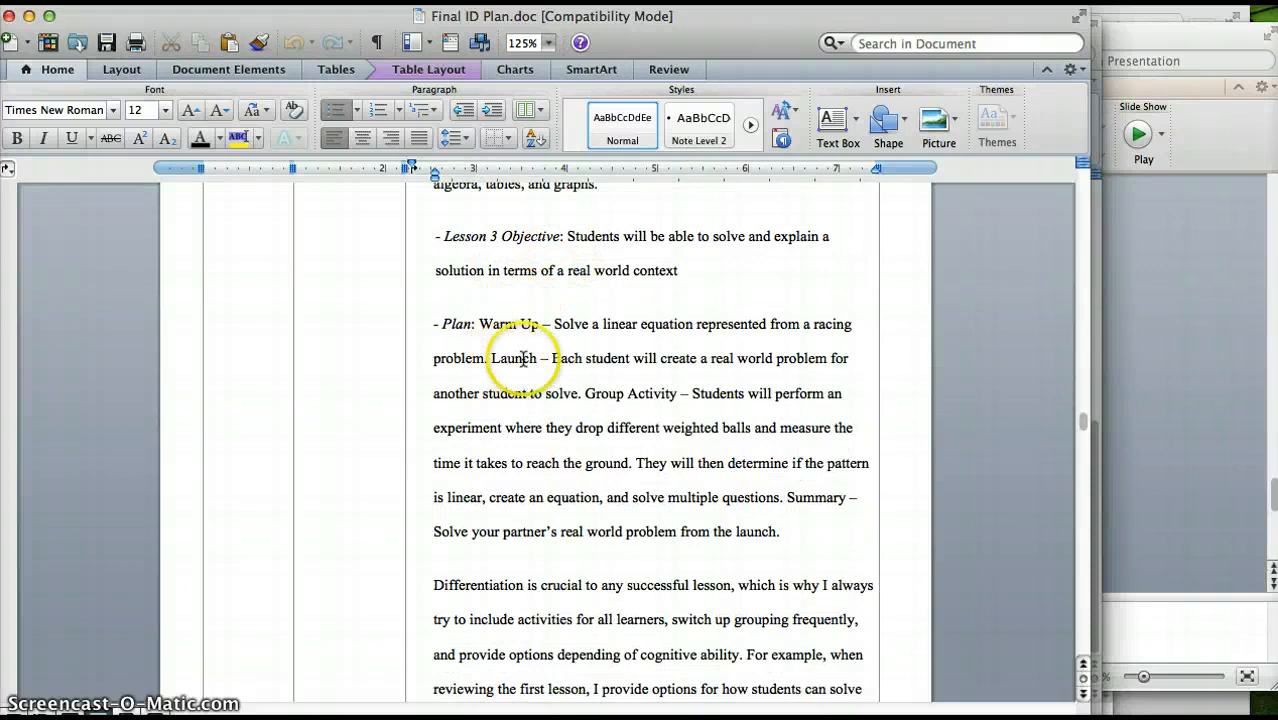
pyautogui.moveTo(552, 432)
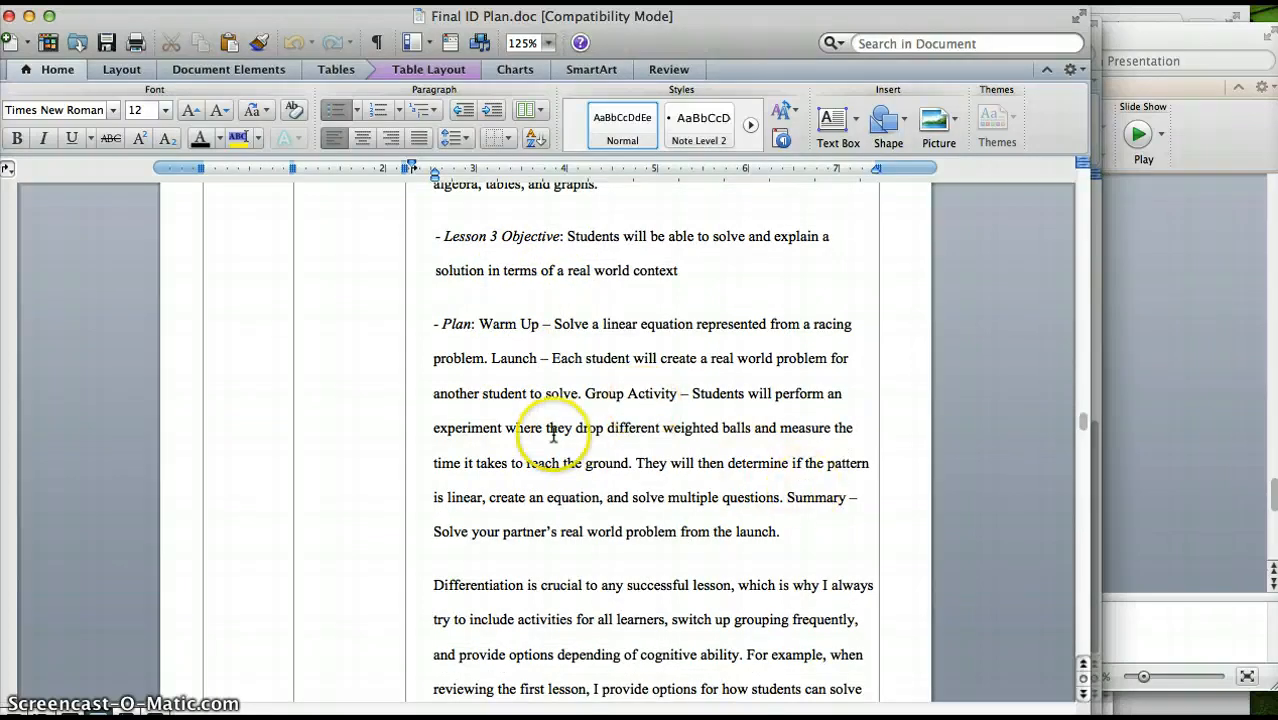
pyautogui.scroll(-3)
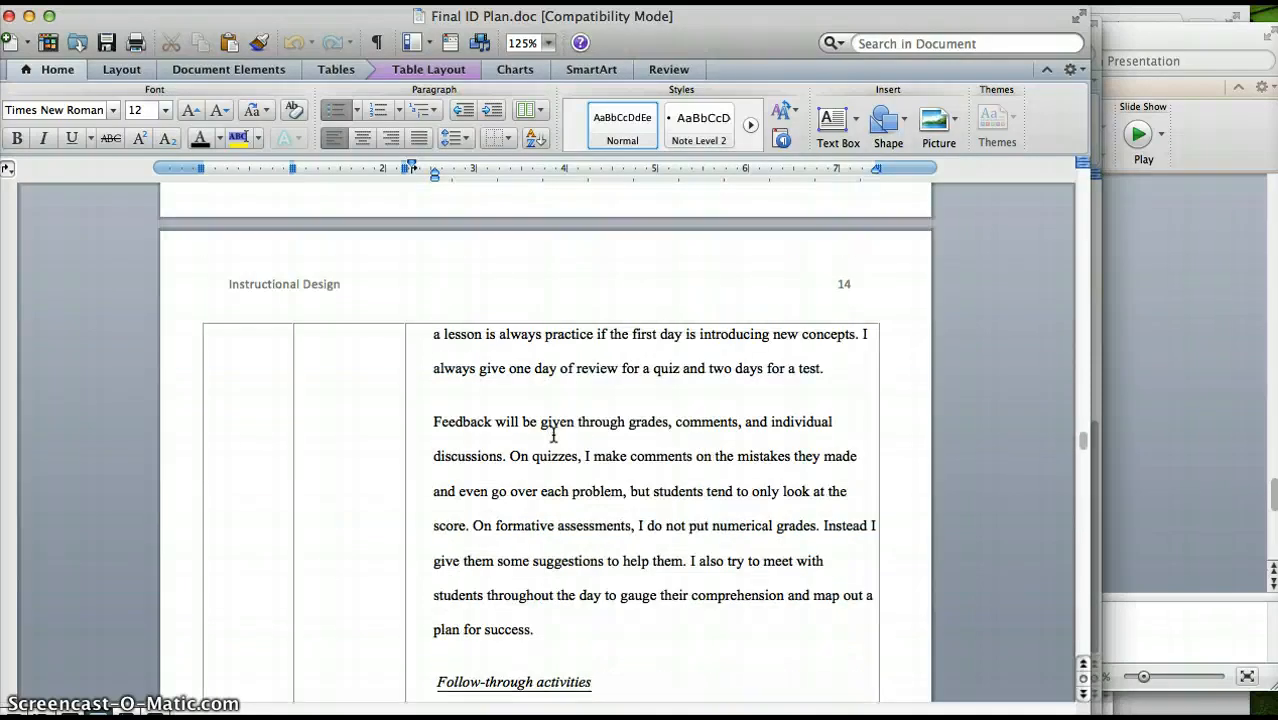
# Scroll the plan to the Assessments row, then switch to the Core Plus teacher's guide PDF in Preview
pyautogui.scroll(3)
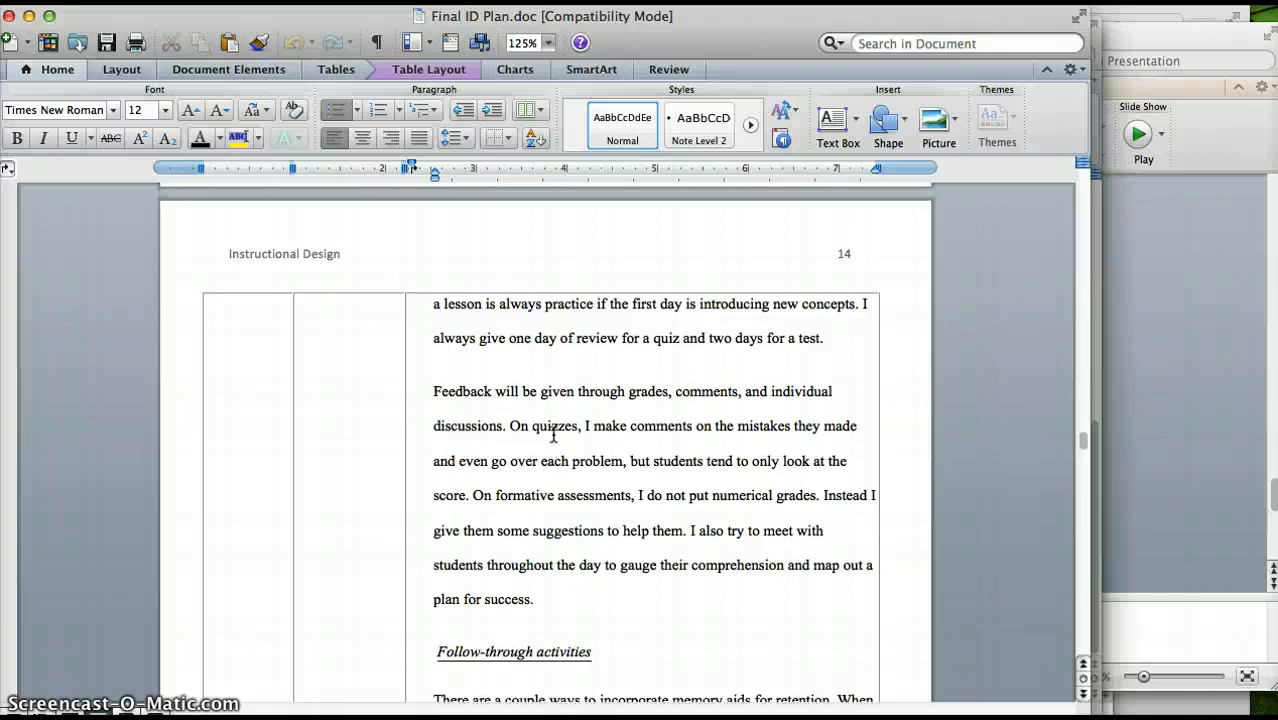
pyautogui.scroll(3)
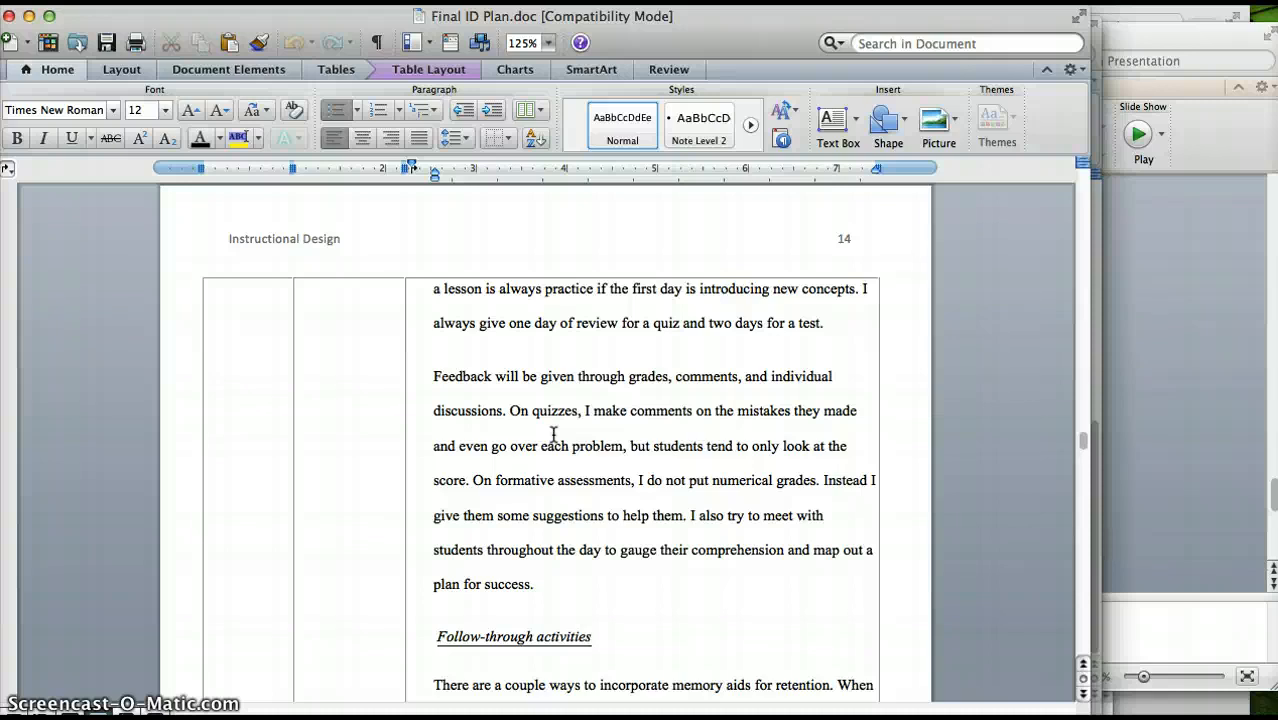
pyautogui.scroll(3)
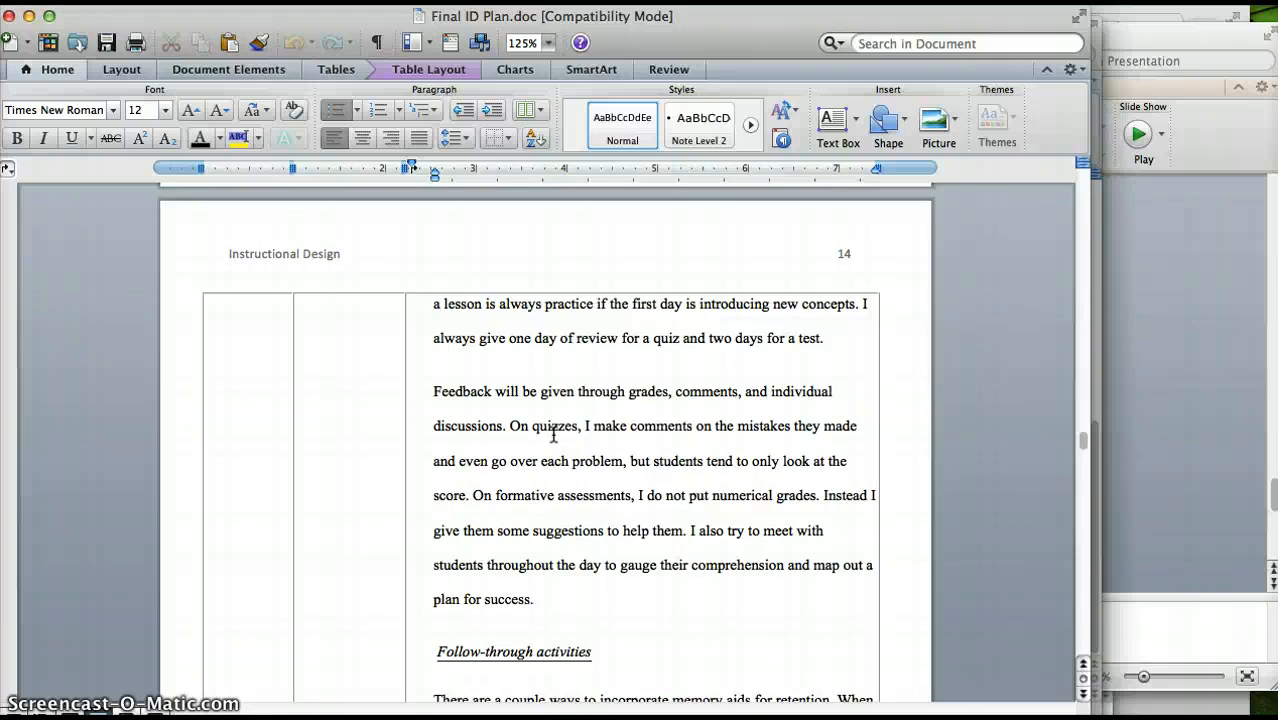
pyautogui.scroll(3)
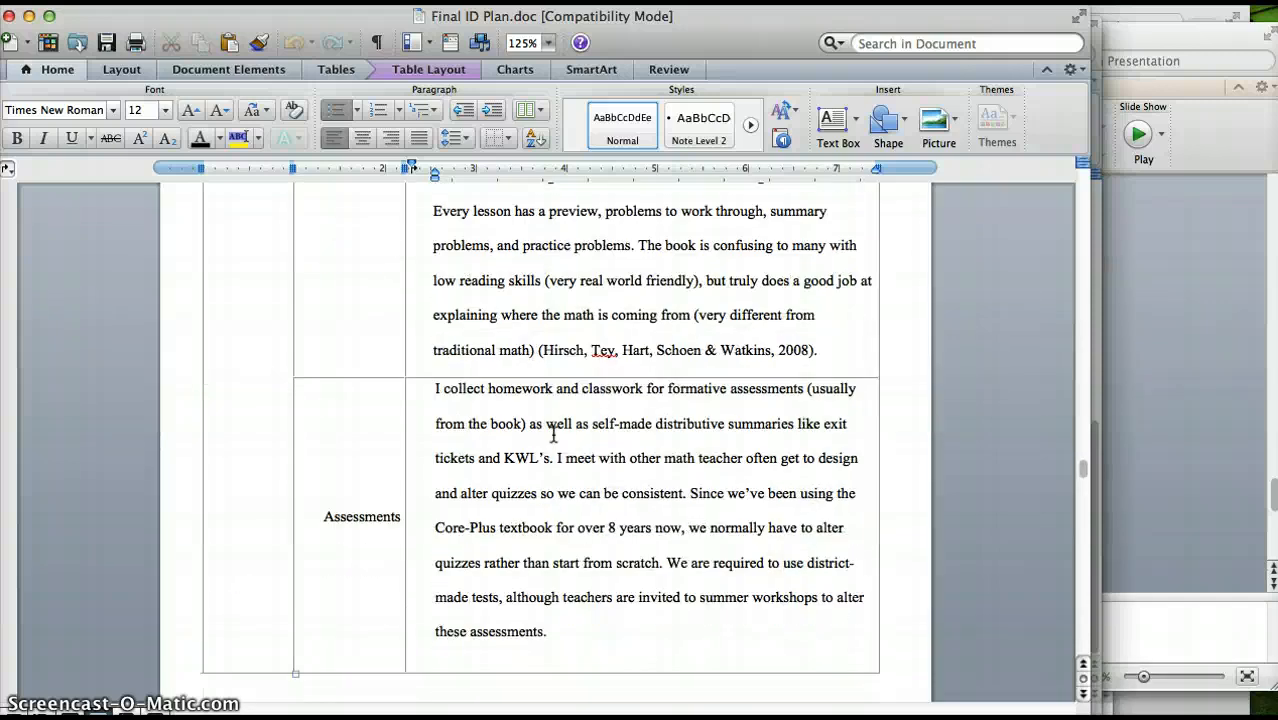
pyautogui.scroll(3)
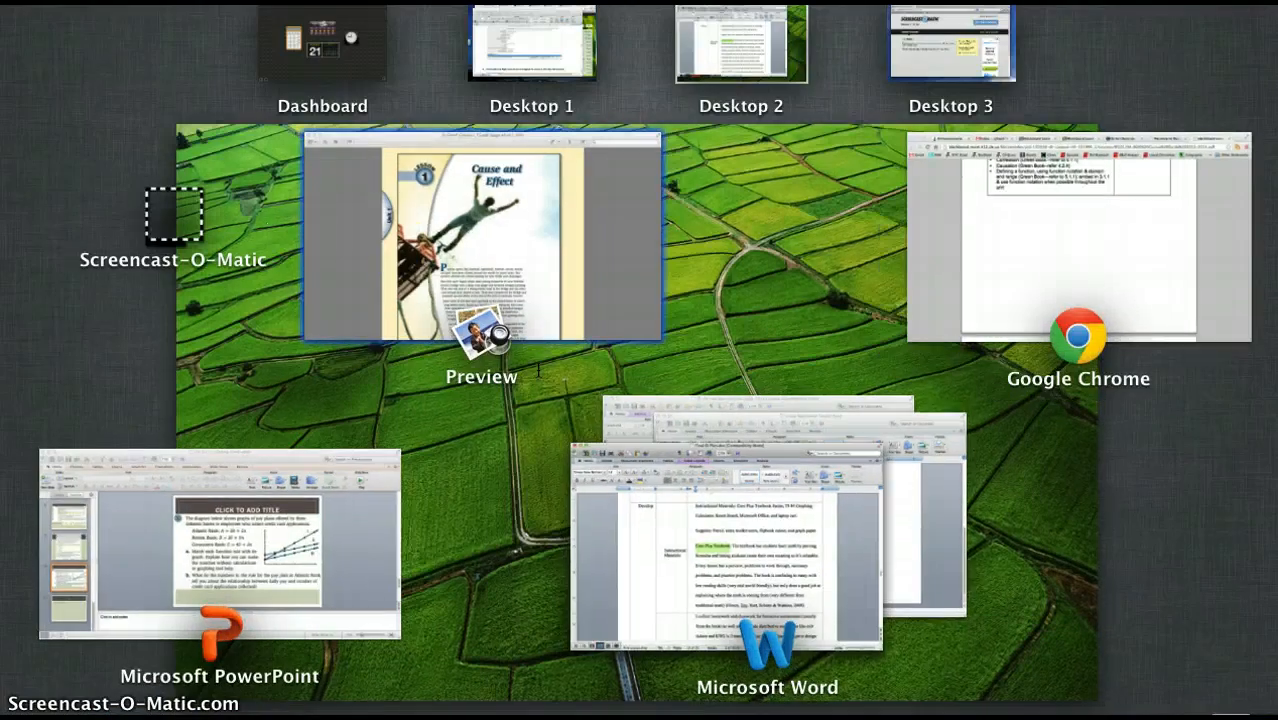
pyautogui.click(480, 236)
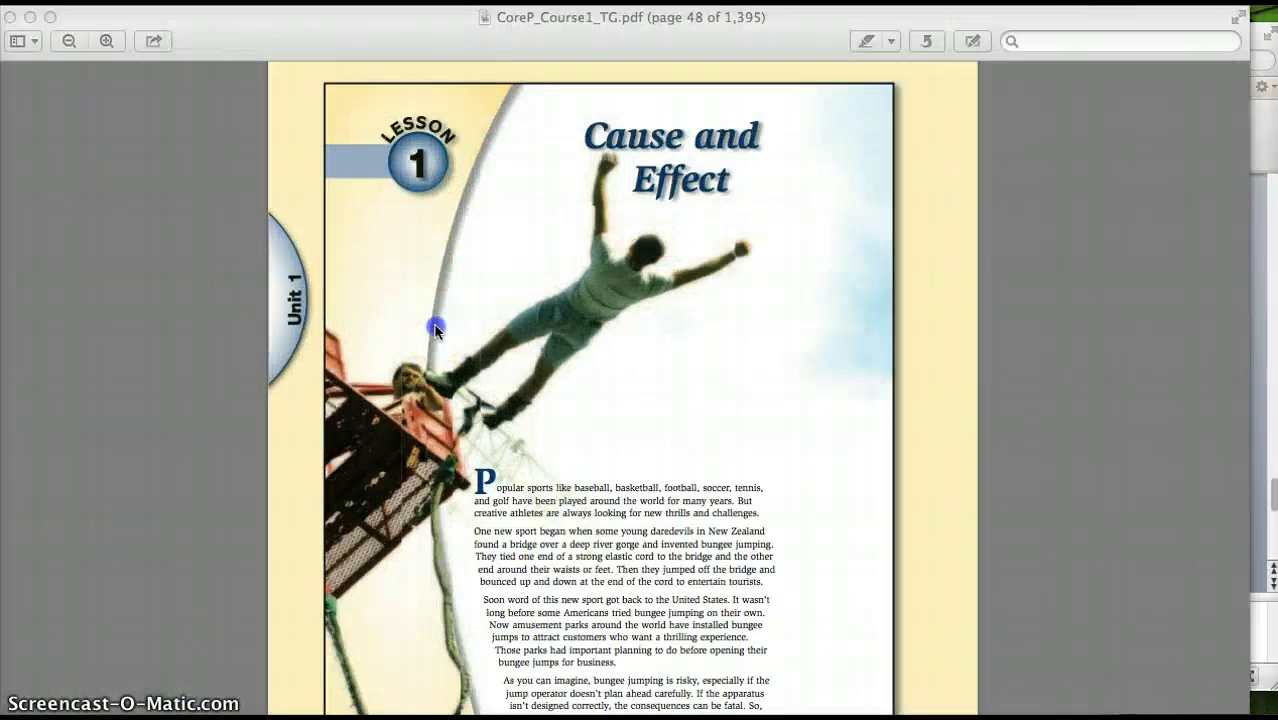
pyautogui.moveTo(294, 436)
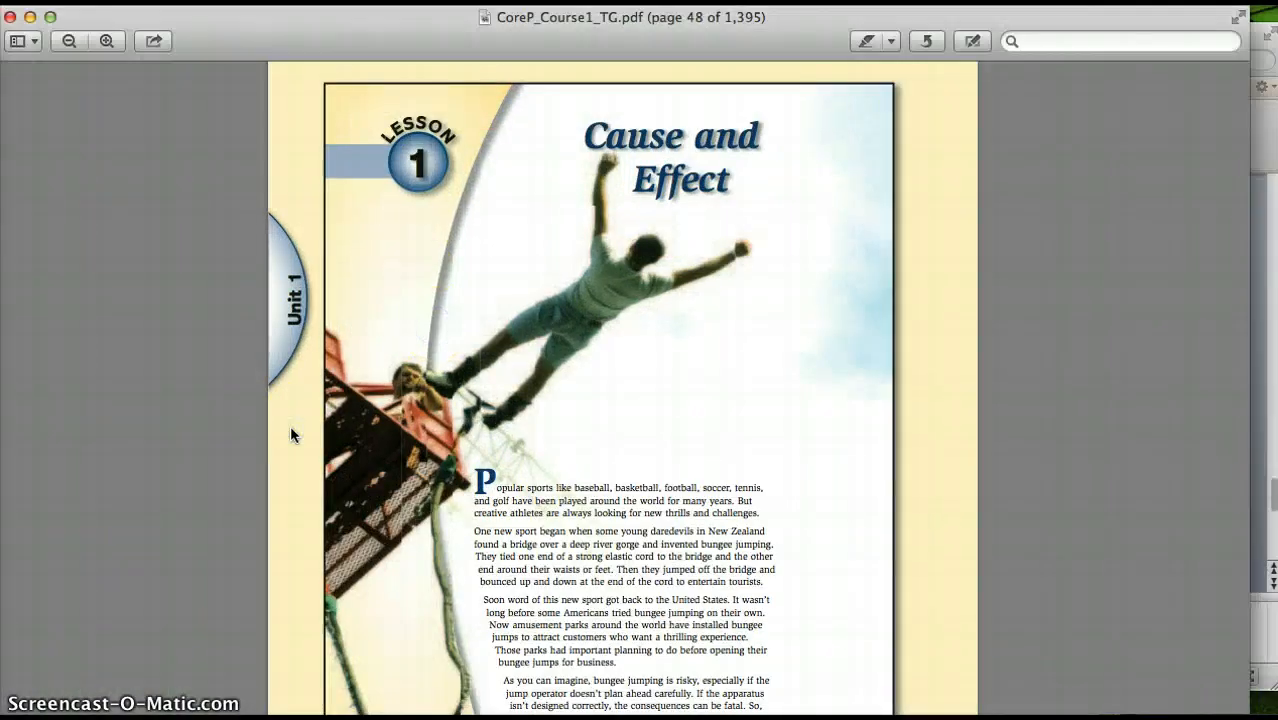
# Page the Core Plus guide down from the lesson objectives on page 49 toward the Bungee Business problems
pyautogui.scroll(-3)
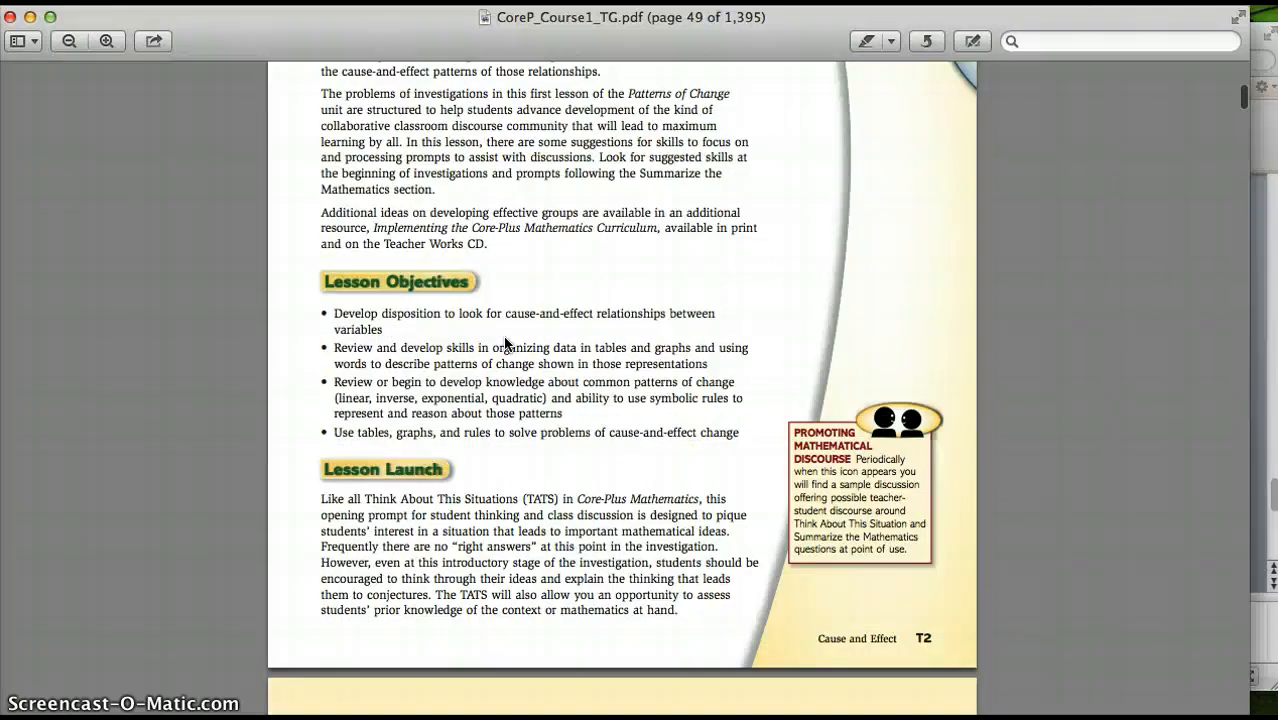
pyautogui.scroll(-3)
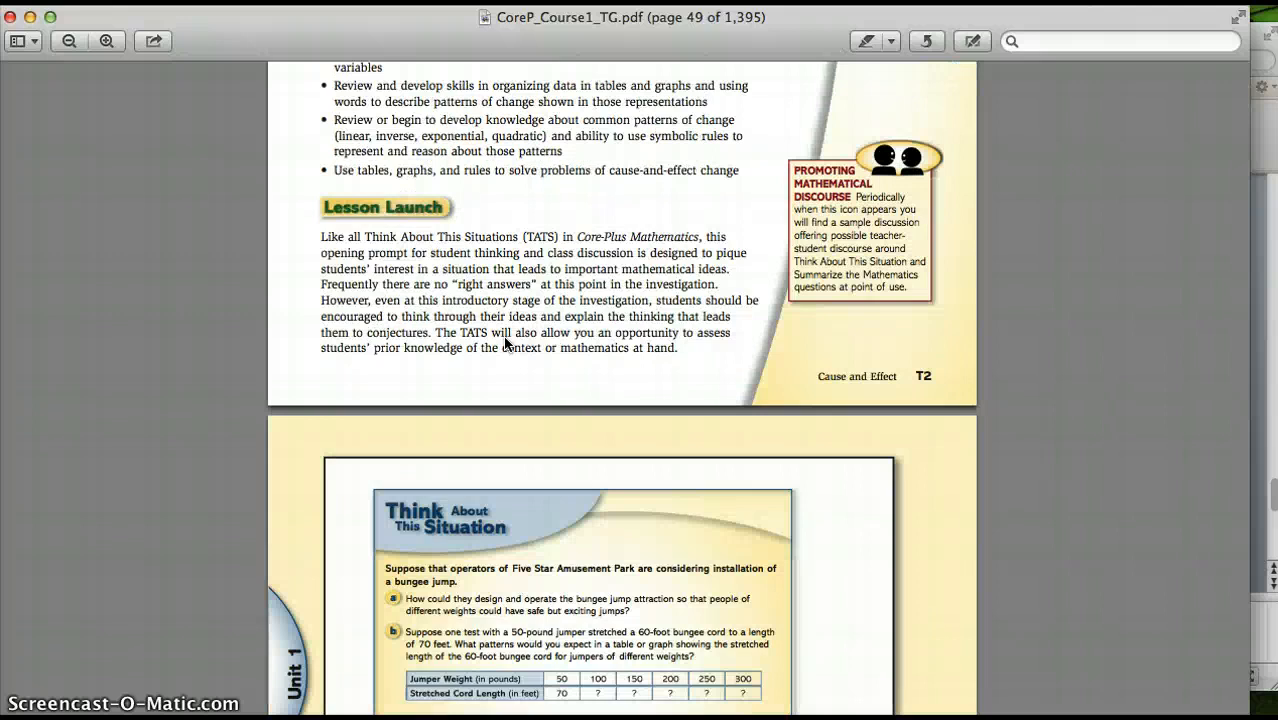
pyautogui.scroll(-3)
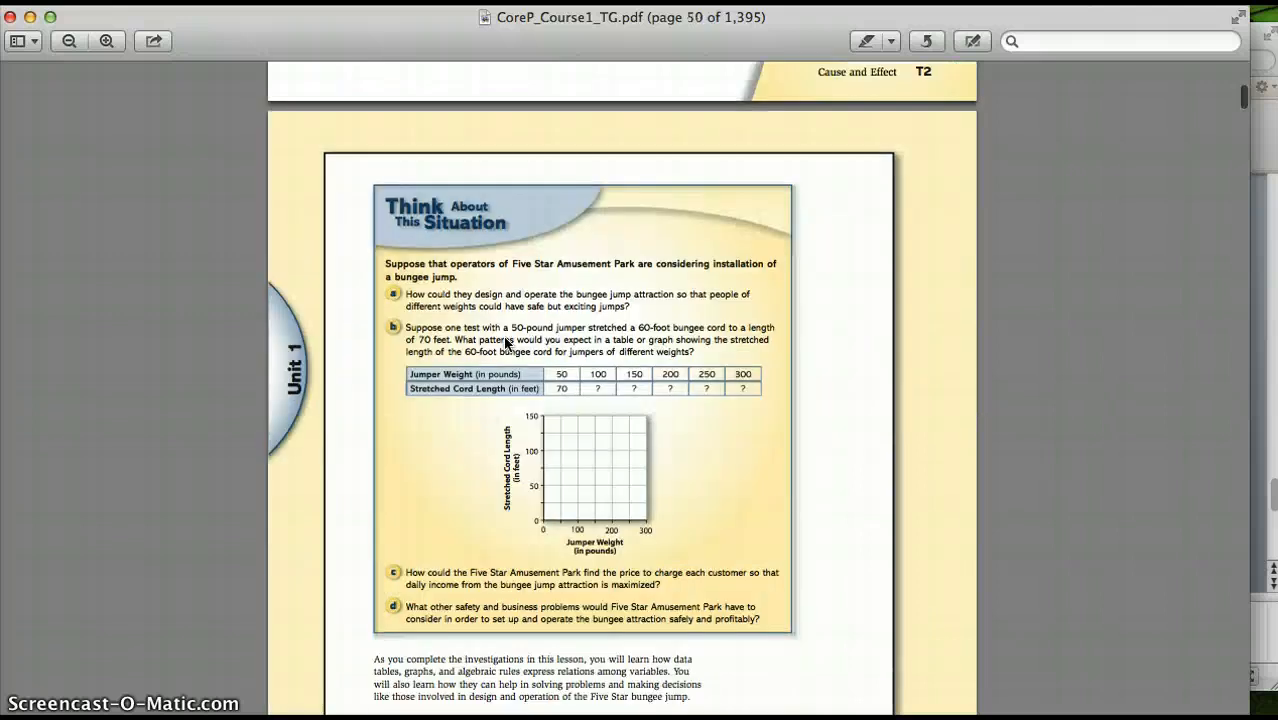
pyautogui.scroll(-3)
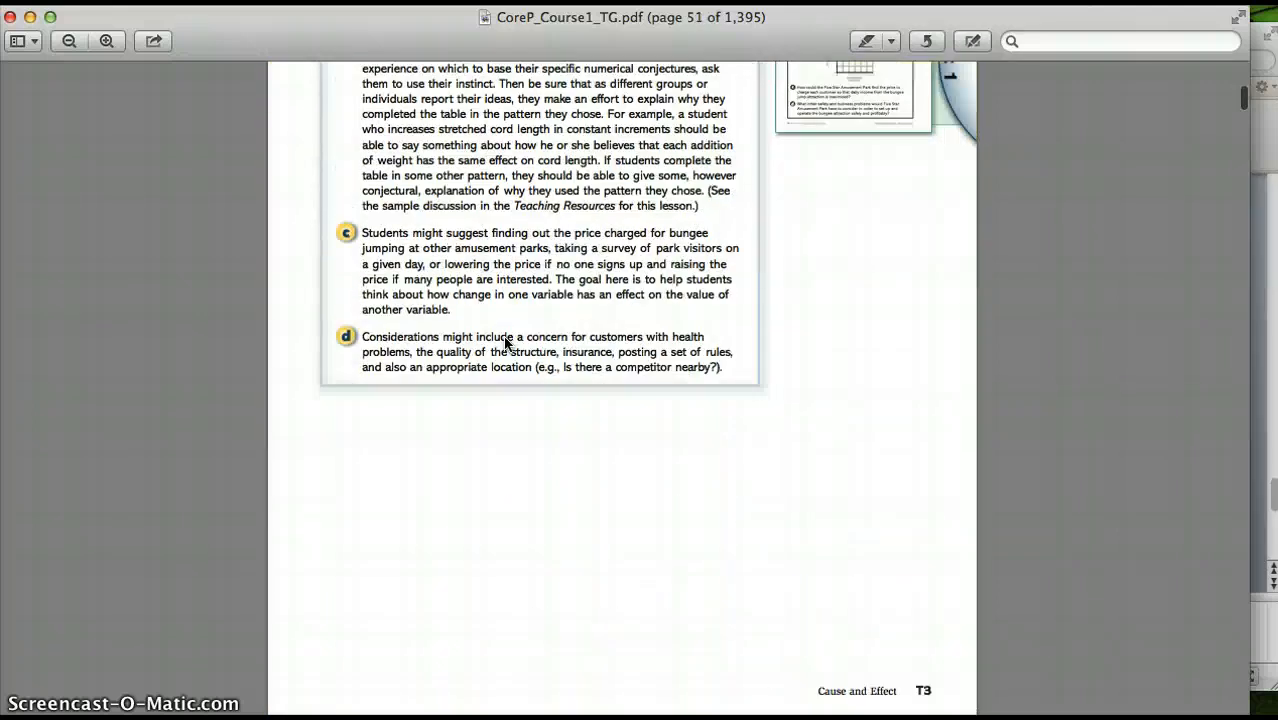
pyautogui.scroll(-3)
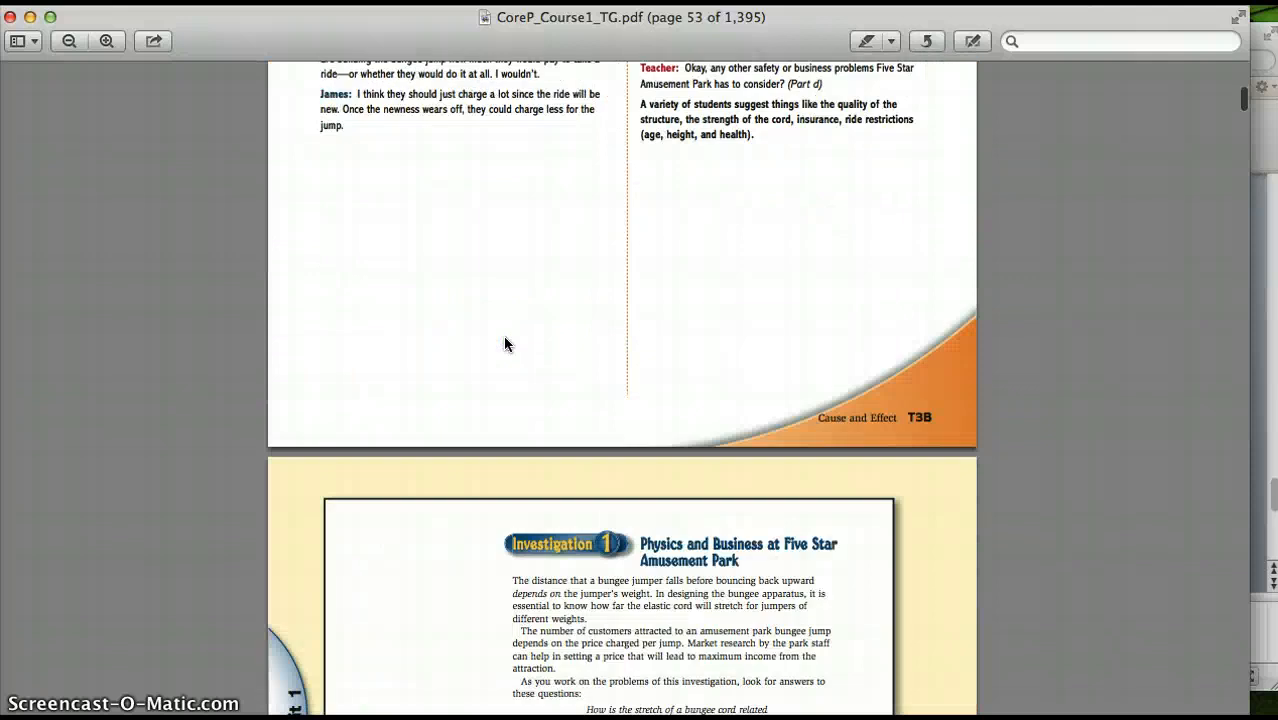
pyautogui.scroll(-3)
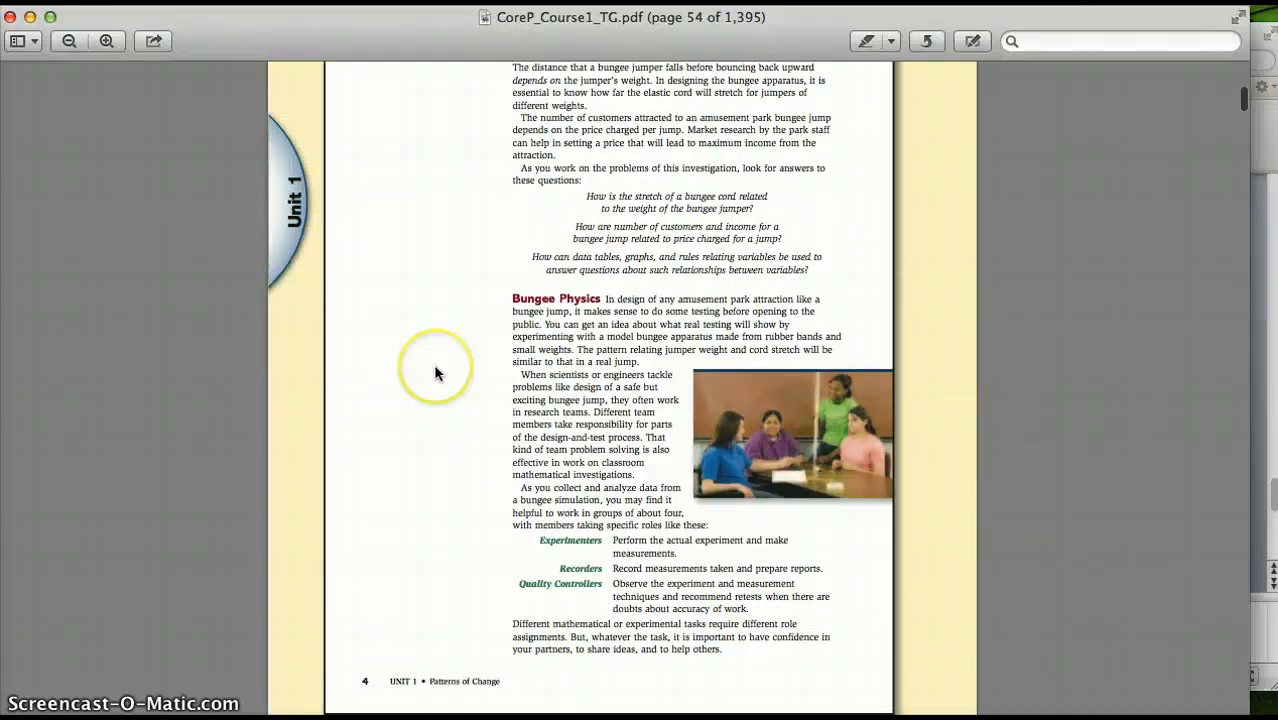
pyautogui.scroll(-3)
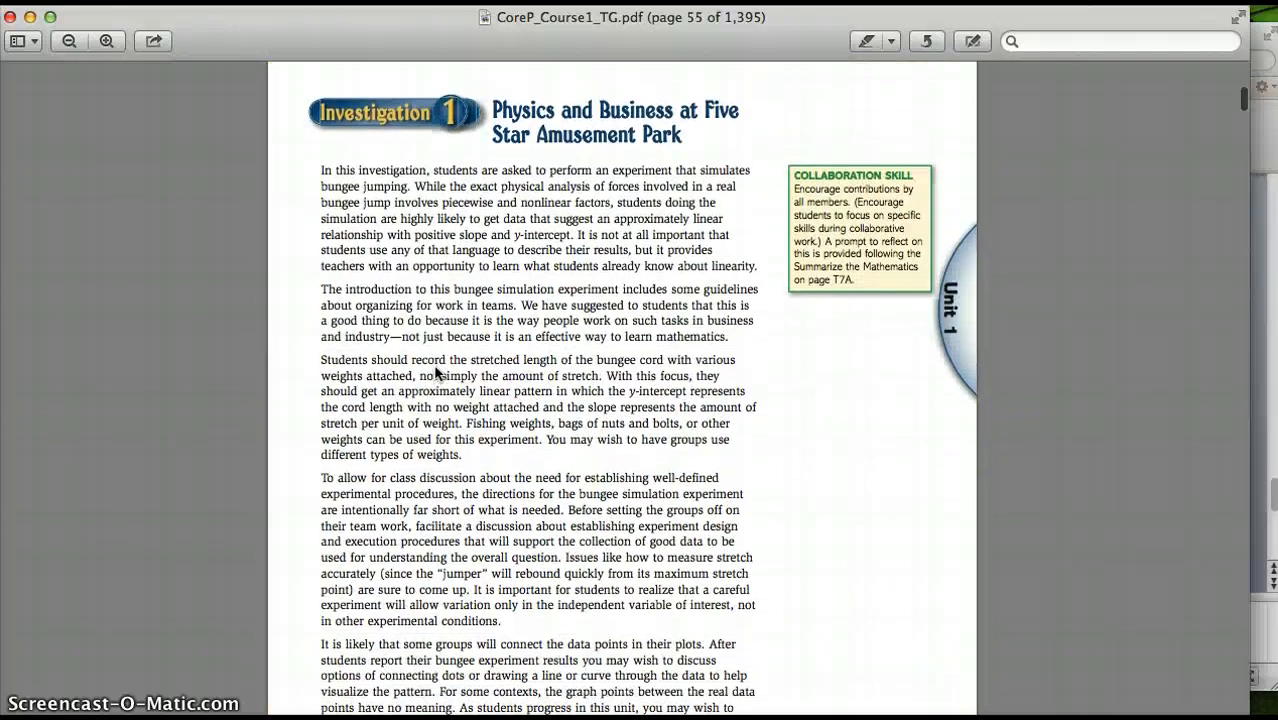
pyautogui.scroll(-3)
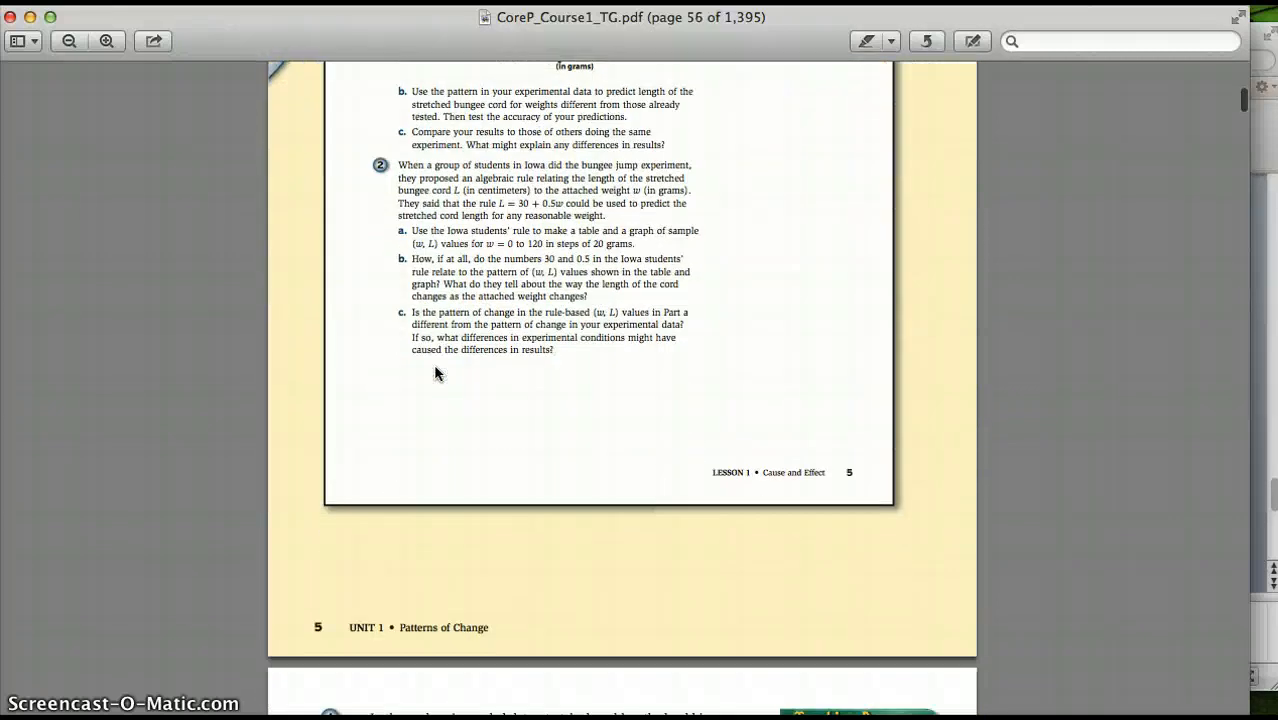
# Continue to page 59, reaching the bungee jump investigation's instructional notes
pyautogui.scroll(3)
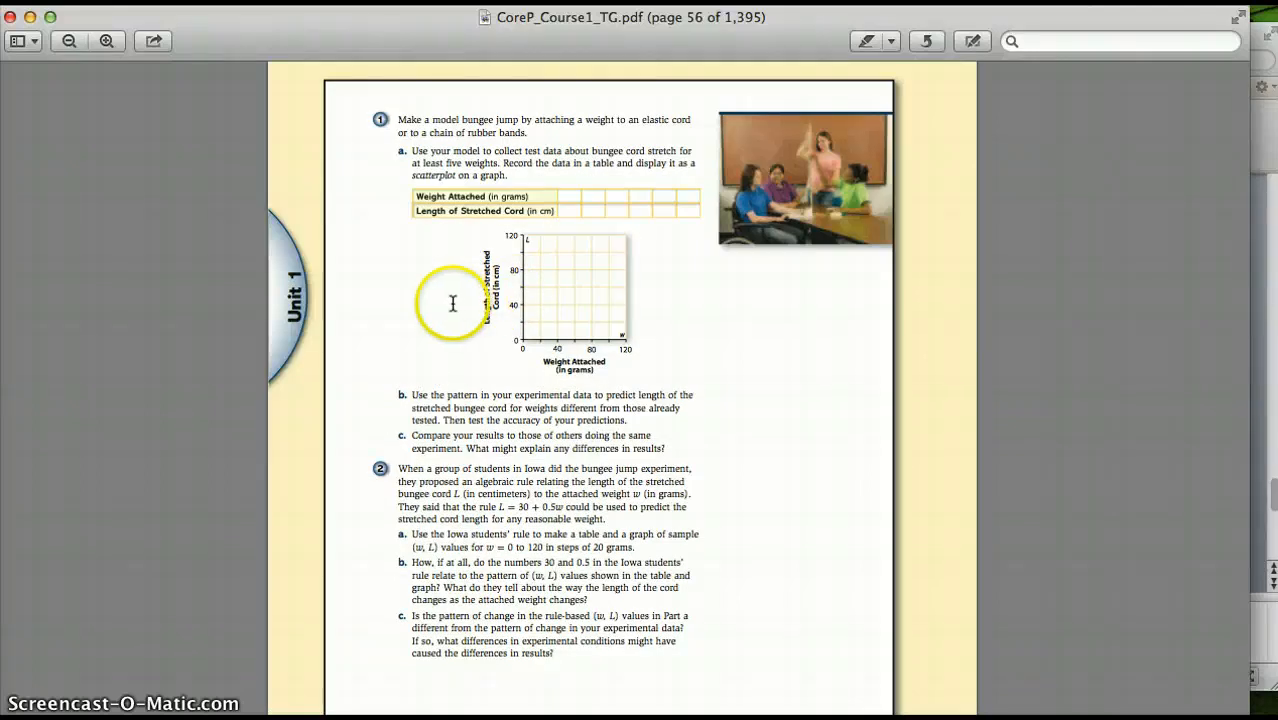
pyautogui.scroll(-3)
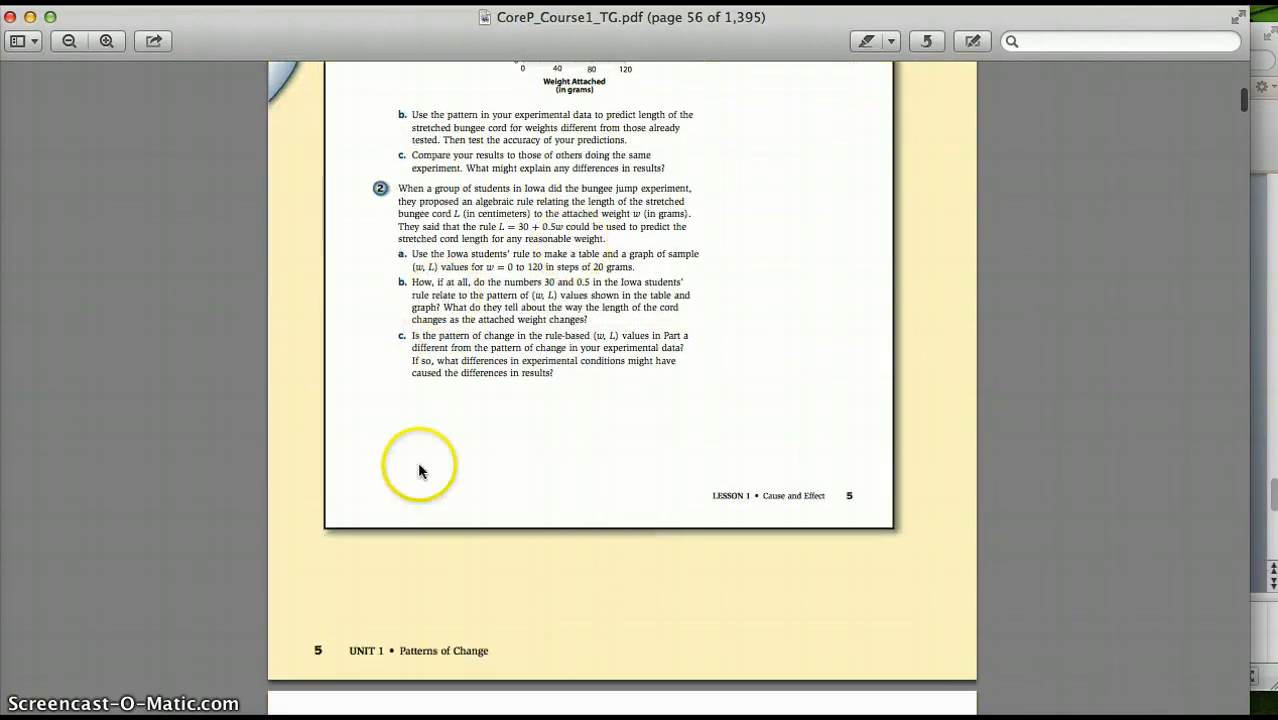
pyautogui.scroll(-3)
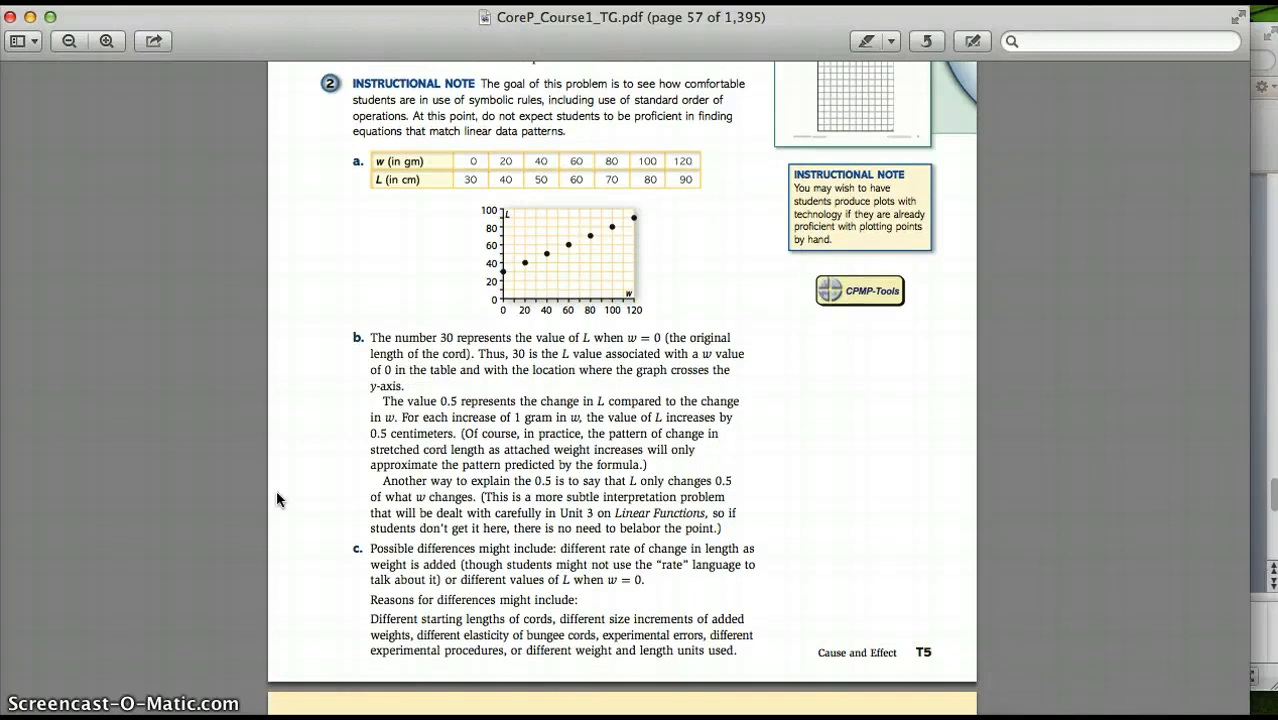
pyautogui.scroll(-3)
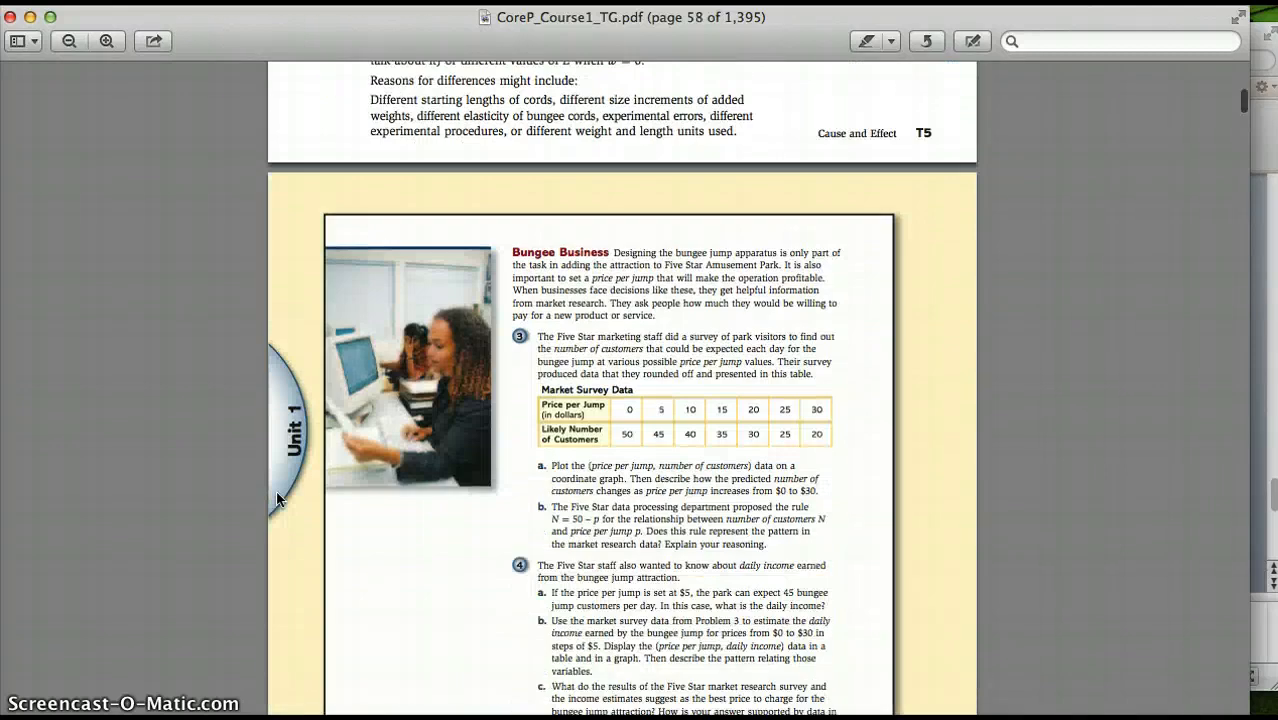
pyautogui.scroll(-3)
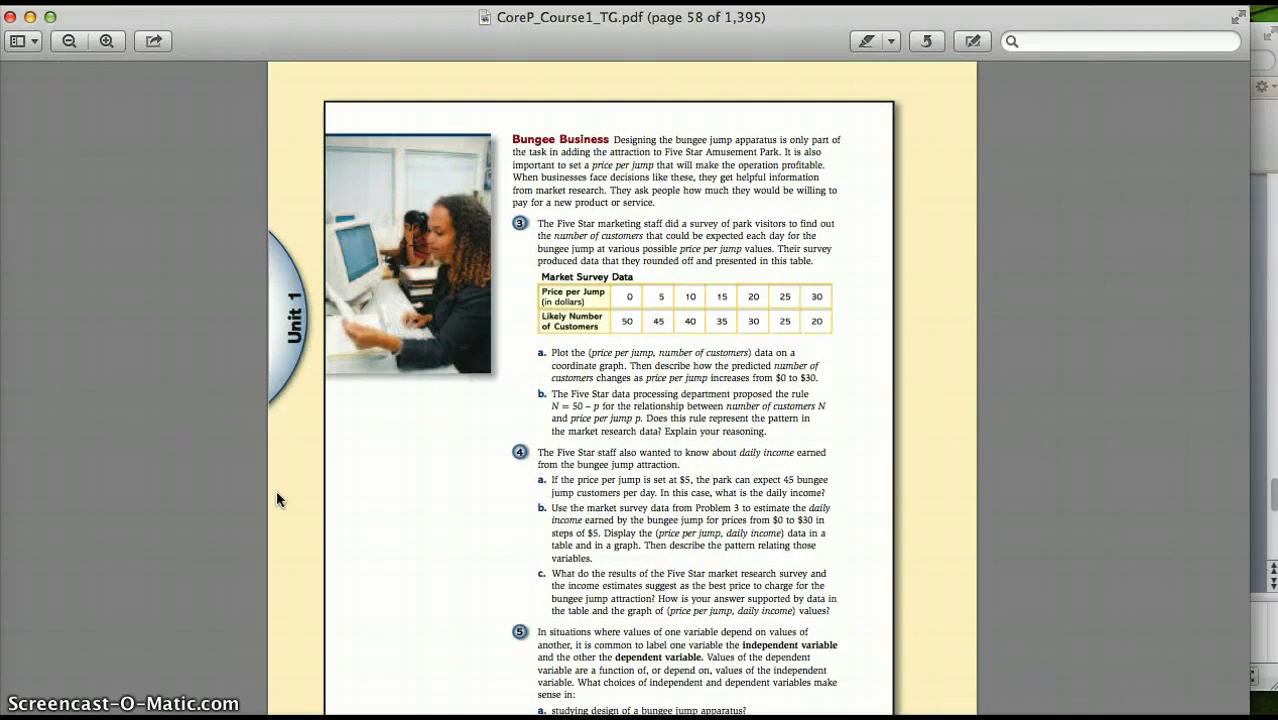
pyautogui.scroll(-3)
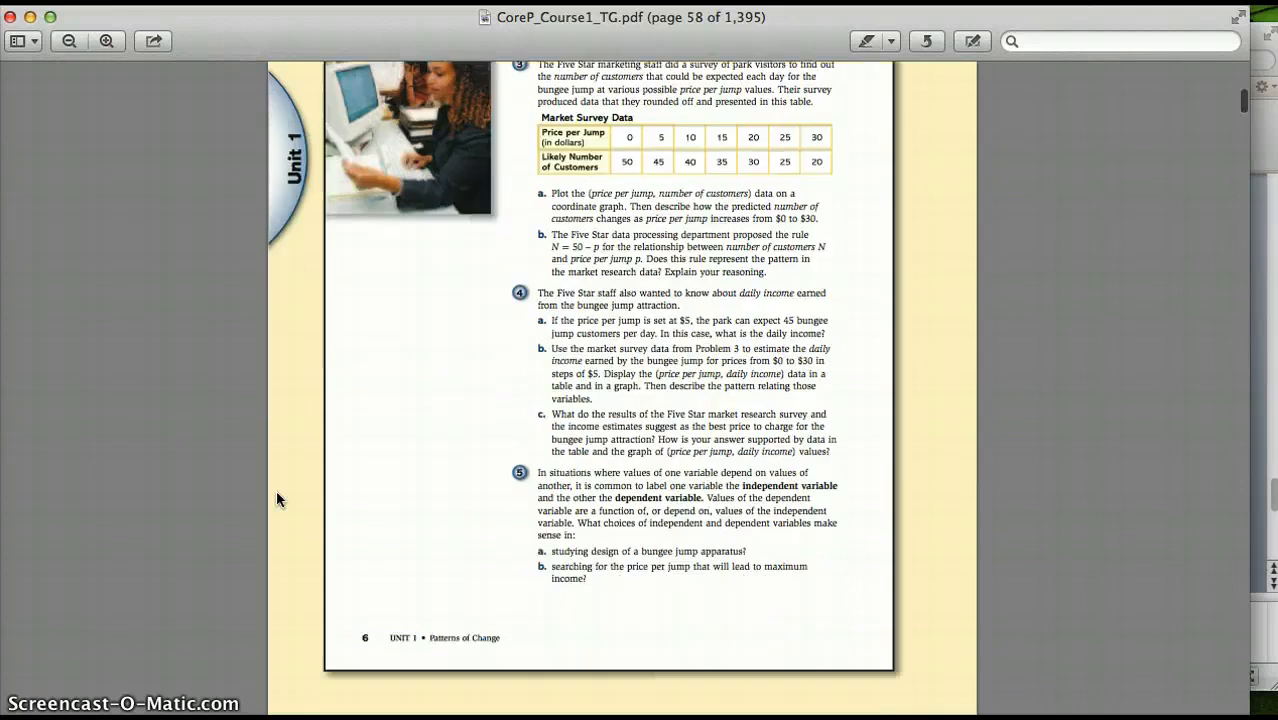
pyautogui.scroll(-3)
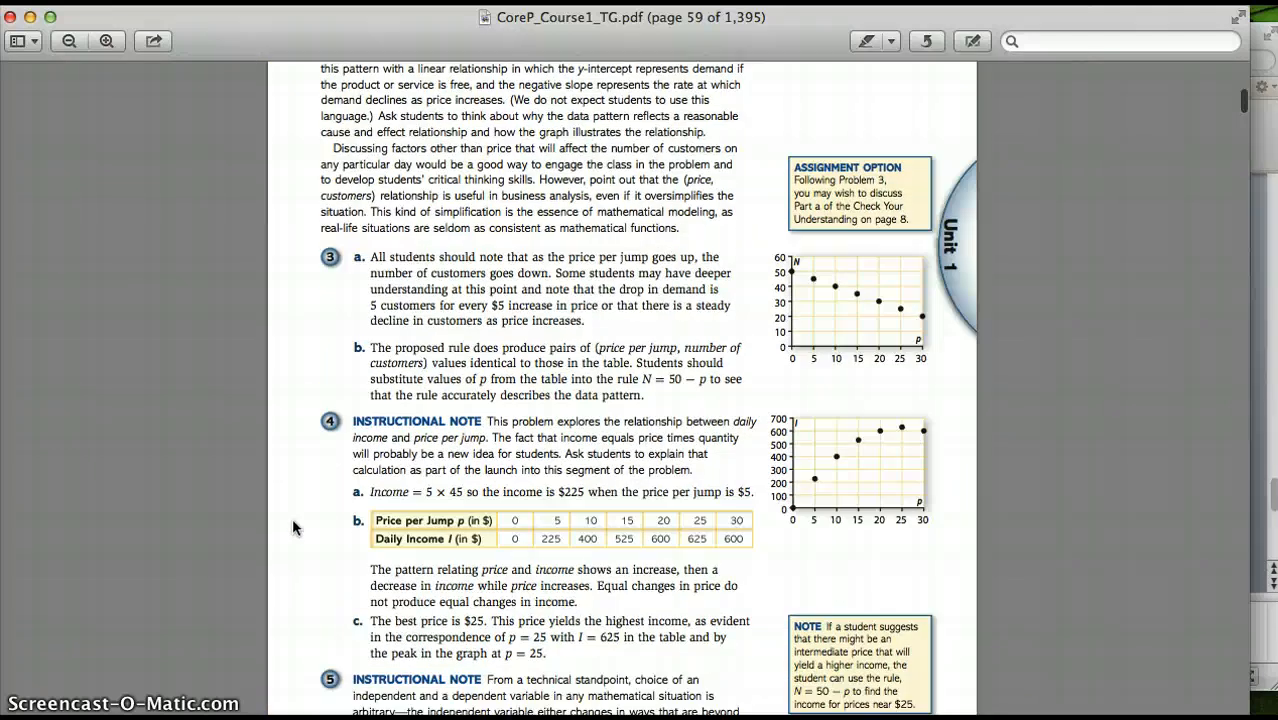
pyautogui.scroll(-3)
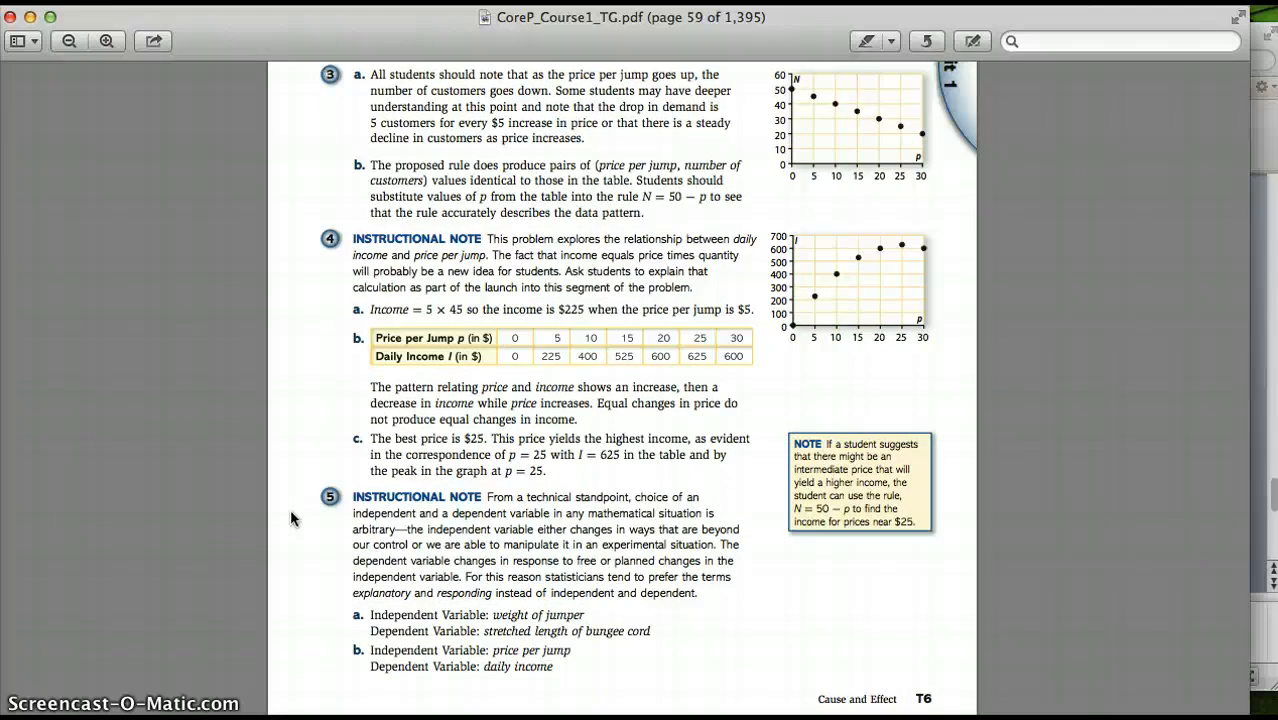
pyautogui.scroll(-3)
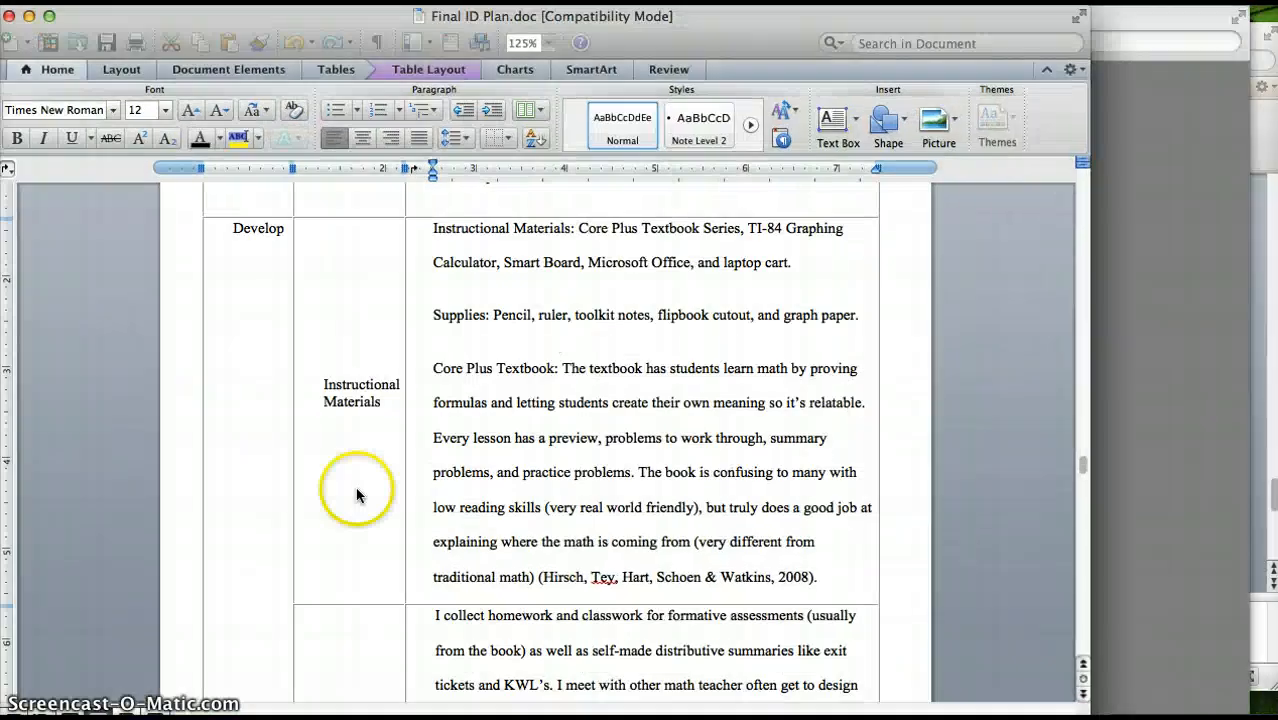
# Scroll the Final ID Plan to the Reflection on Plan row on formative feedback and success measures
pyautogui.scroll(-3)
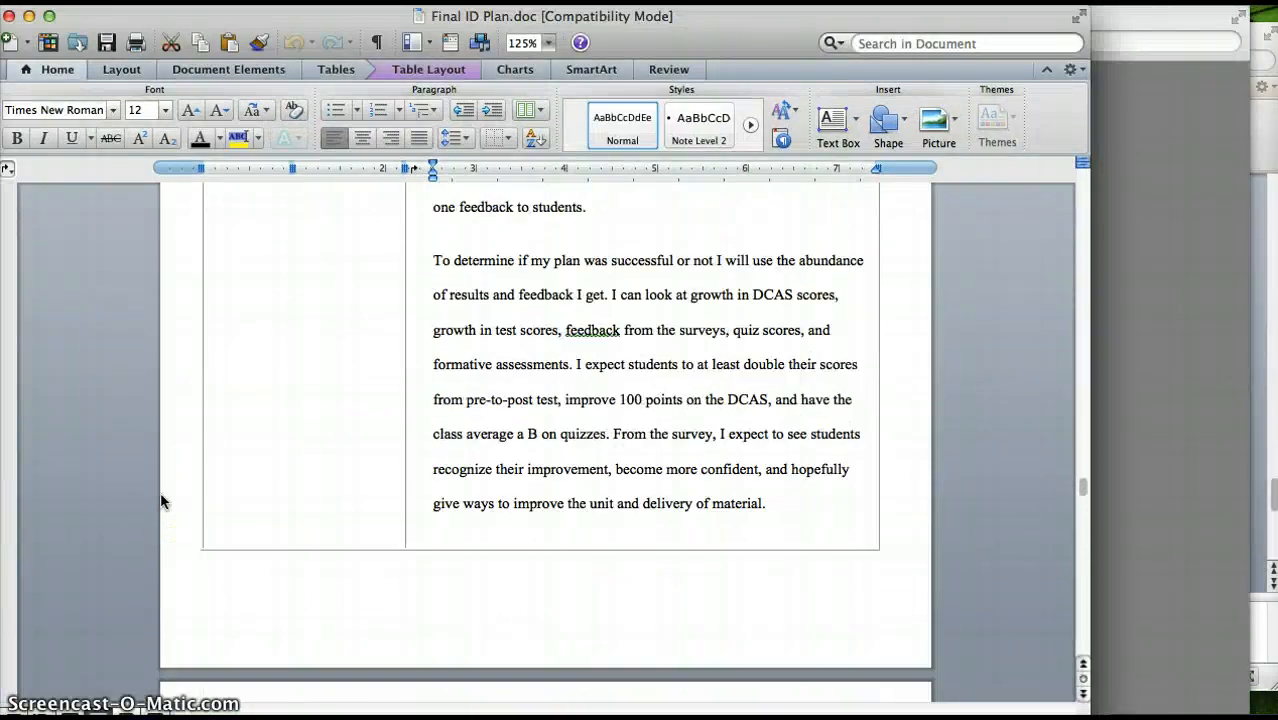
pyautogui.scroll(3)
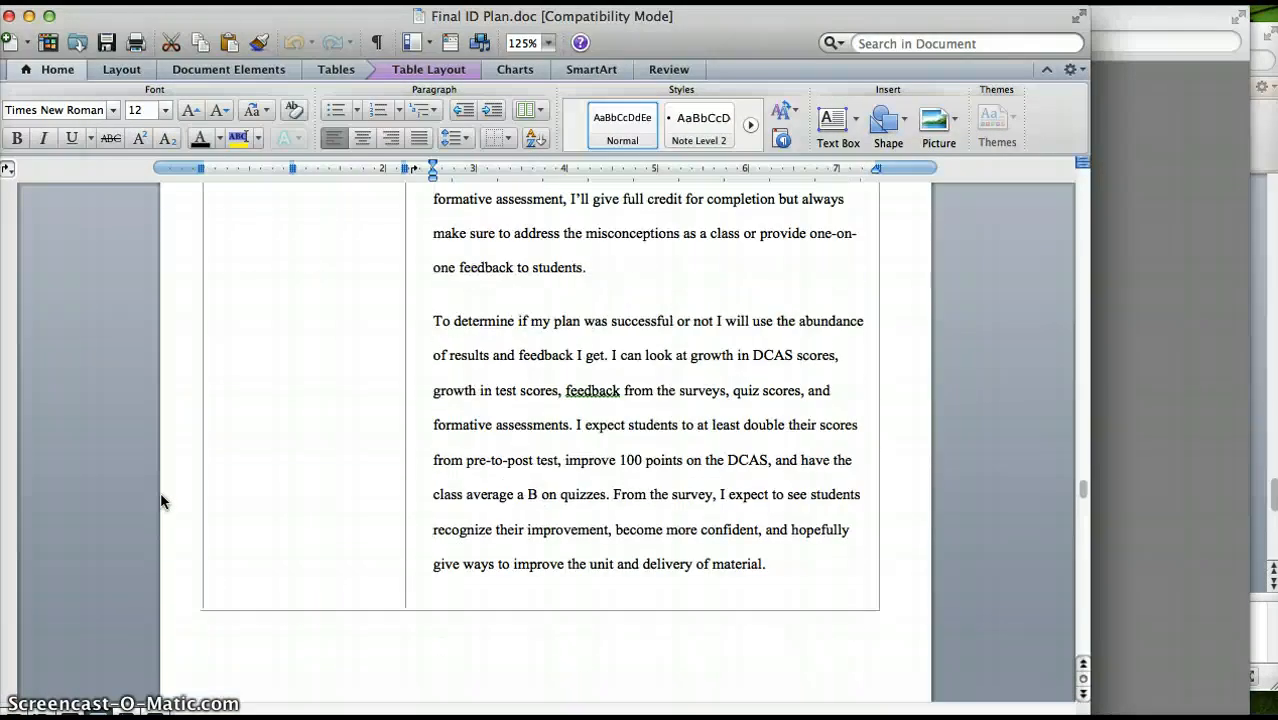
pyautogui.scroll(3)
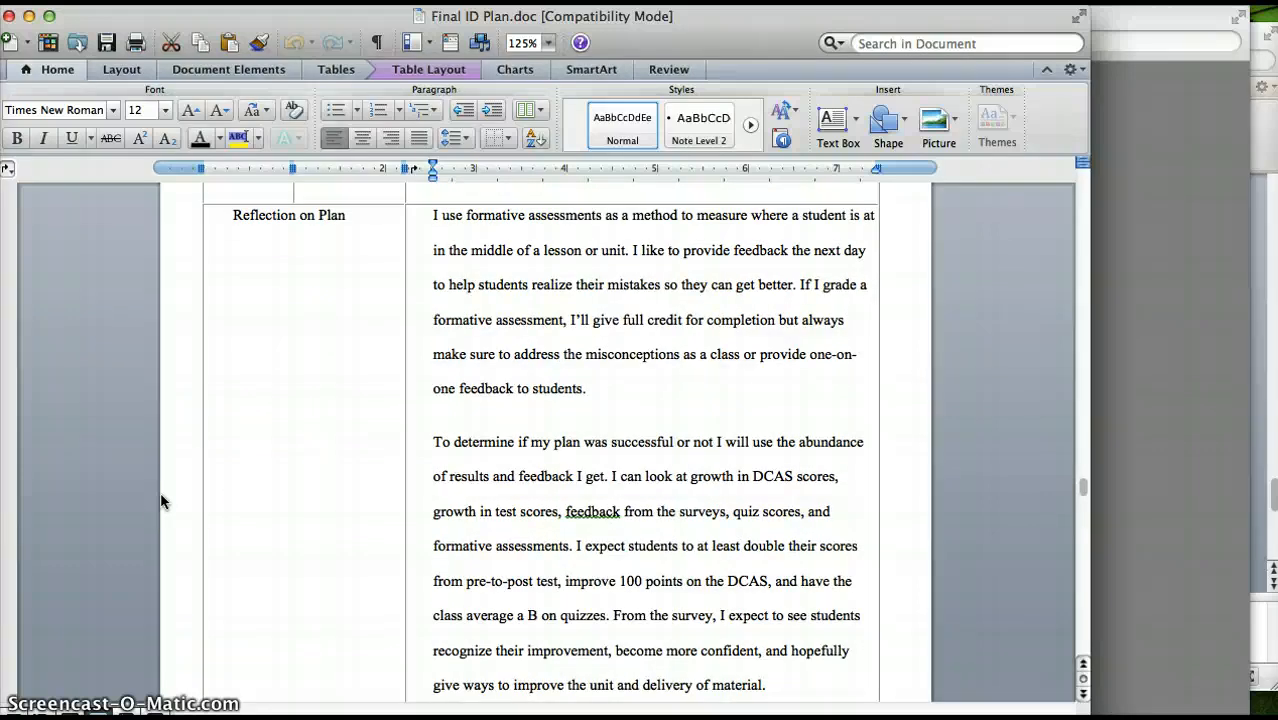
pyautogui.moveTo(180, 500)
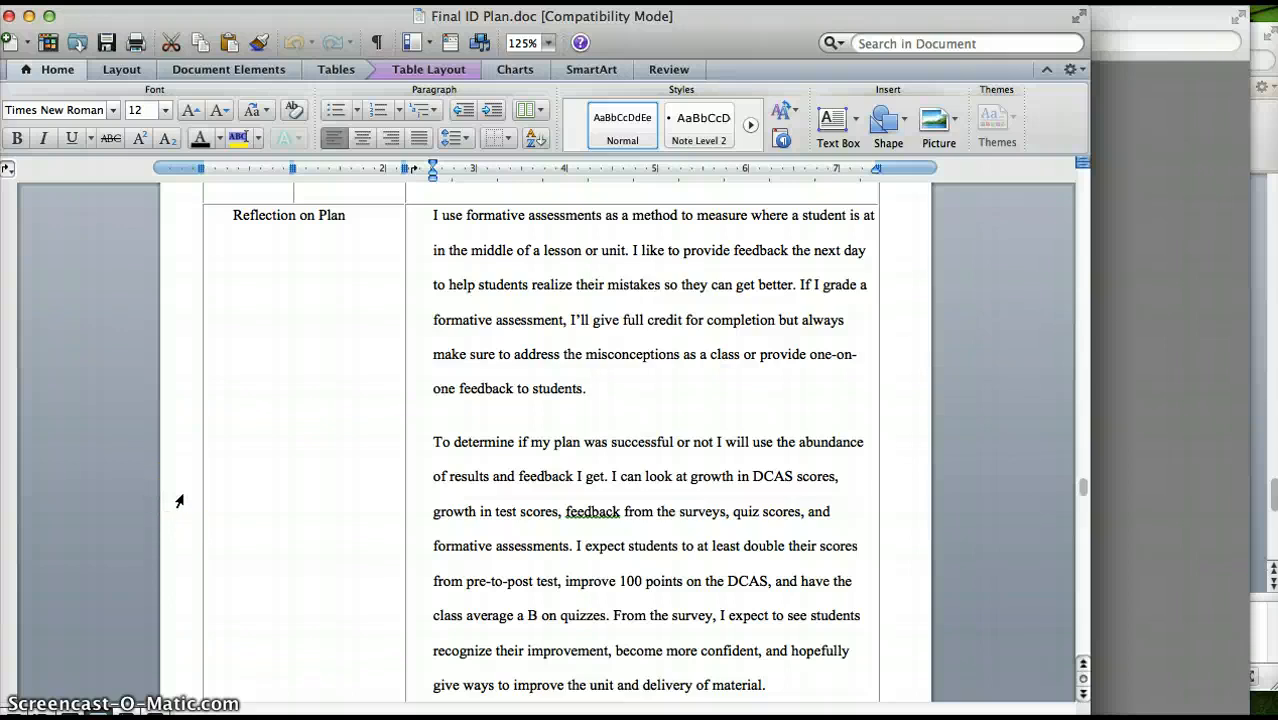
pyautogui.scroll(3)
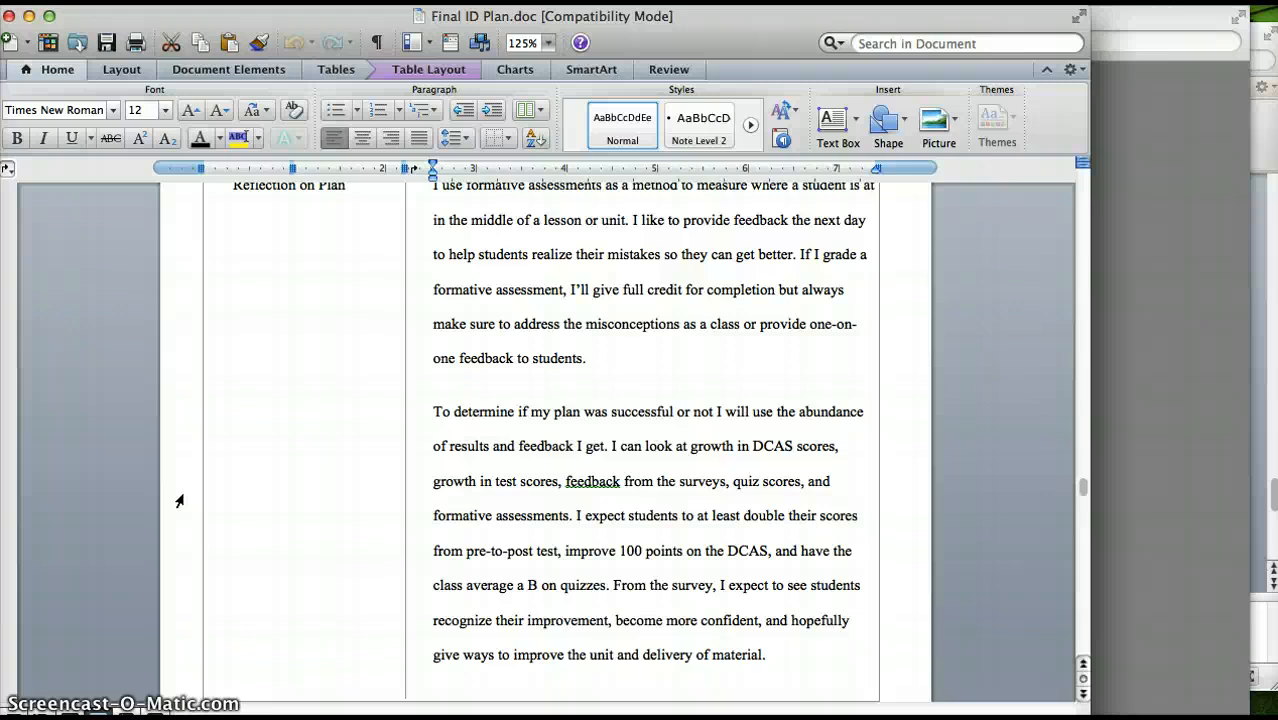
pyautogui.scroll(3)
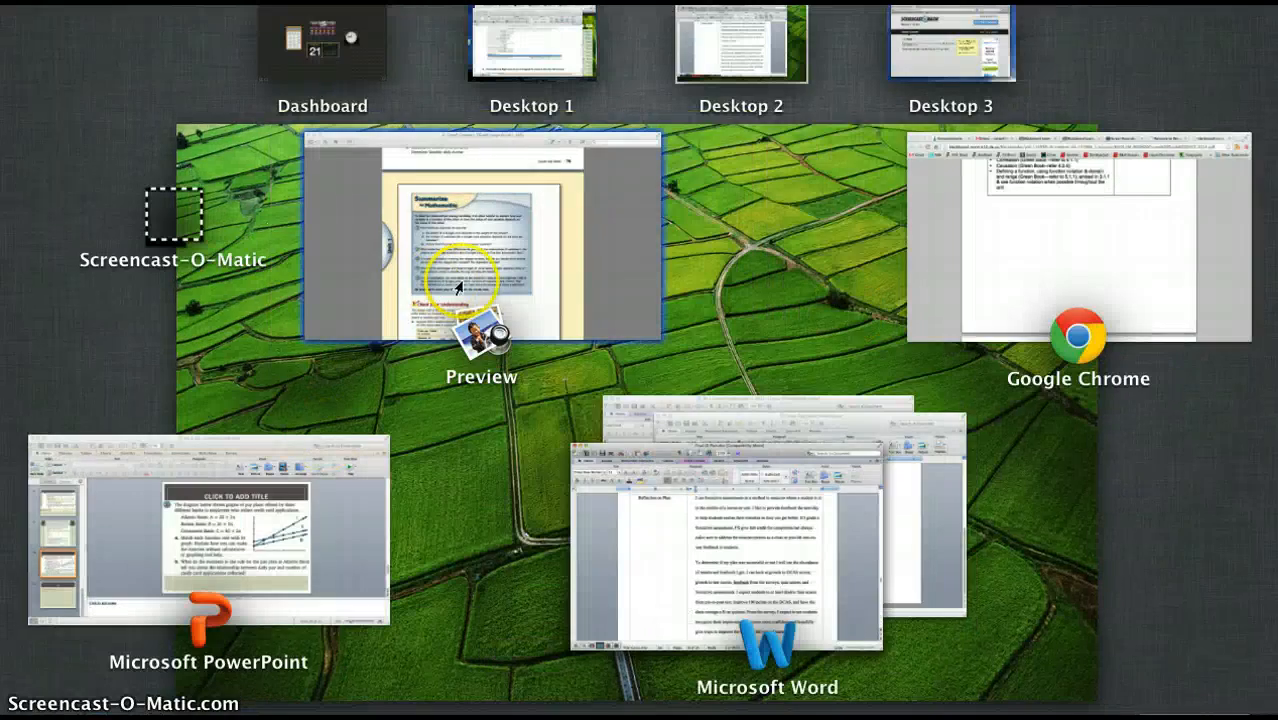
# Switch to the Chrome window and show the top of the Delcastle Technical High School homepage
pyautogui.click(1078, 240)
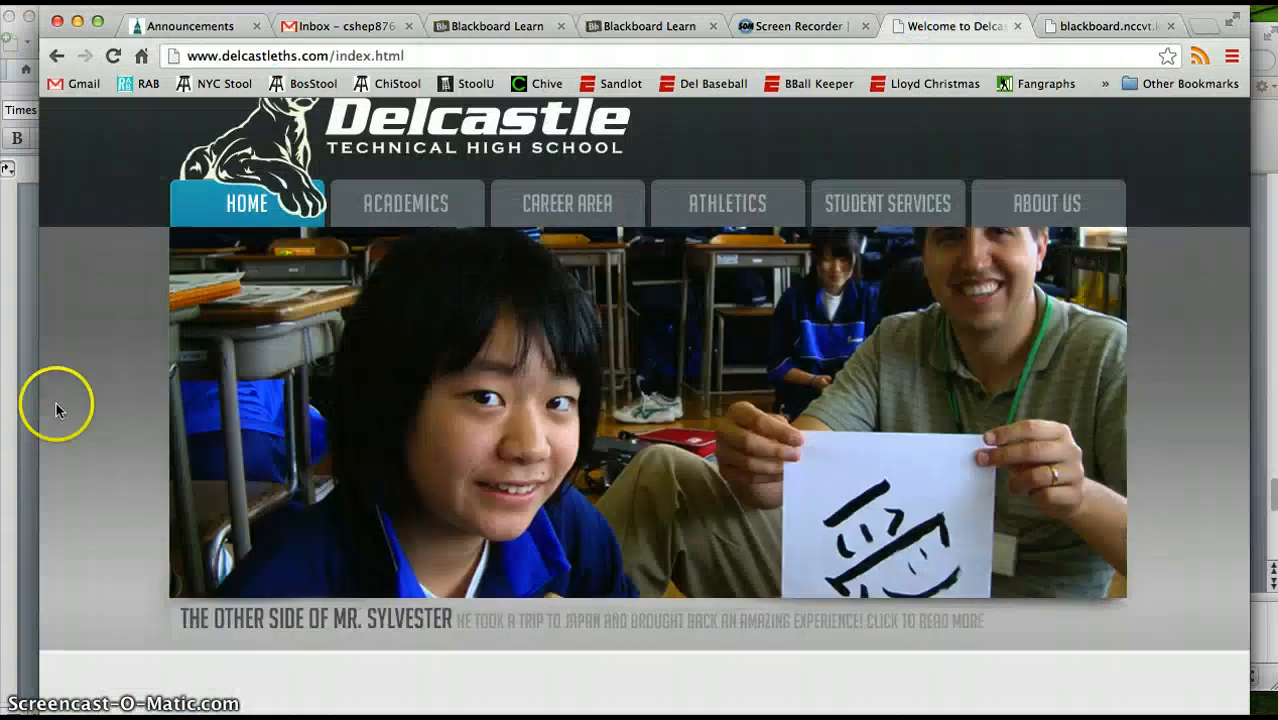
pyautogui.scroll(3)
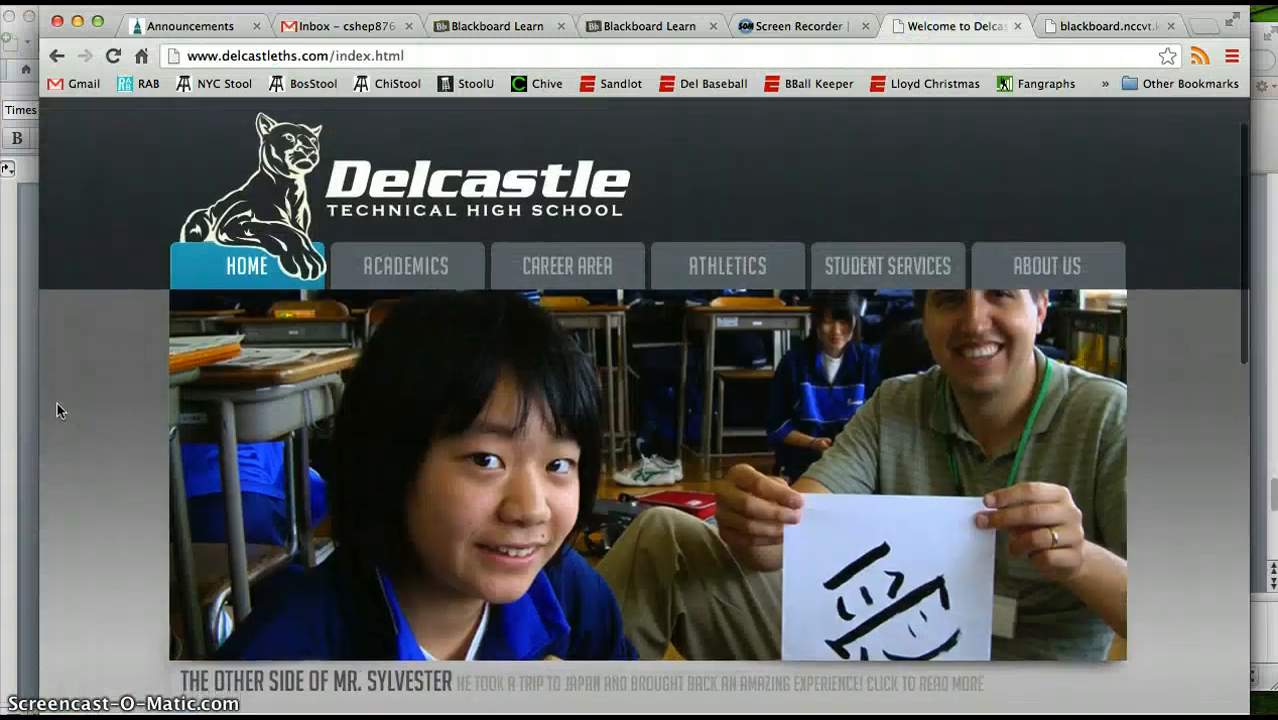